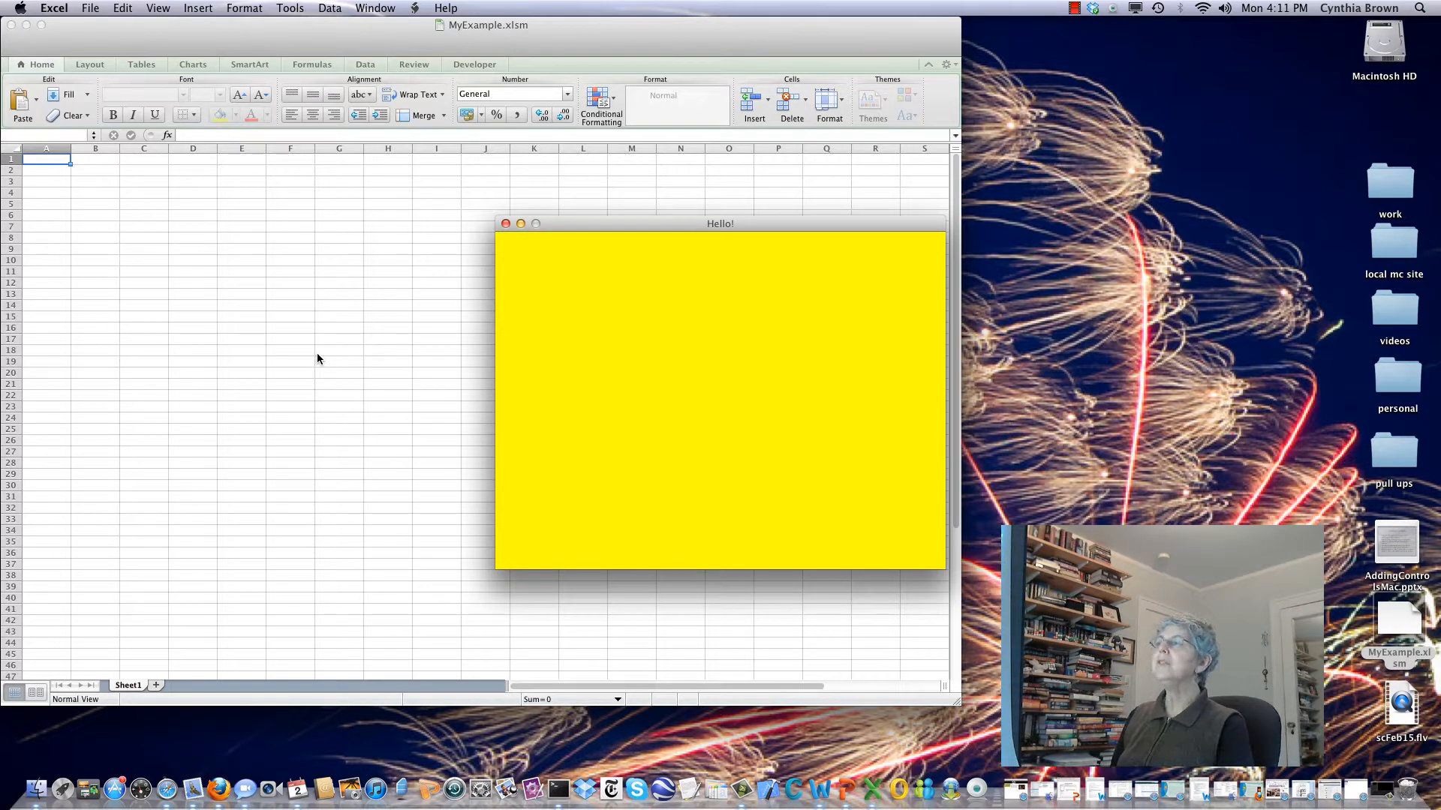
mouse_move(542, 279)
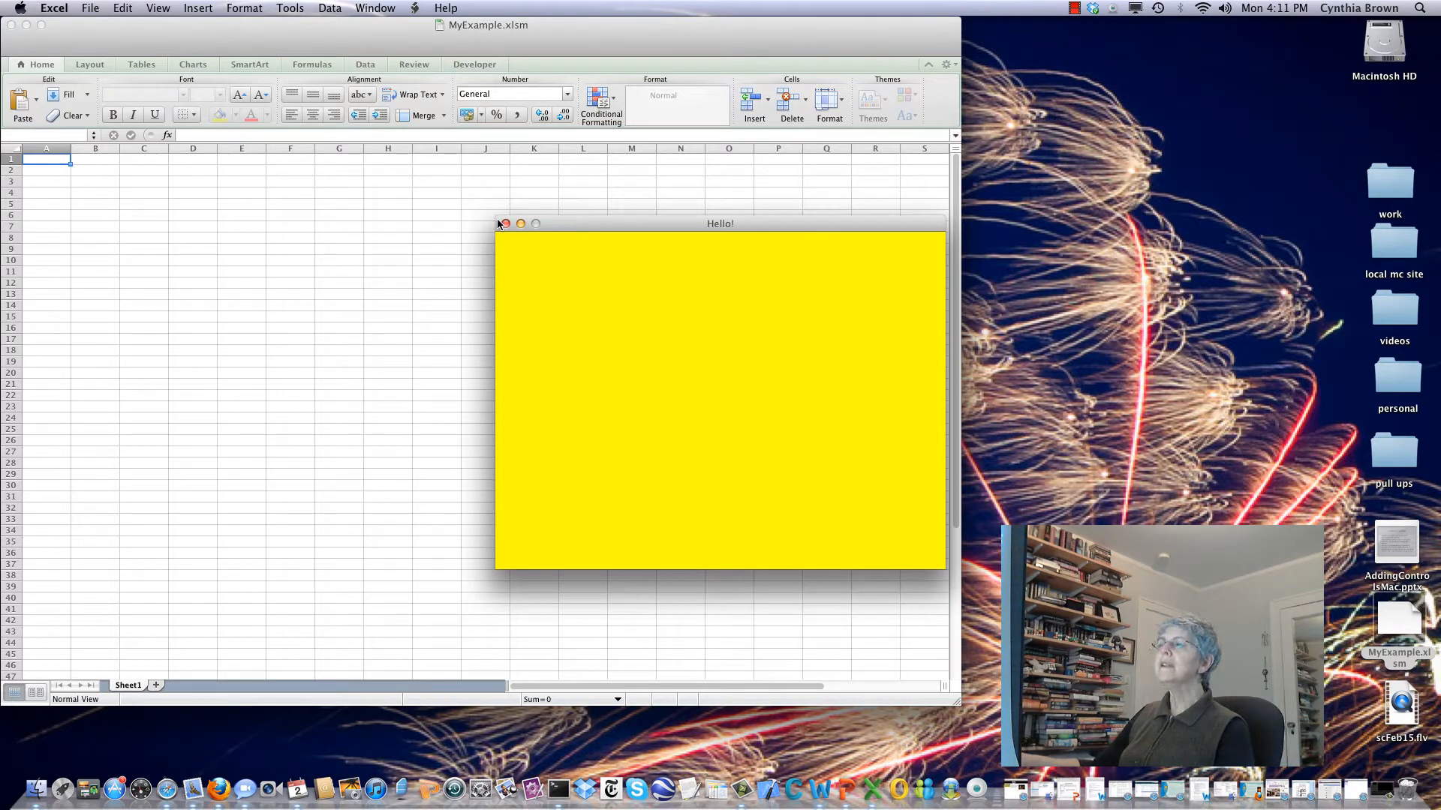
Close the running yellow Hello! form and open the Visual Basic editor from the Developer tab.
click(506, 223)
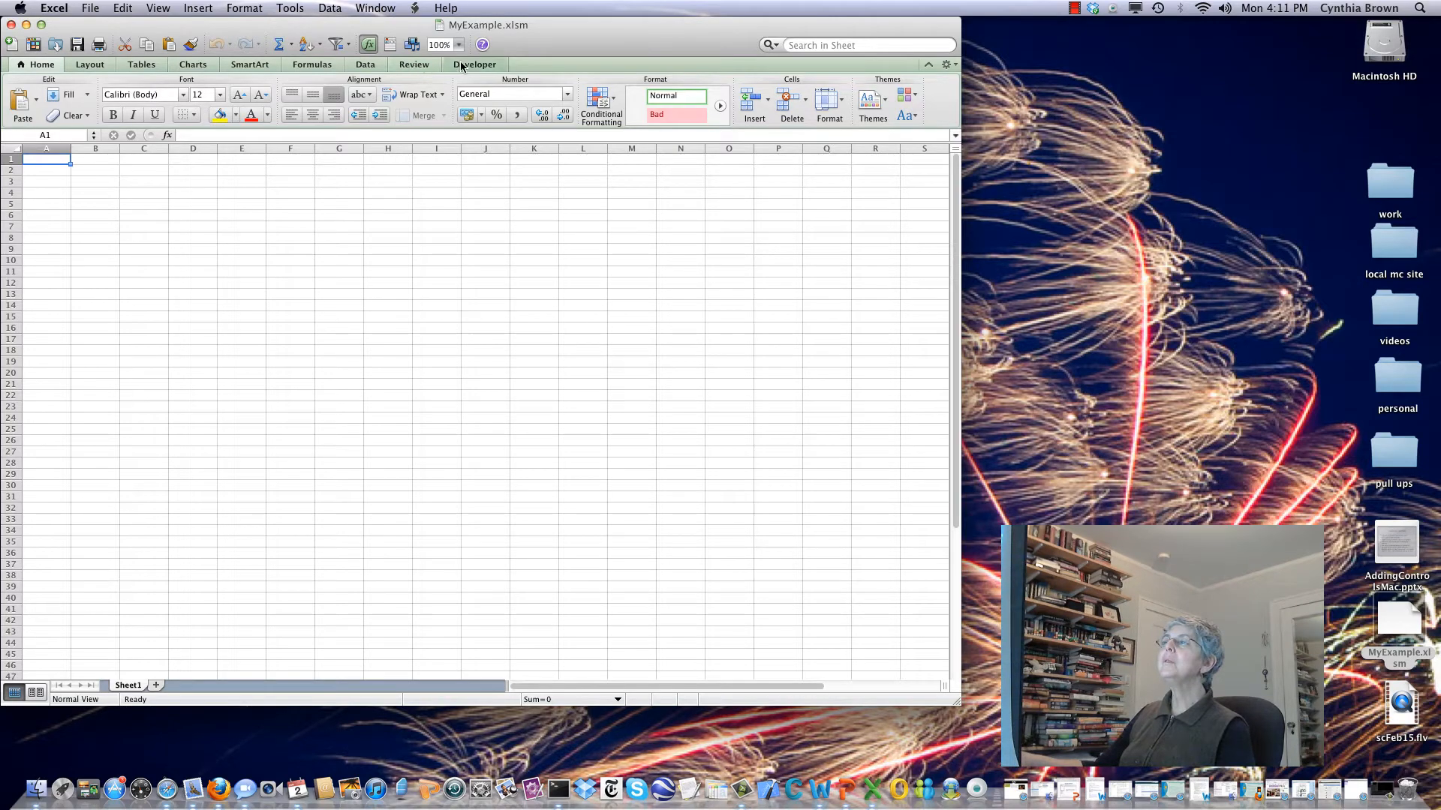
click(474, 64)
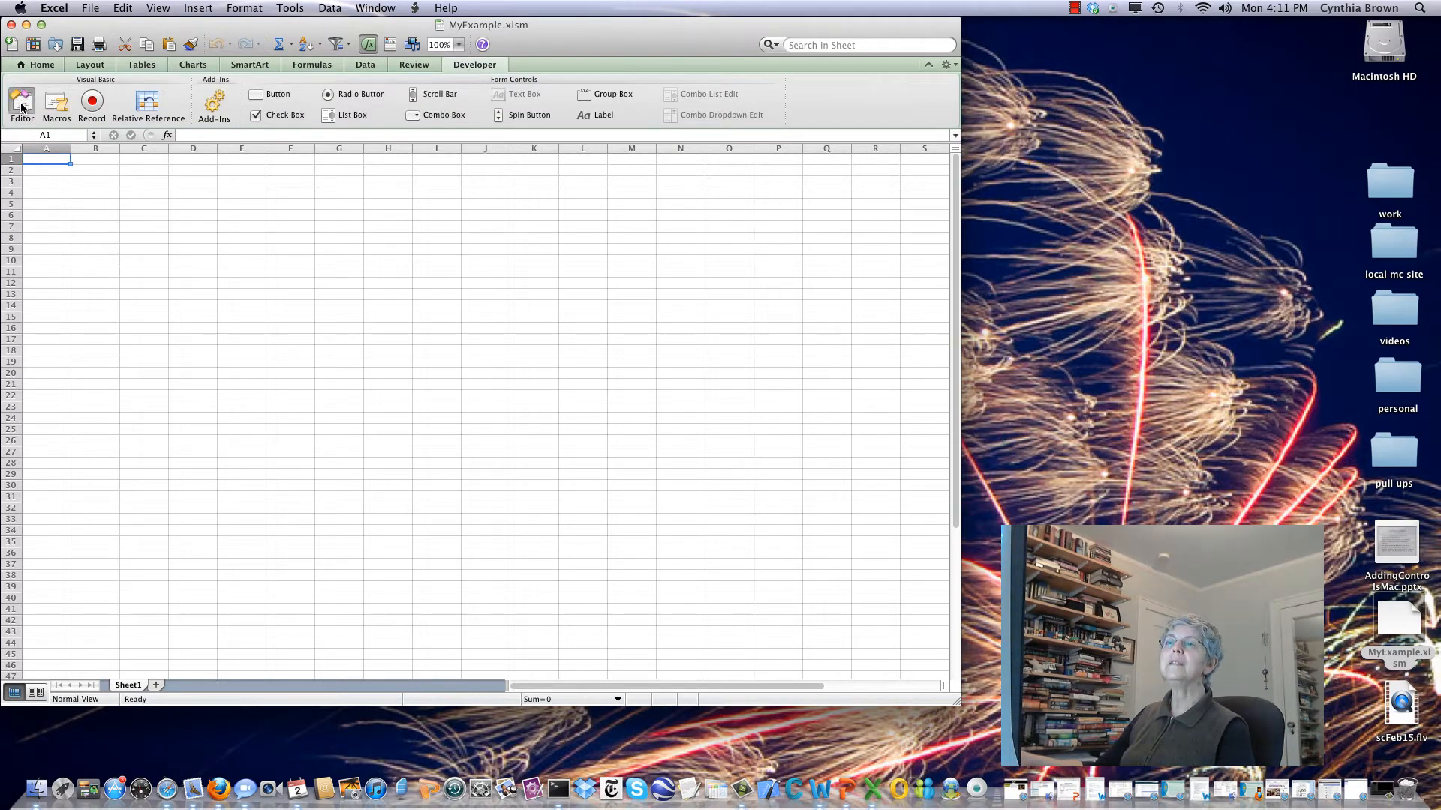
click(19, 104)
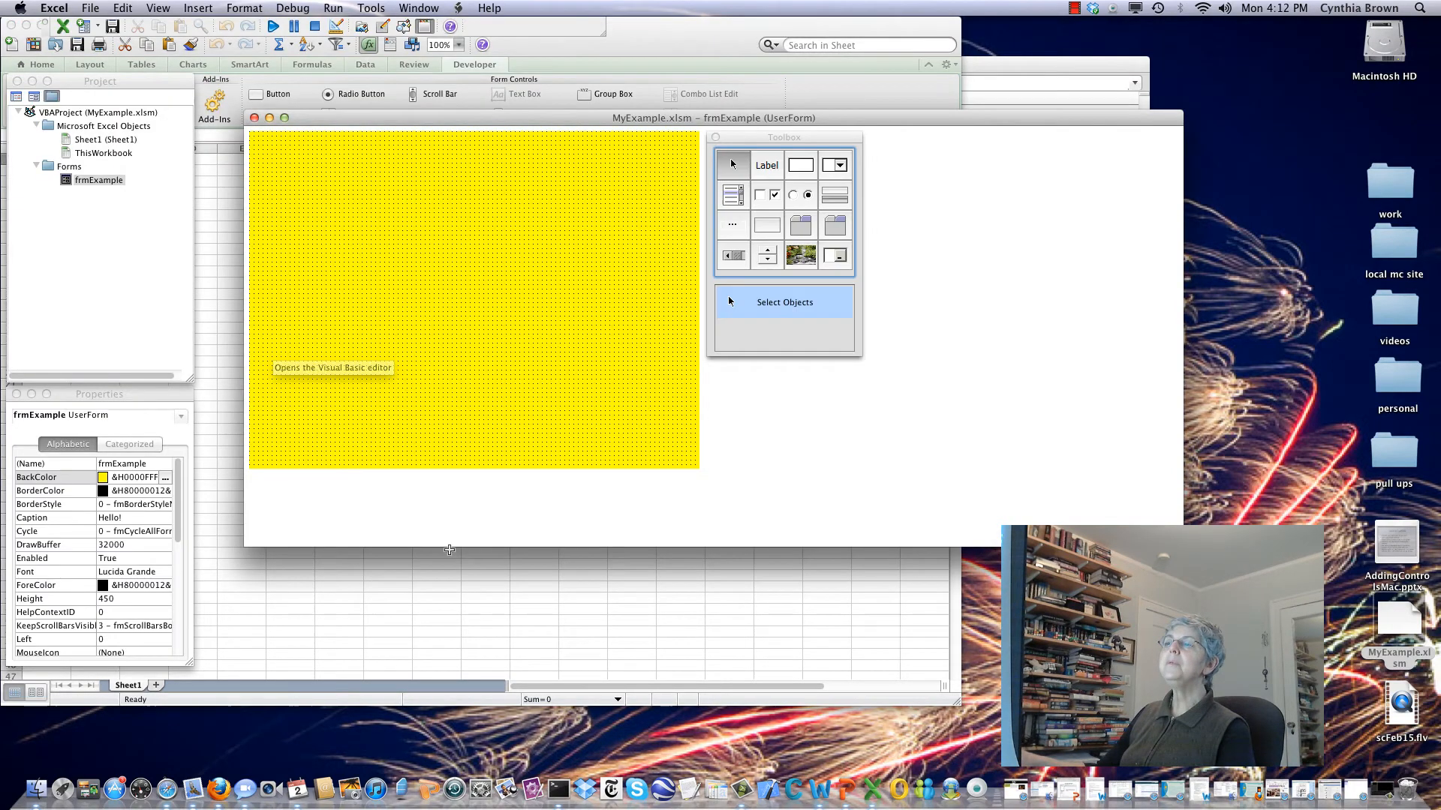
mouse_move(603, 509)
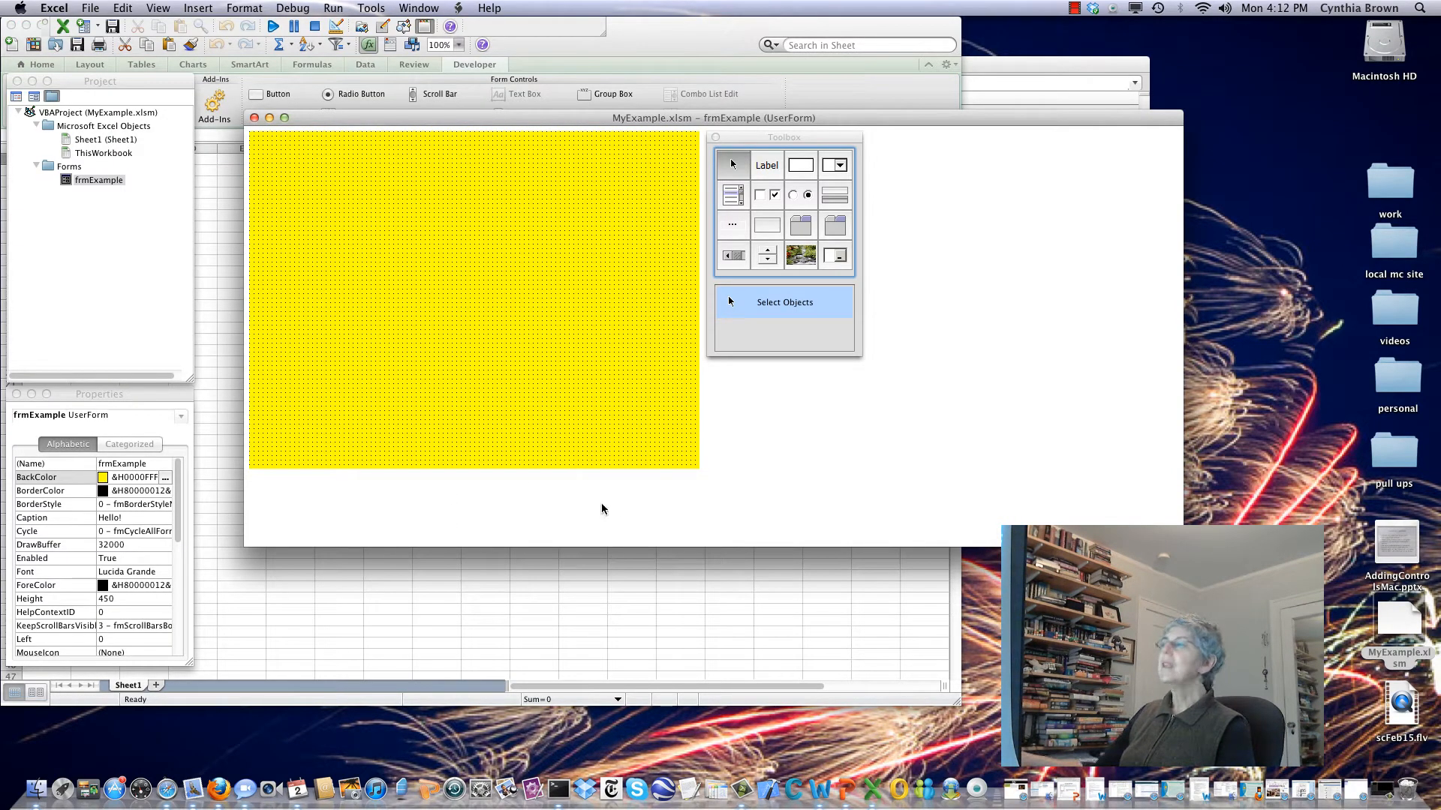
mouse_move(763, 471)
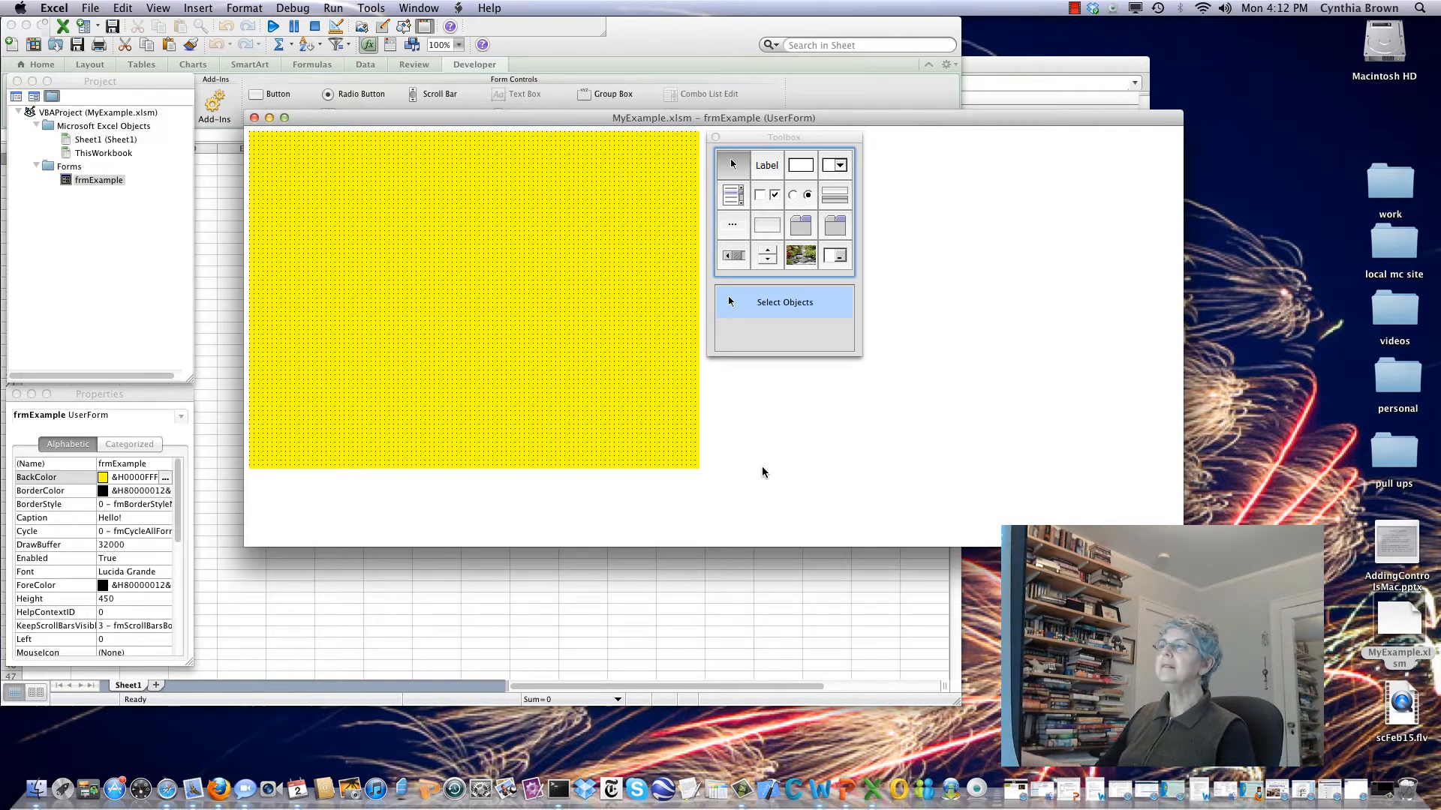
Draw a new label near the form's top-left corner.
click(766, 165)
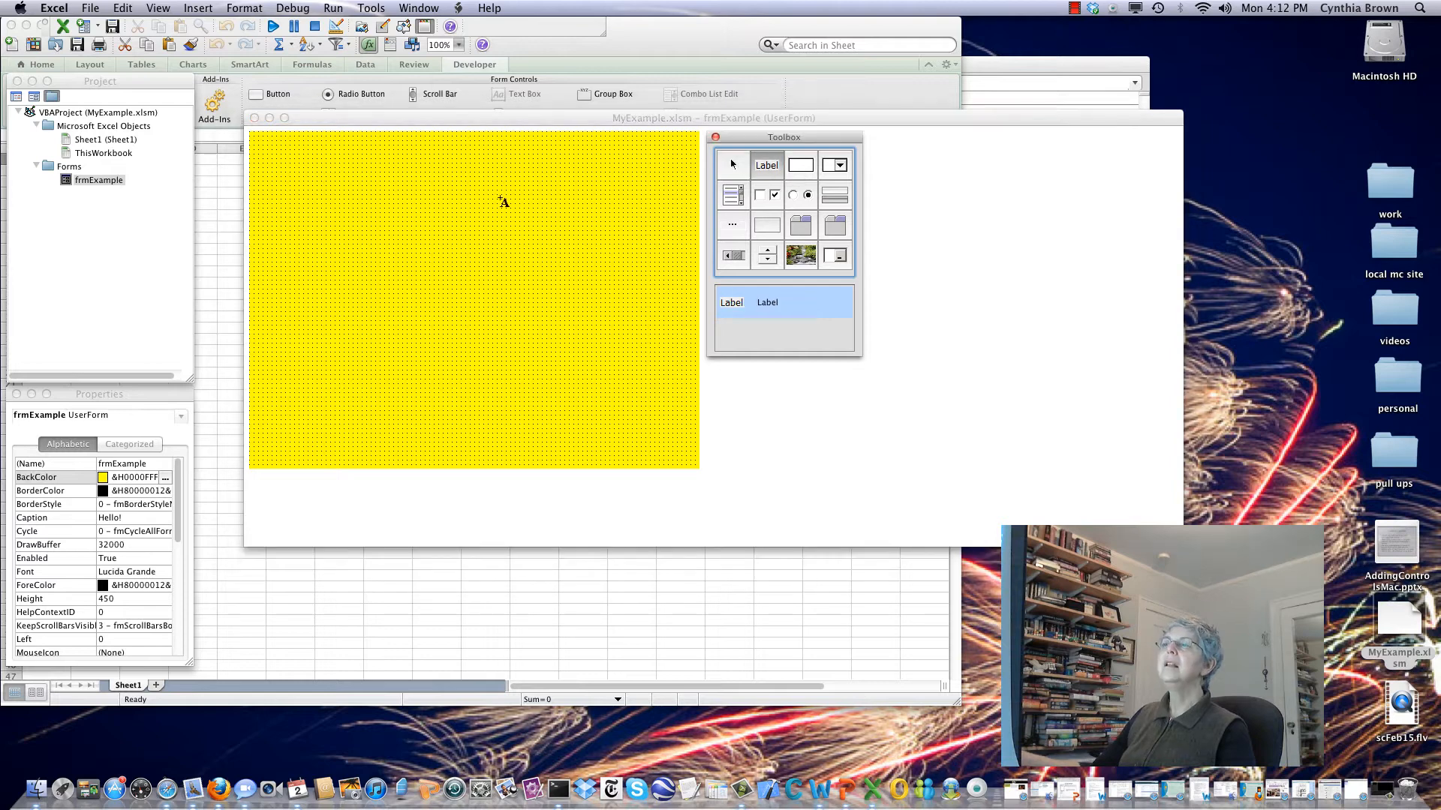
mouse_move(280, 186)
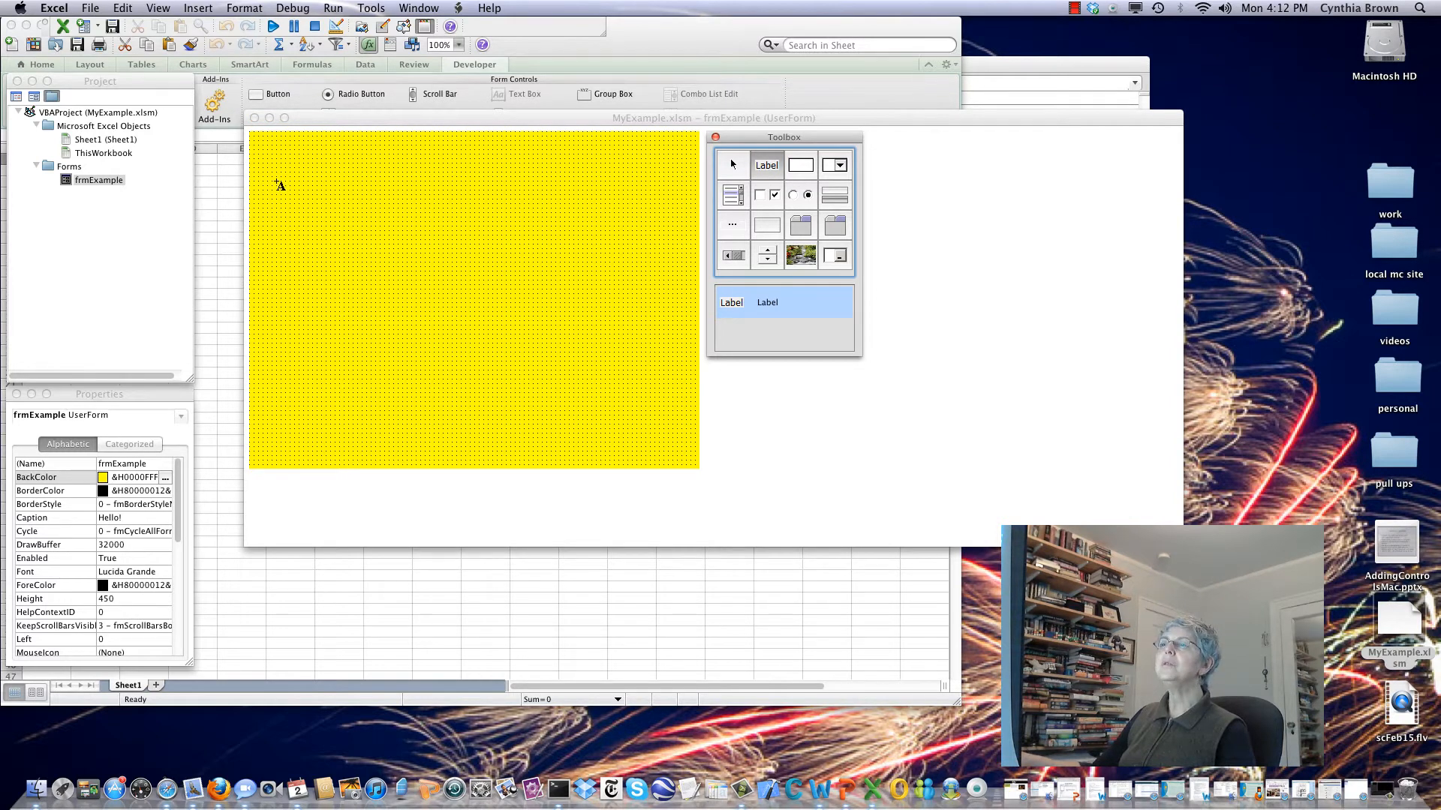
drag(276, 183, 423, 198)
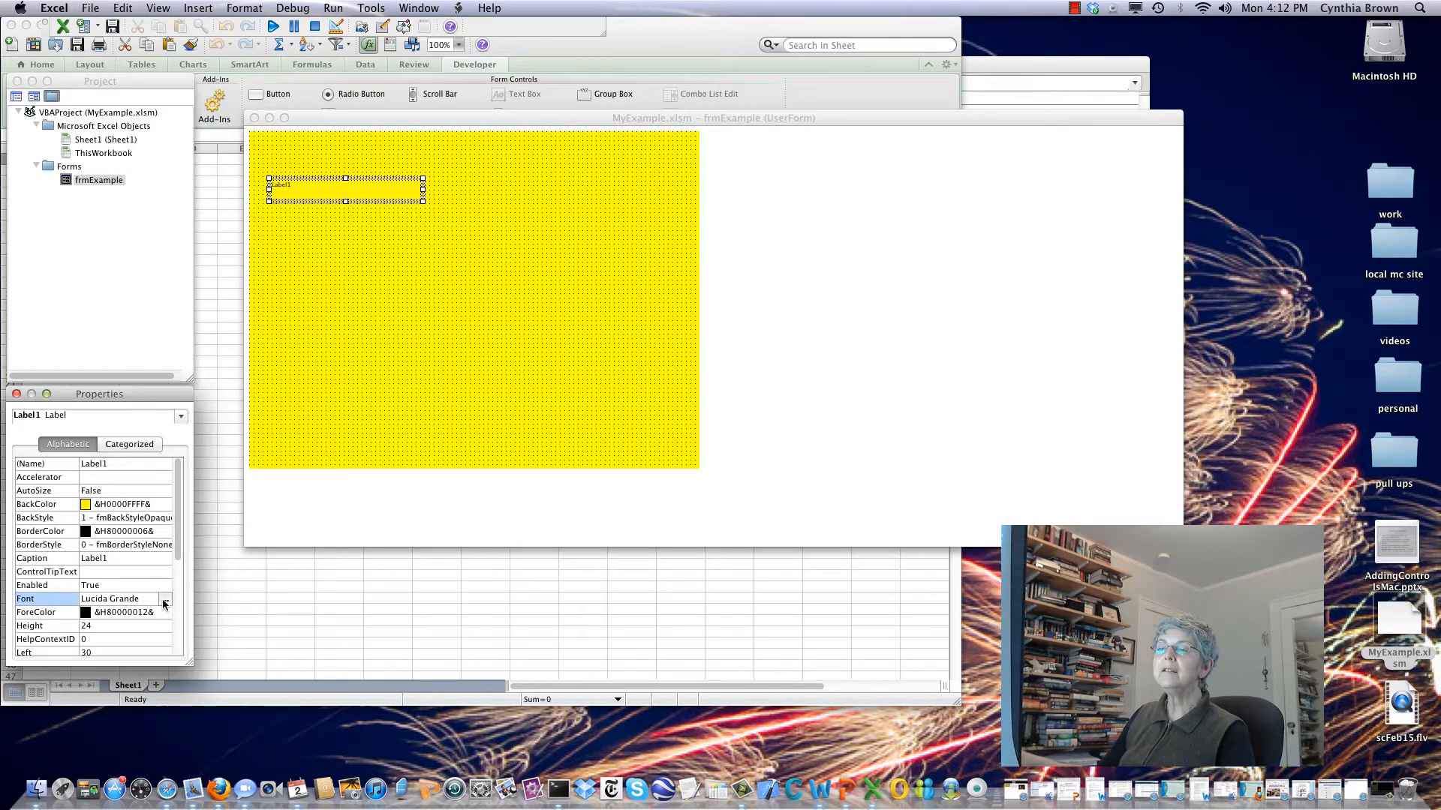
Set the label's font size to 12 and start its caption with 'First,'.
click(163, 605)
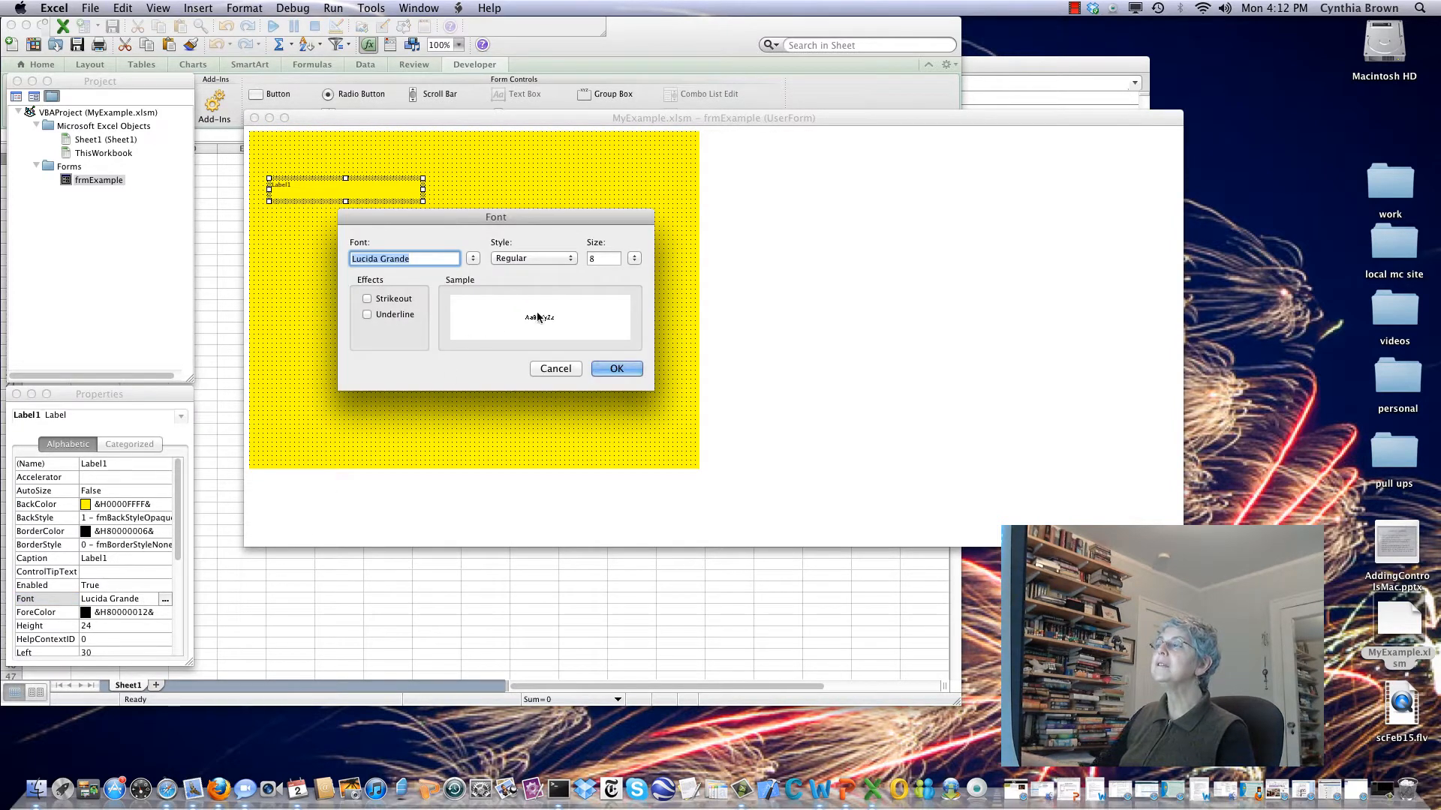
click(632, 258)
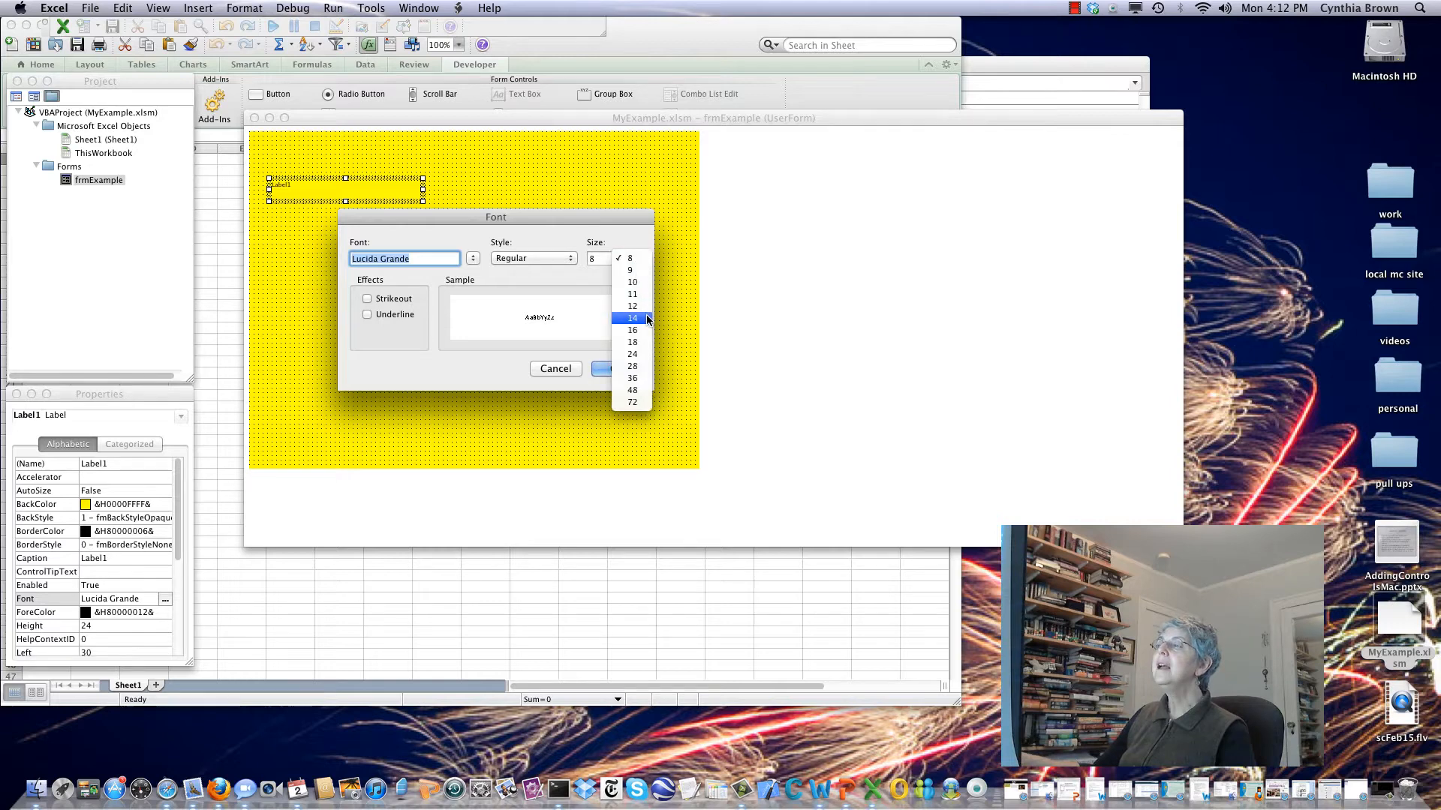
click(632, 306)
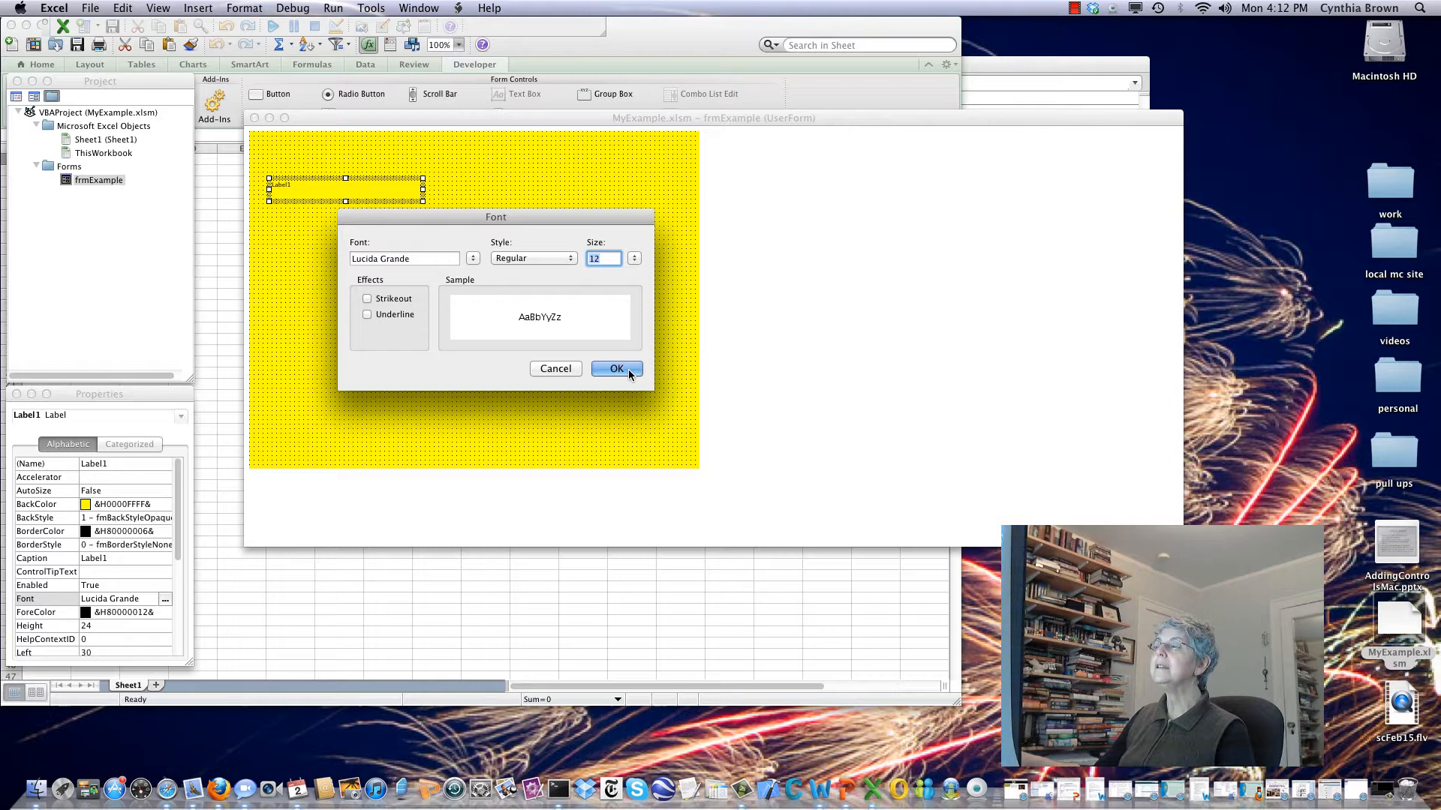
click(616, 370)
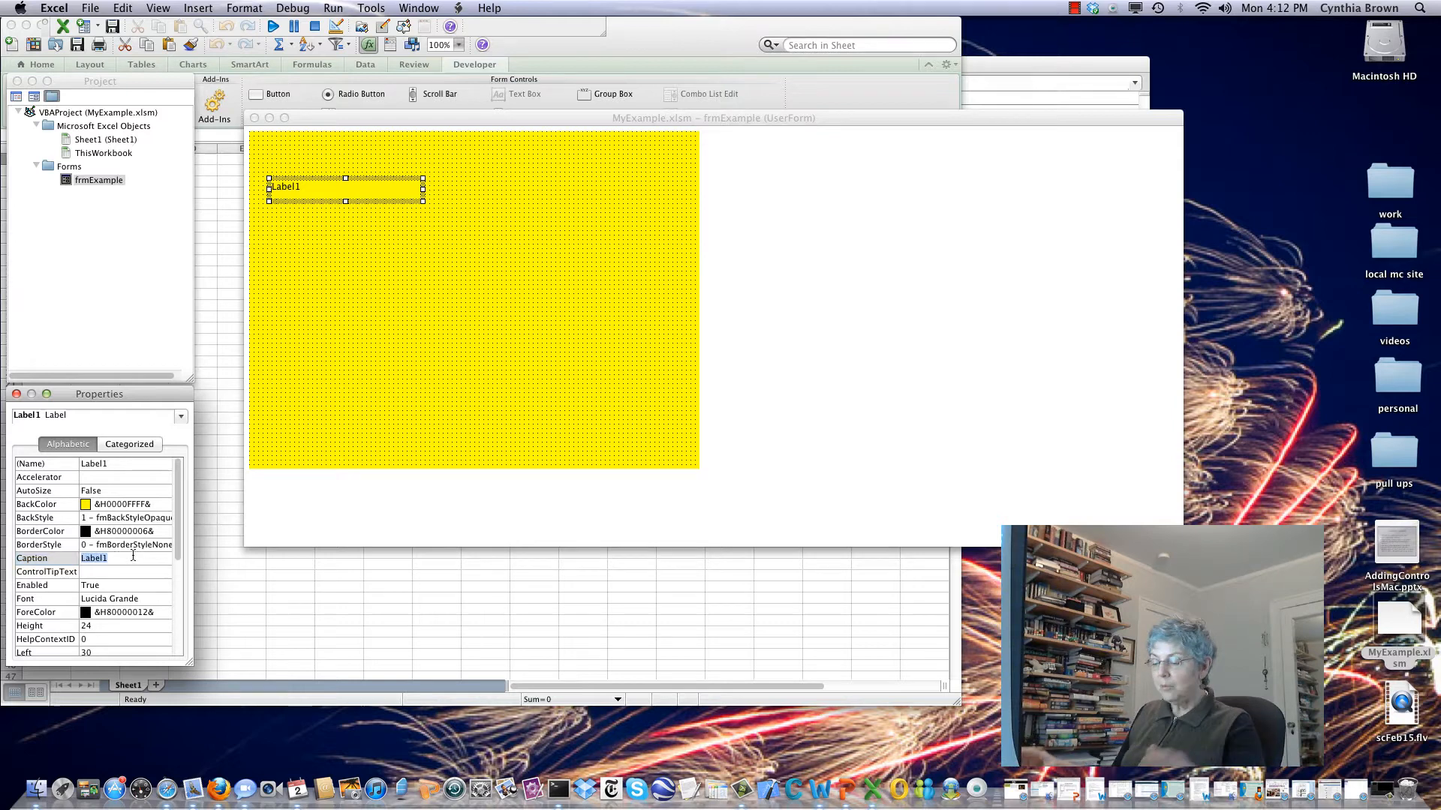
text(First, type your name)
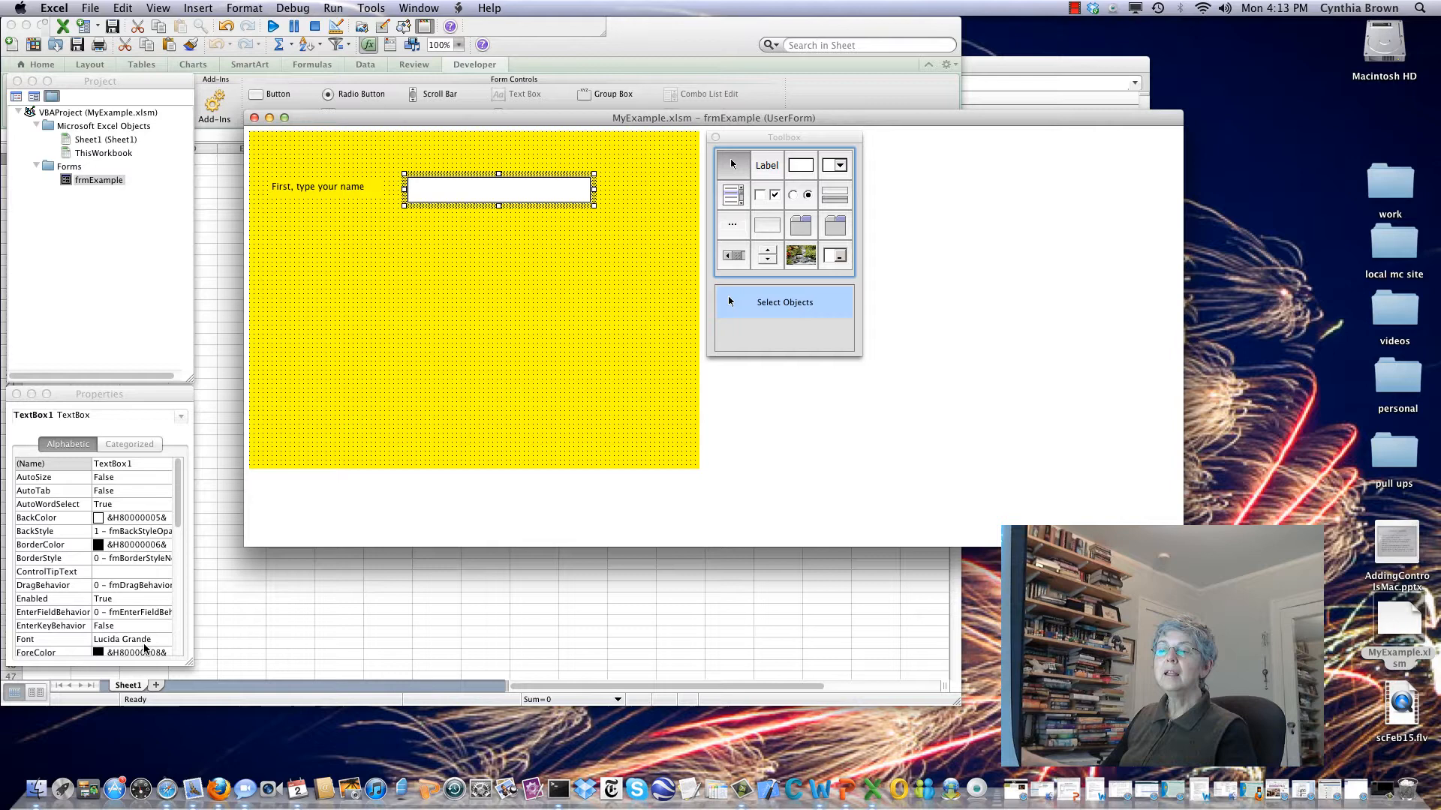
Set the text box's font size to 12 point.
click(163, 639)
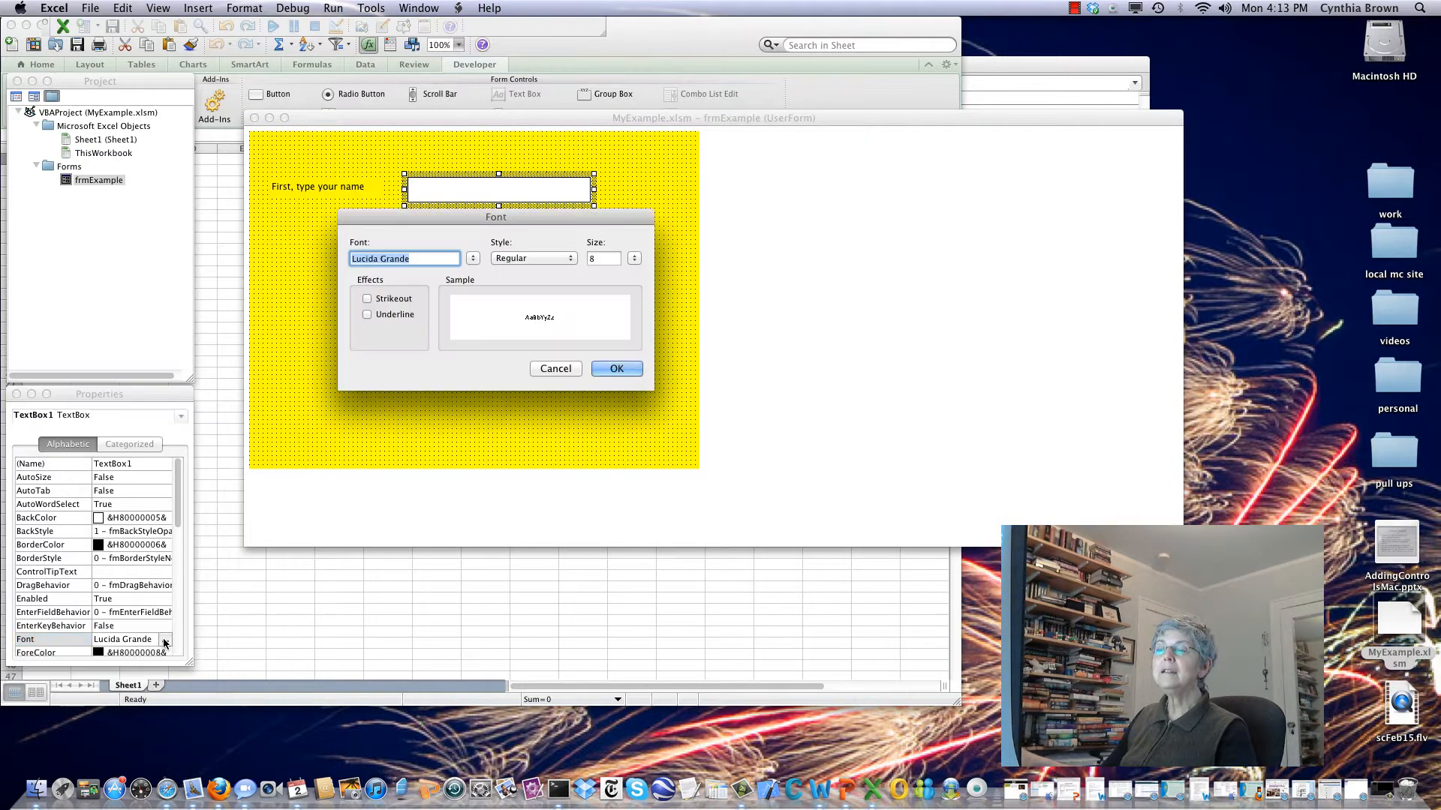
click(632, 258)
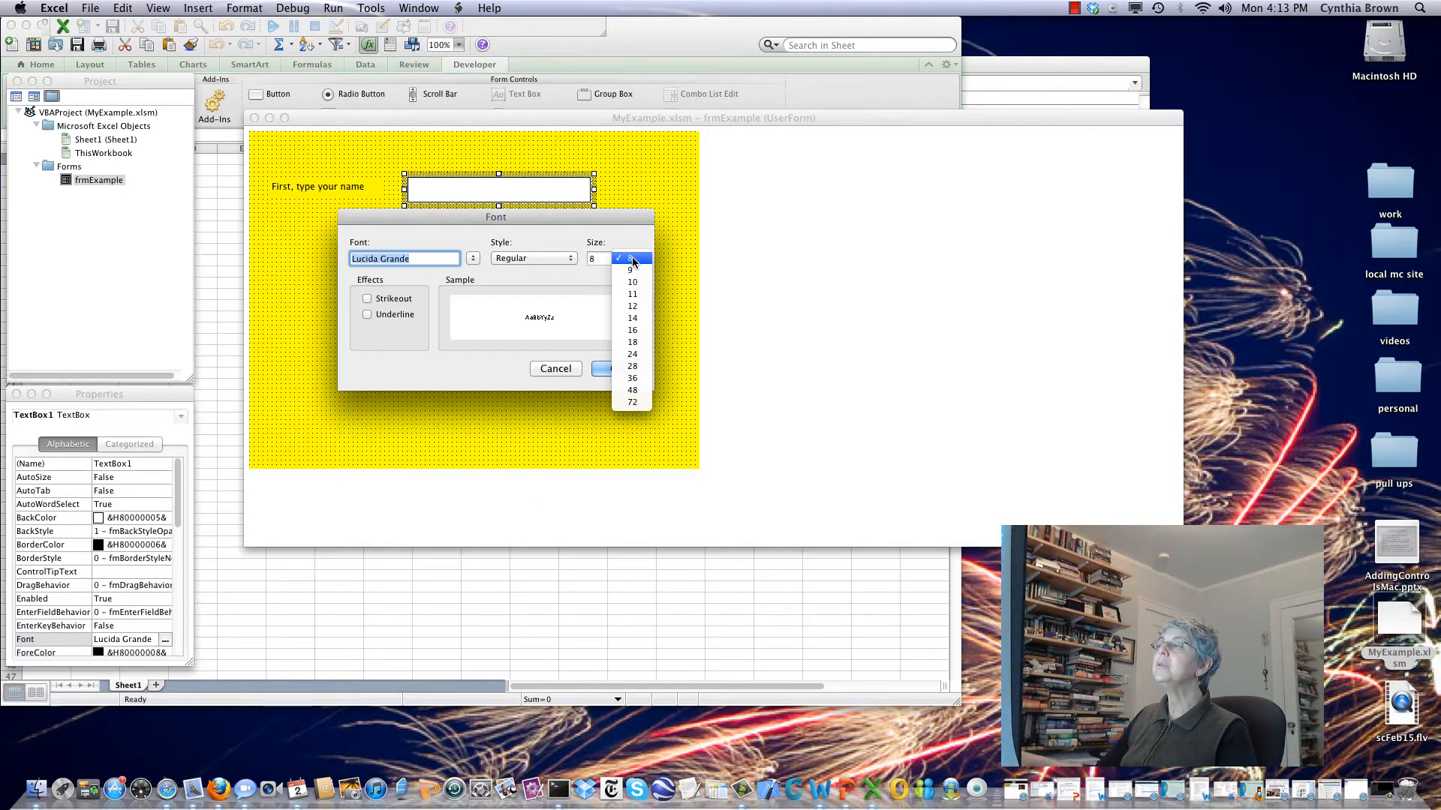
click(632, 306)
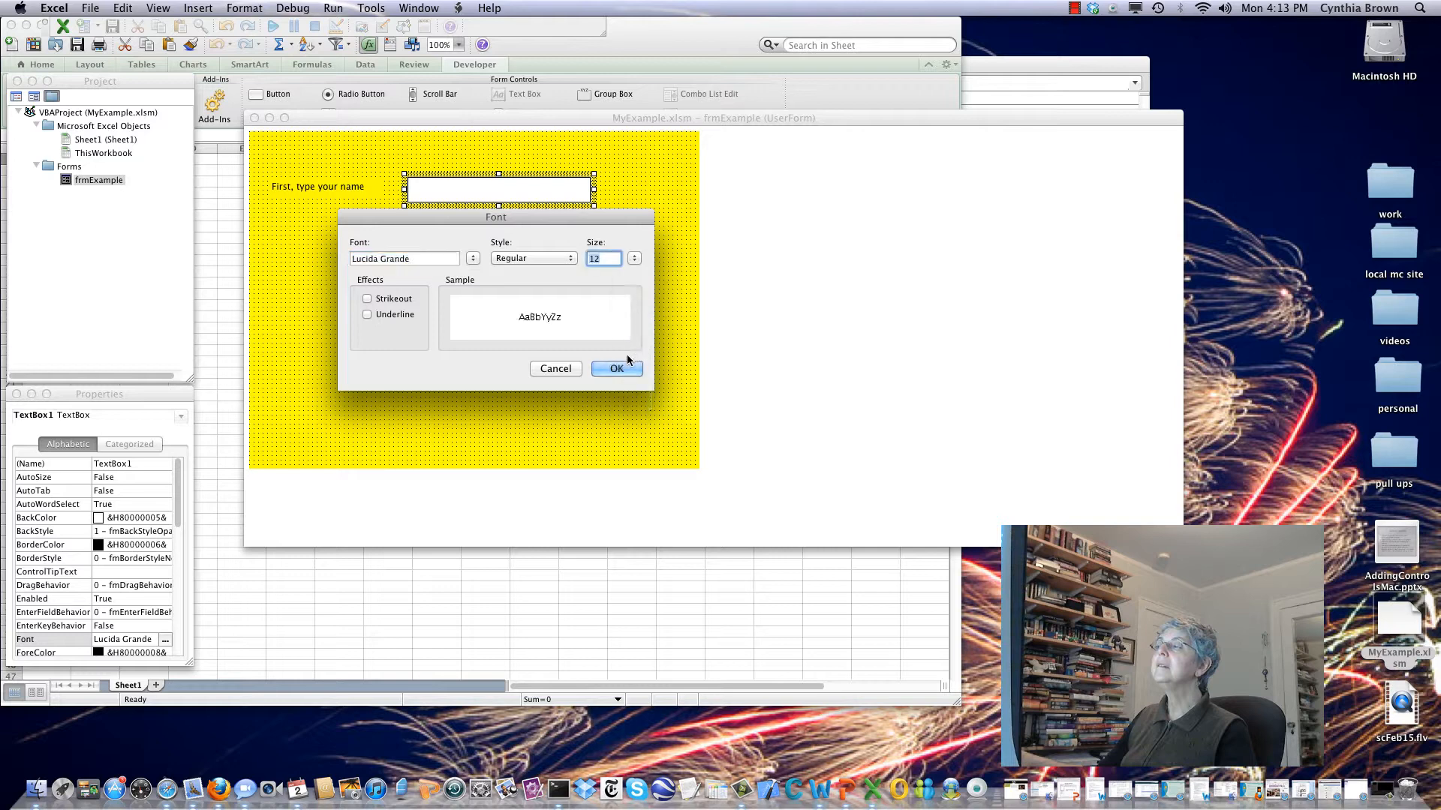
click(617, 369)
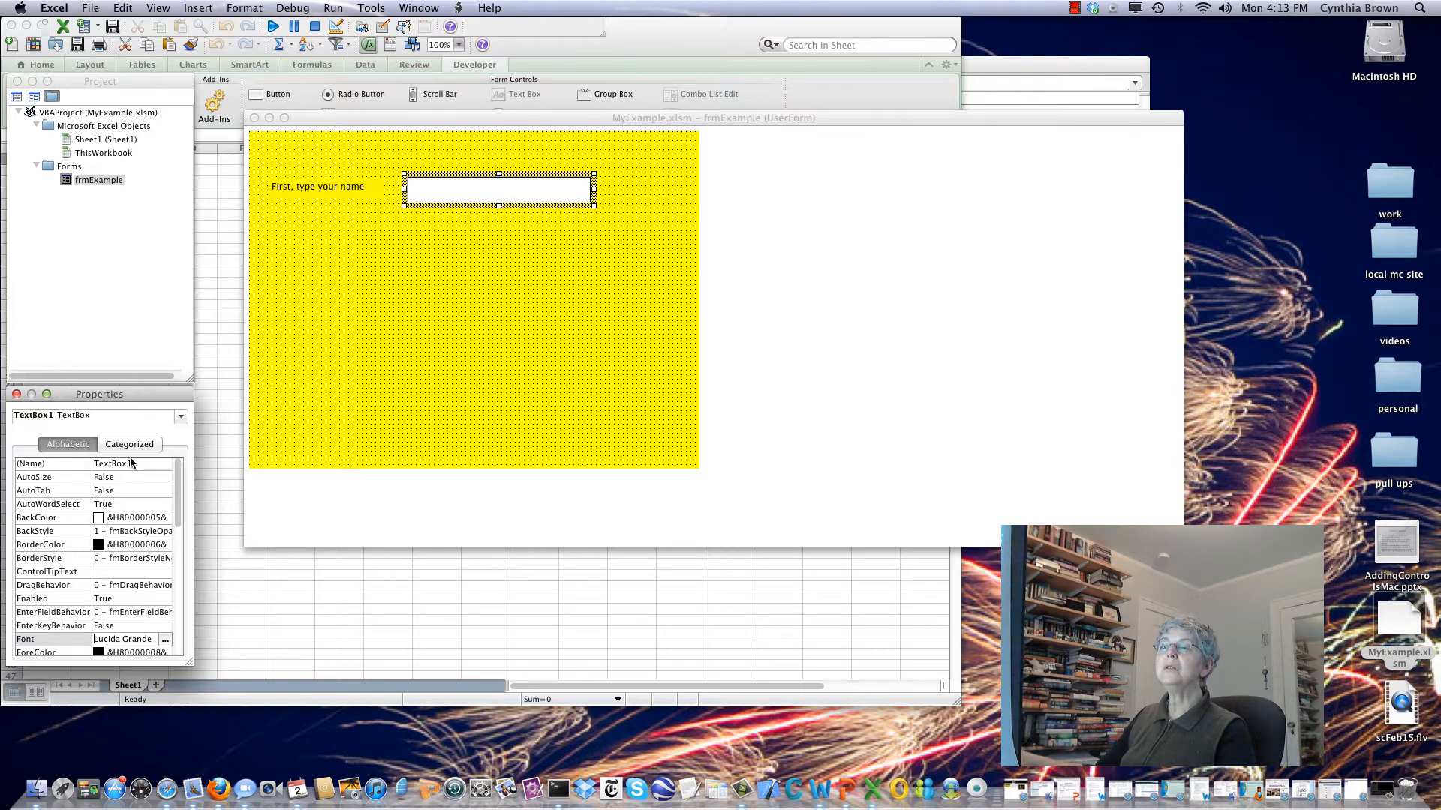
Rename the text box to txtName.
click(113, 463)
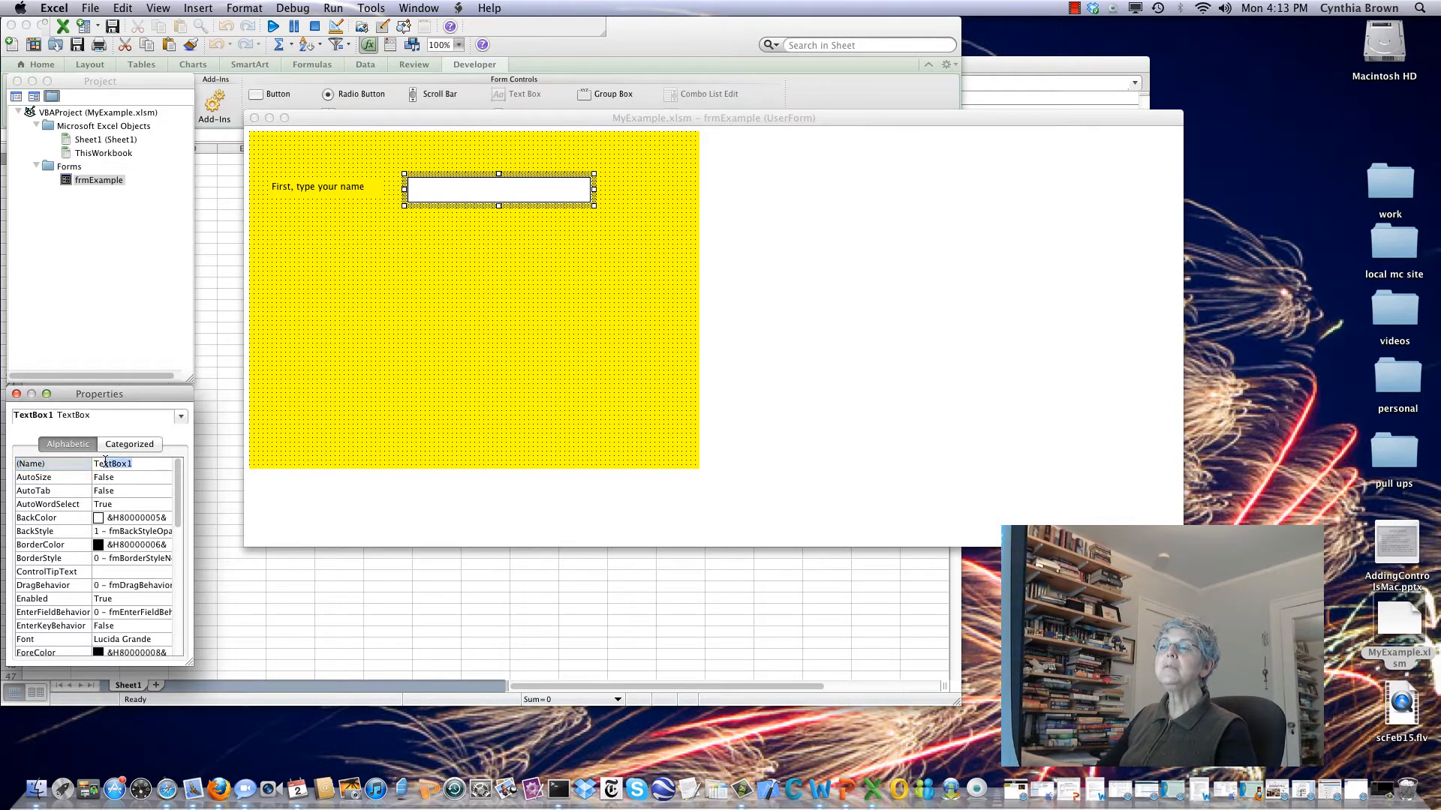
text(t)
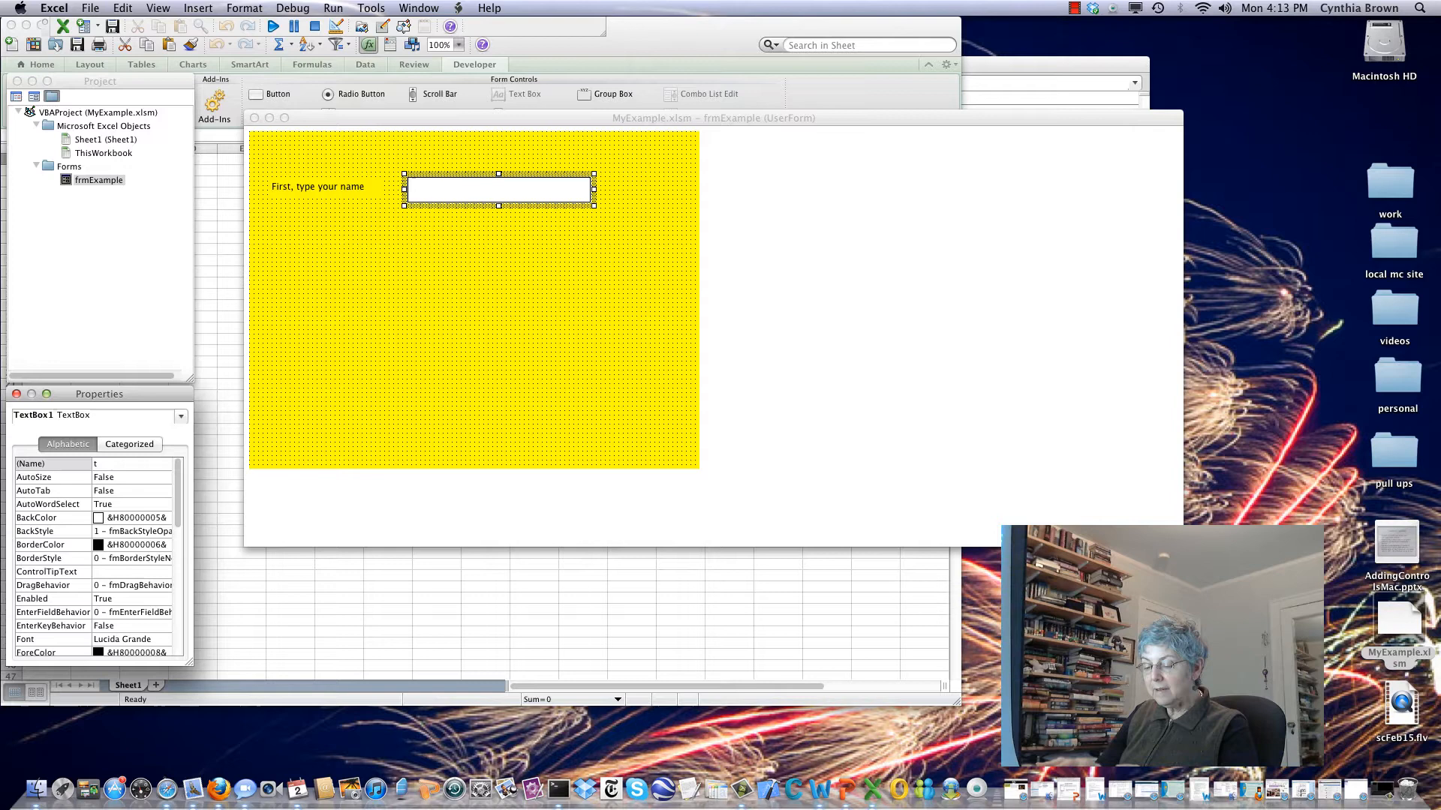
text(xtName)
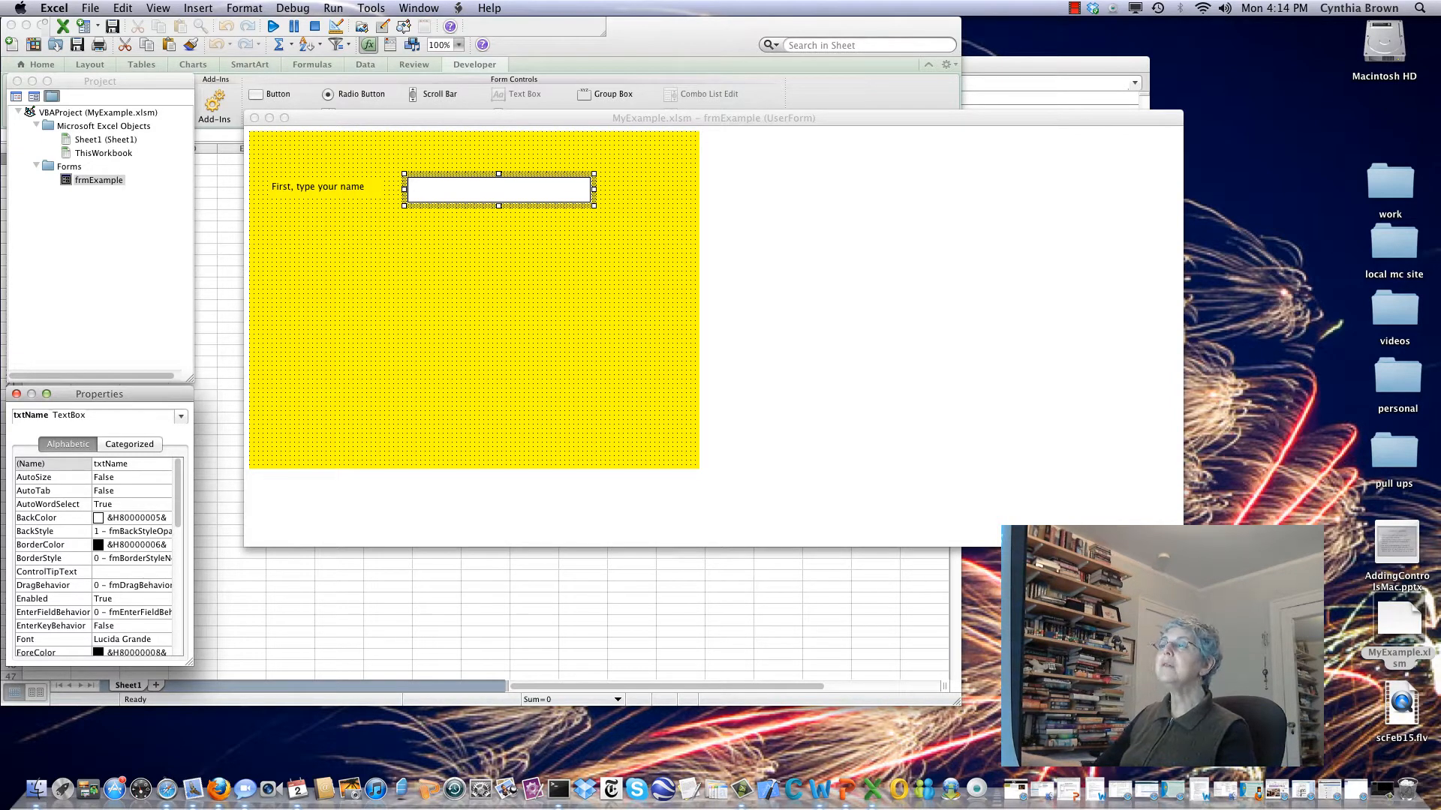
Draw a command button below the name box on the form.
click(400, 373)
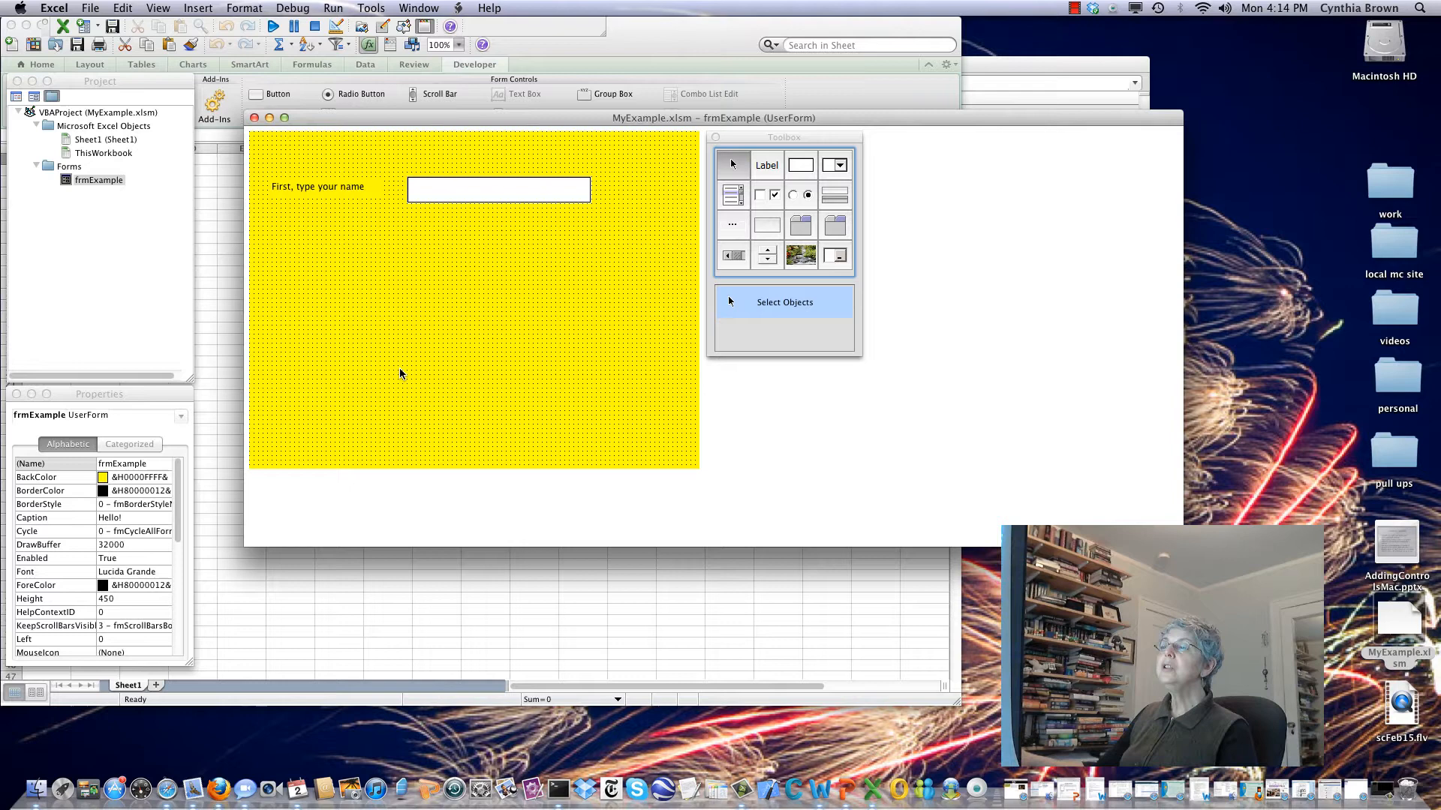
mouse_move(427, 366)
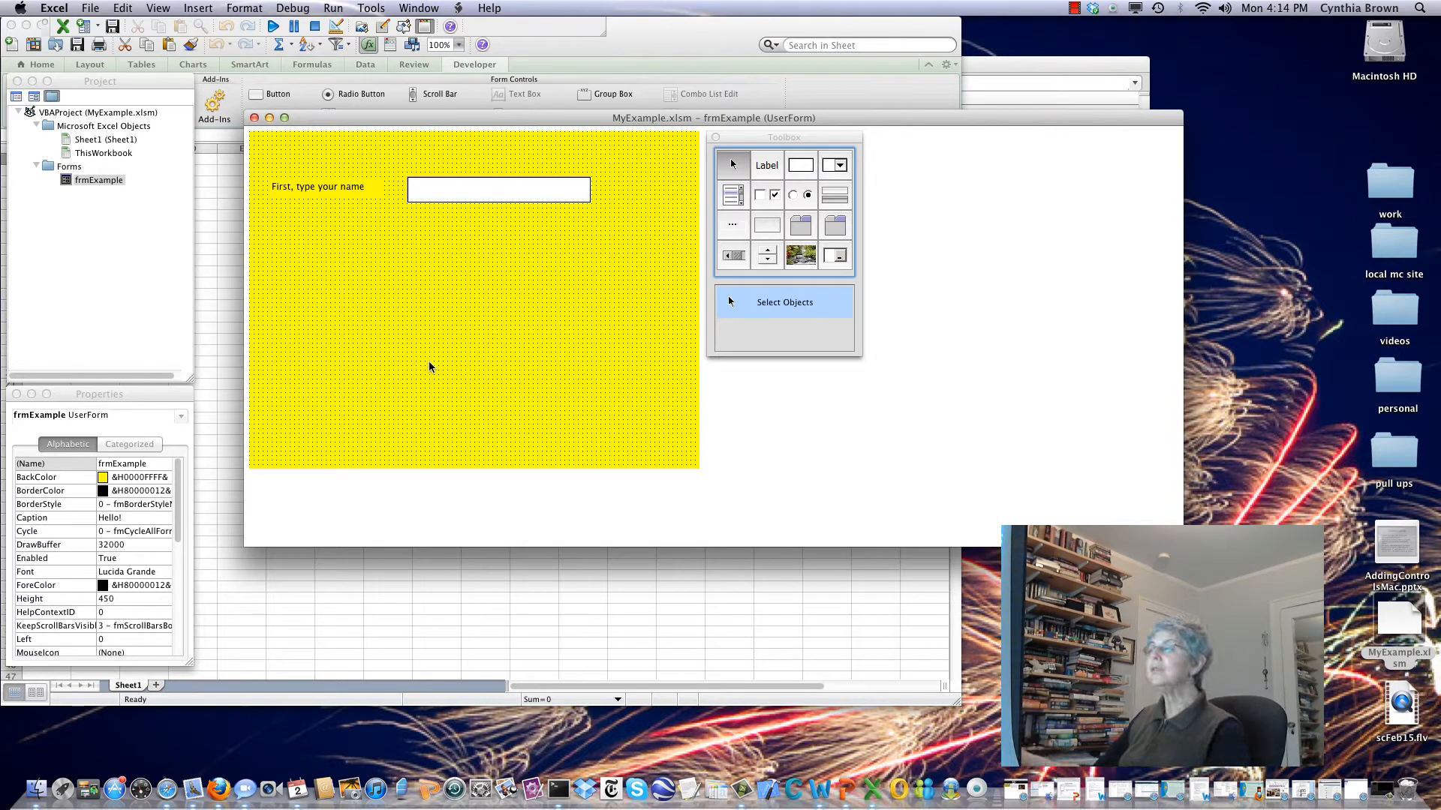
mouse_move(492, 369)
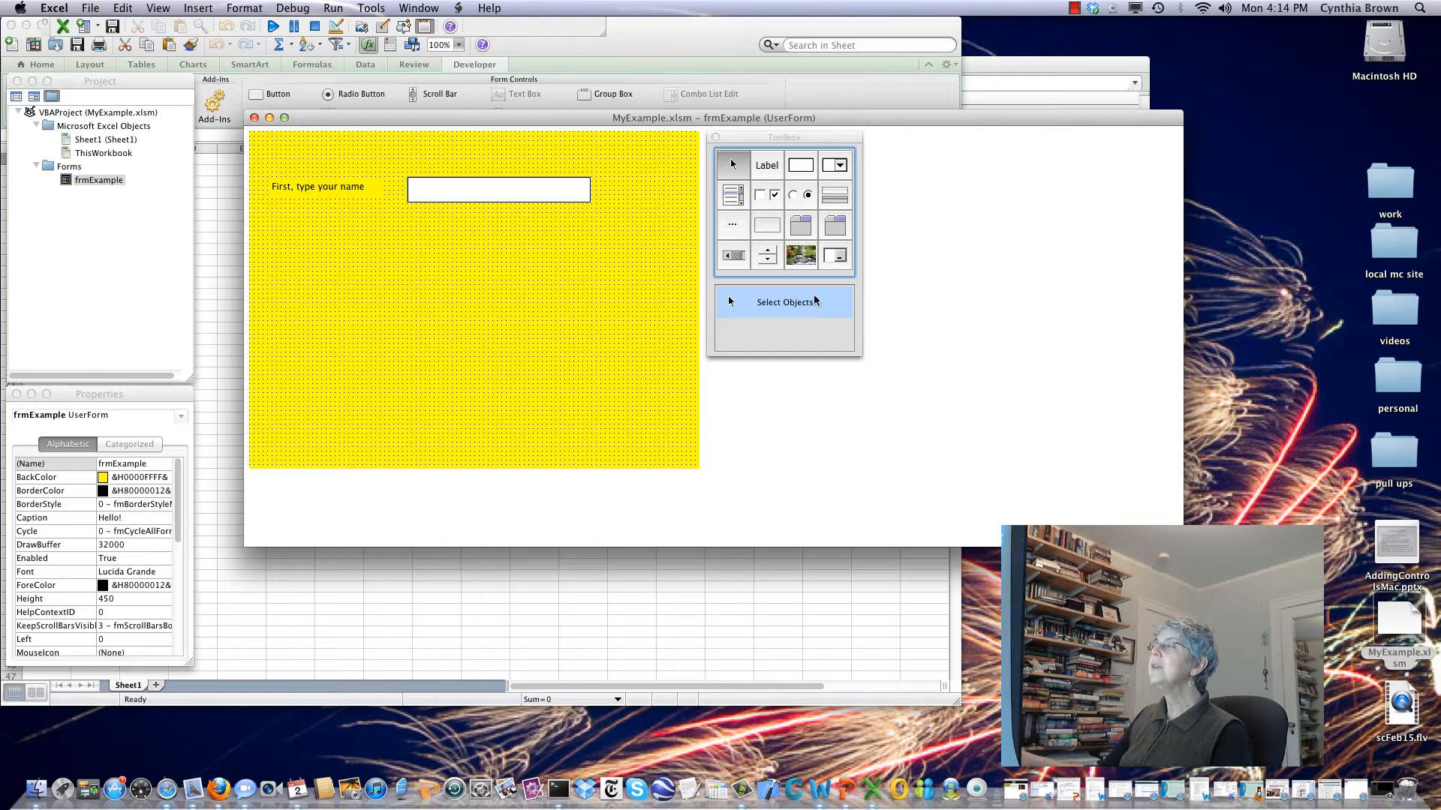
mouse_move(765, 225)
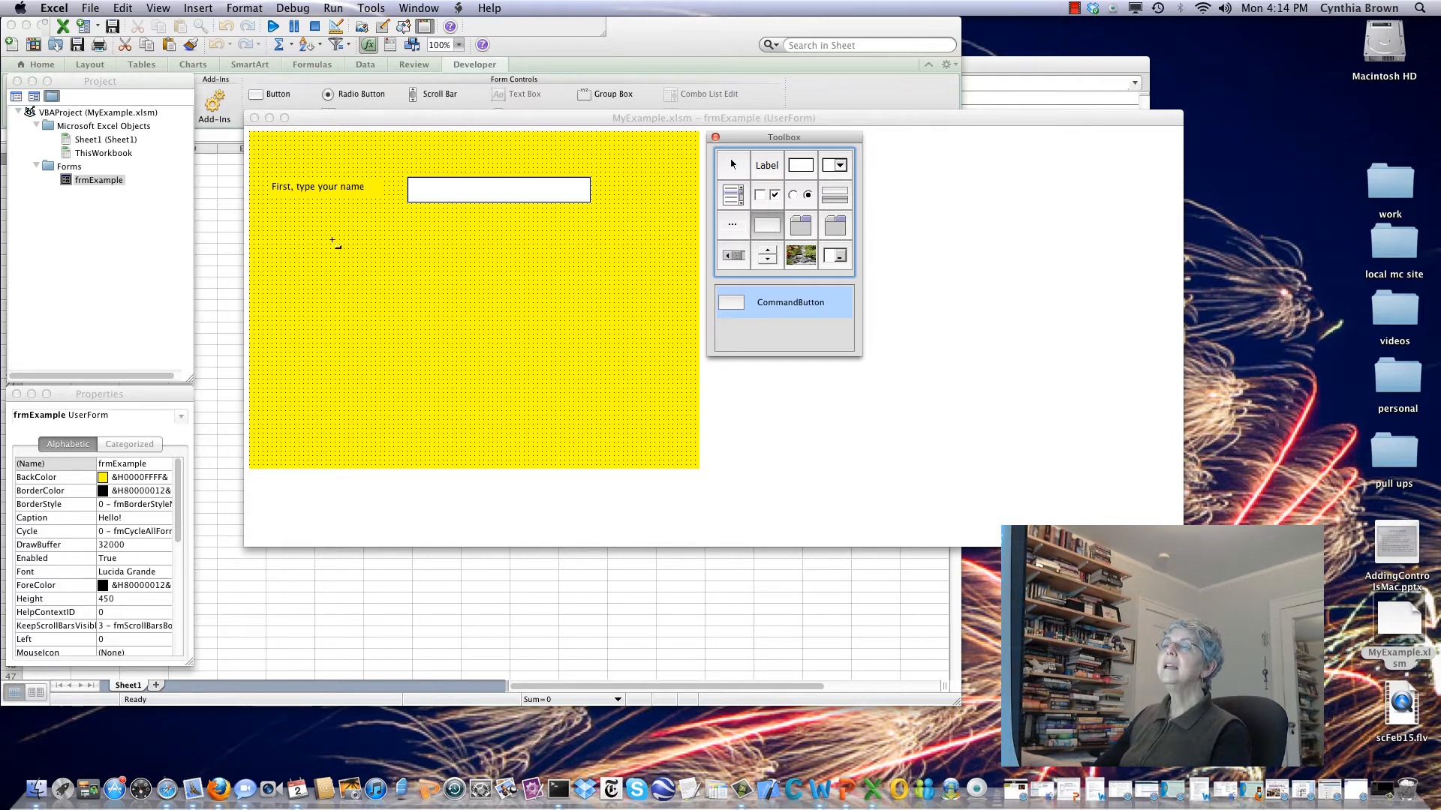
drag(327, 243, 571, 280)
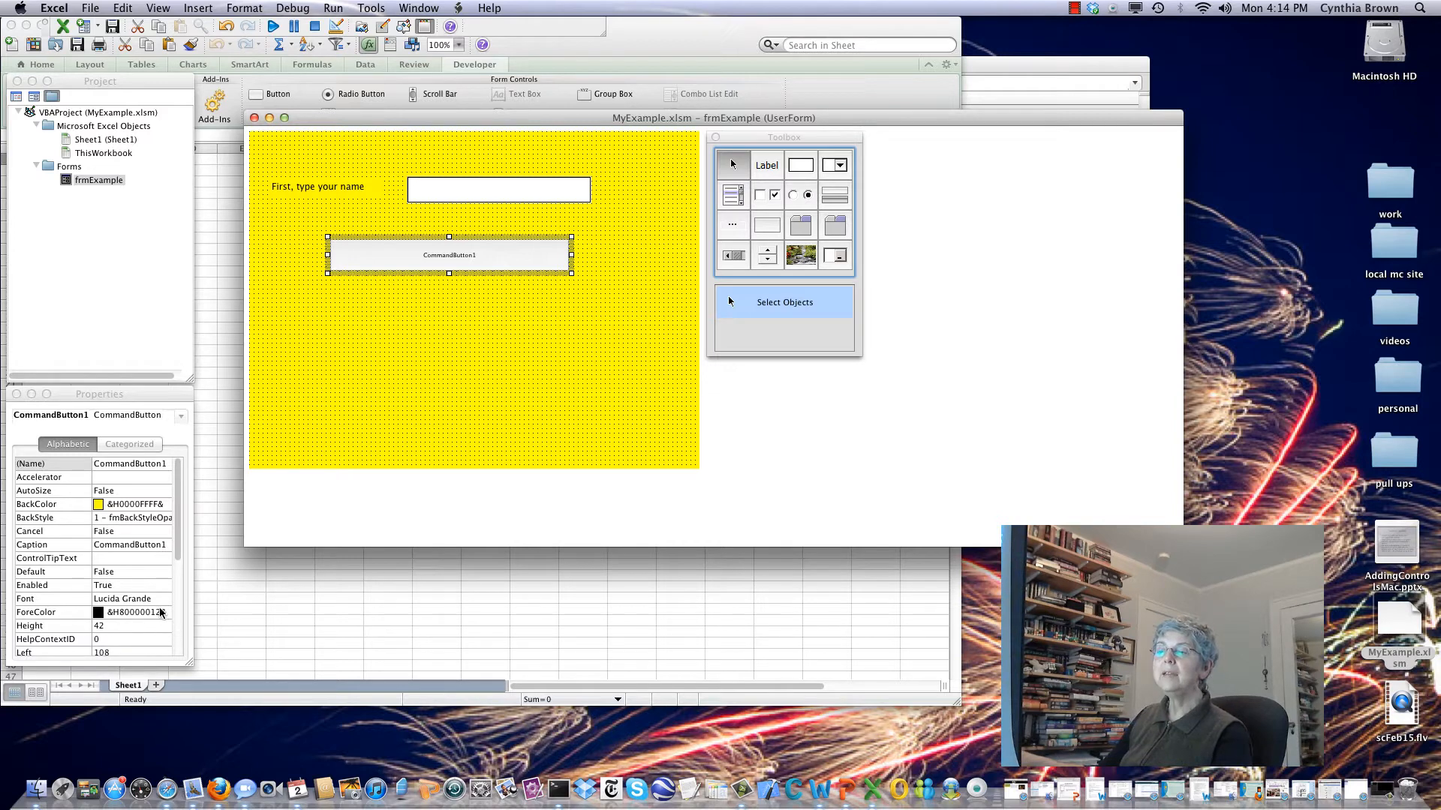
Adjust the button's font size, then select its (Name) property.
click(165, 598)
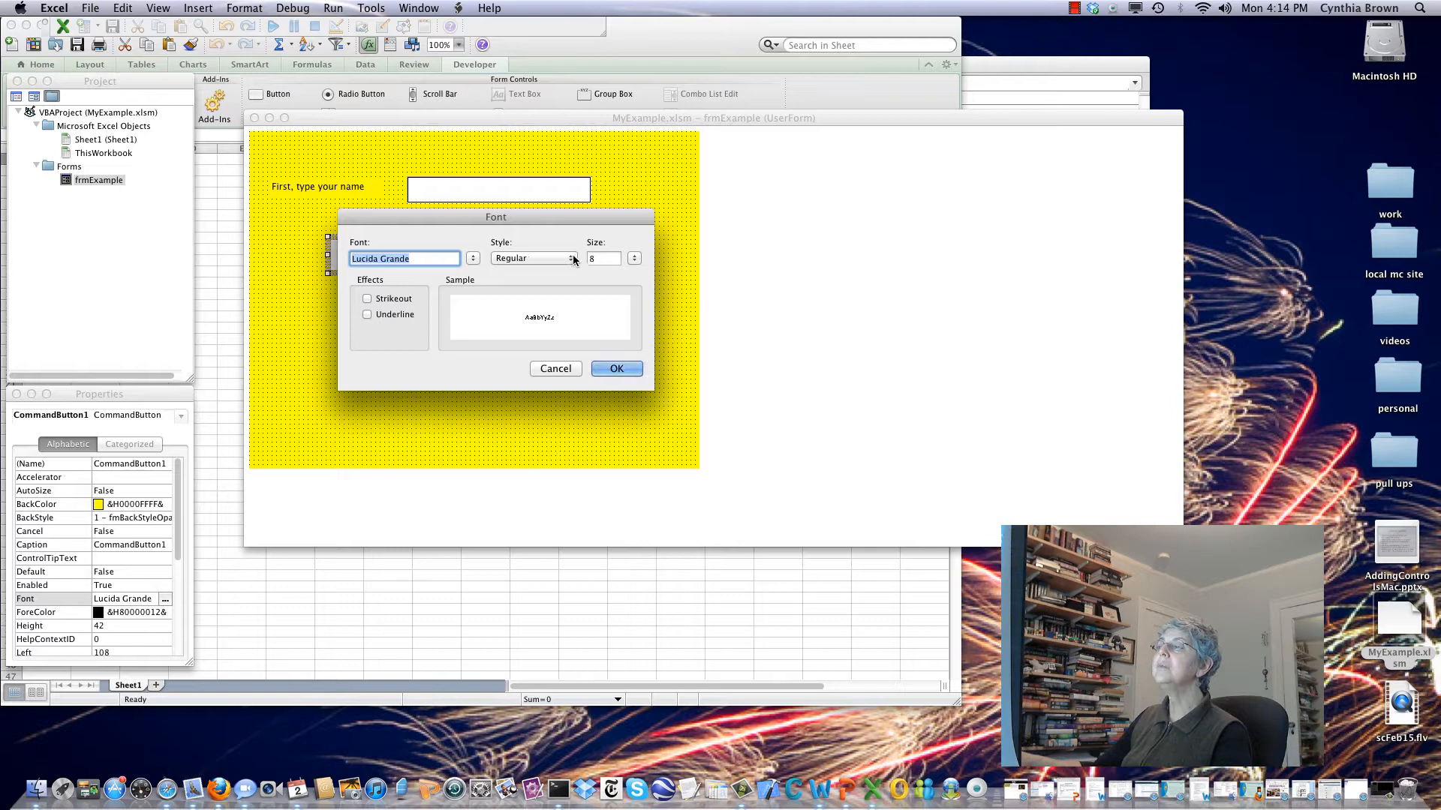
click(632, 258)
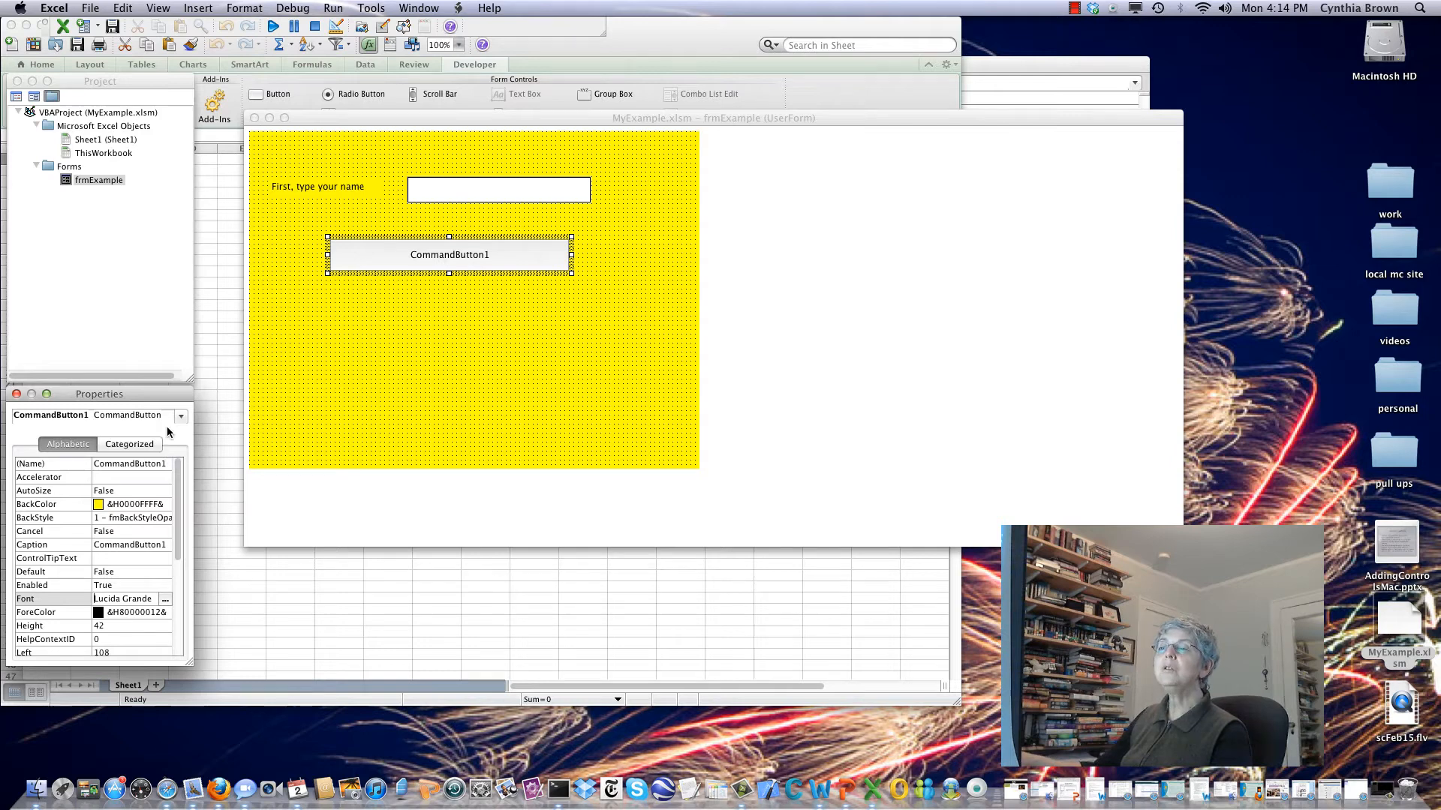
click(180, 415)
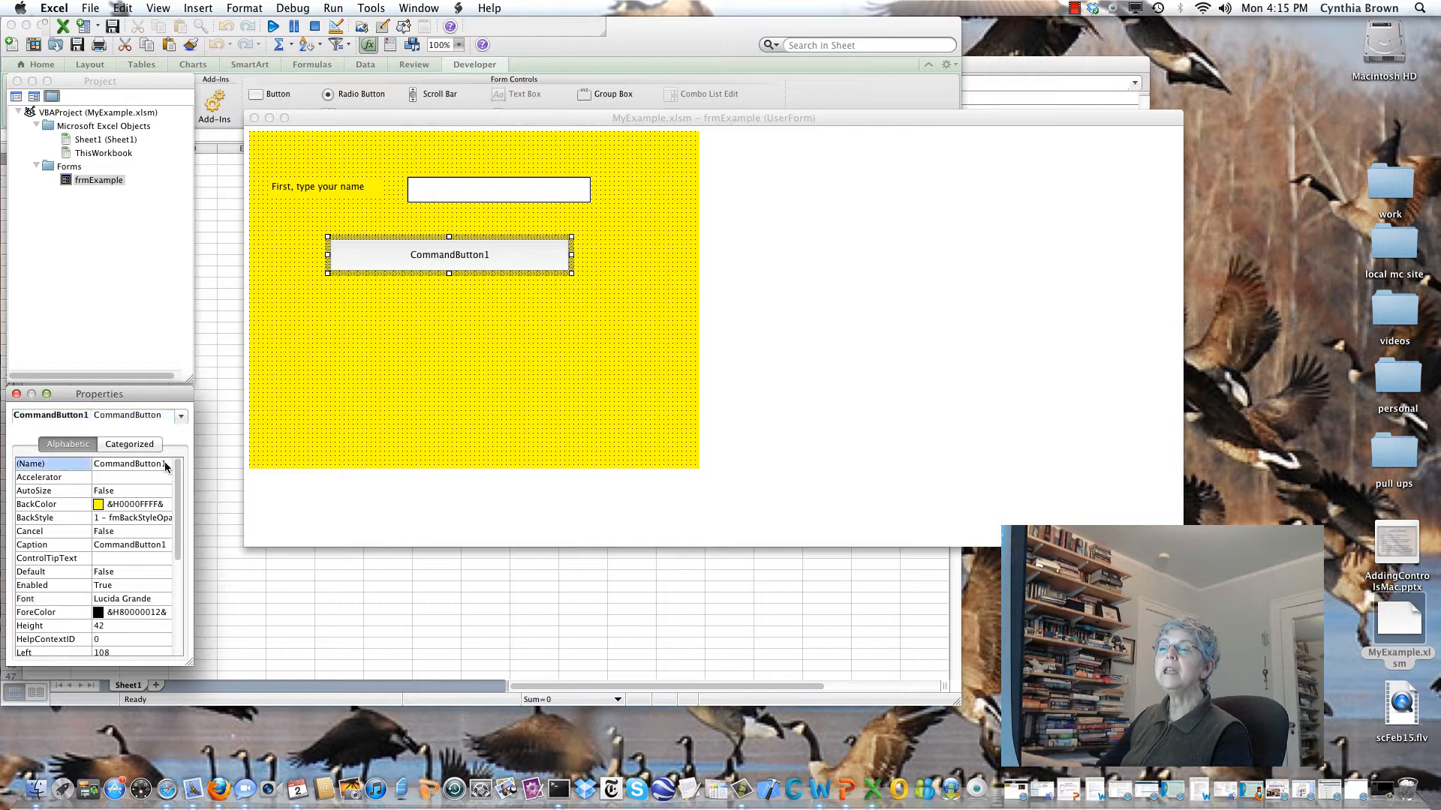
Name the button btnPush and set its caption to 'then click this button'.
click(132, 463)
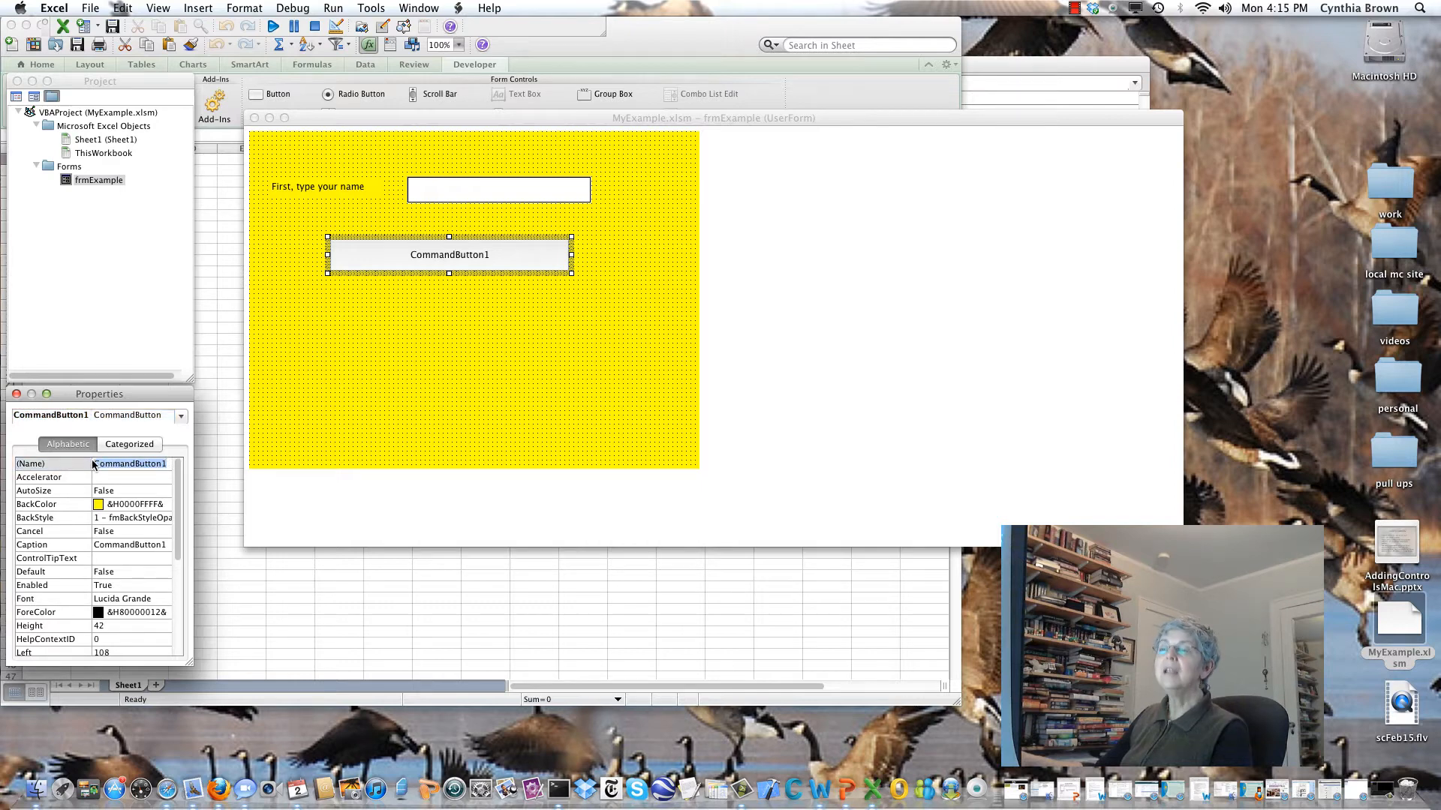
text(btnPush)
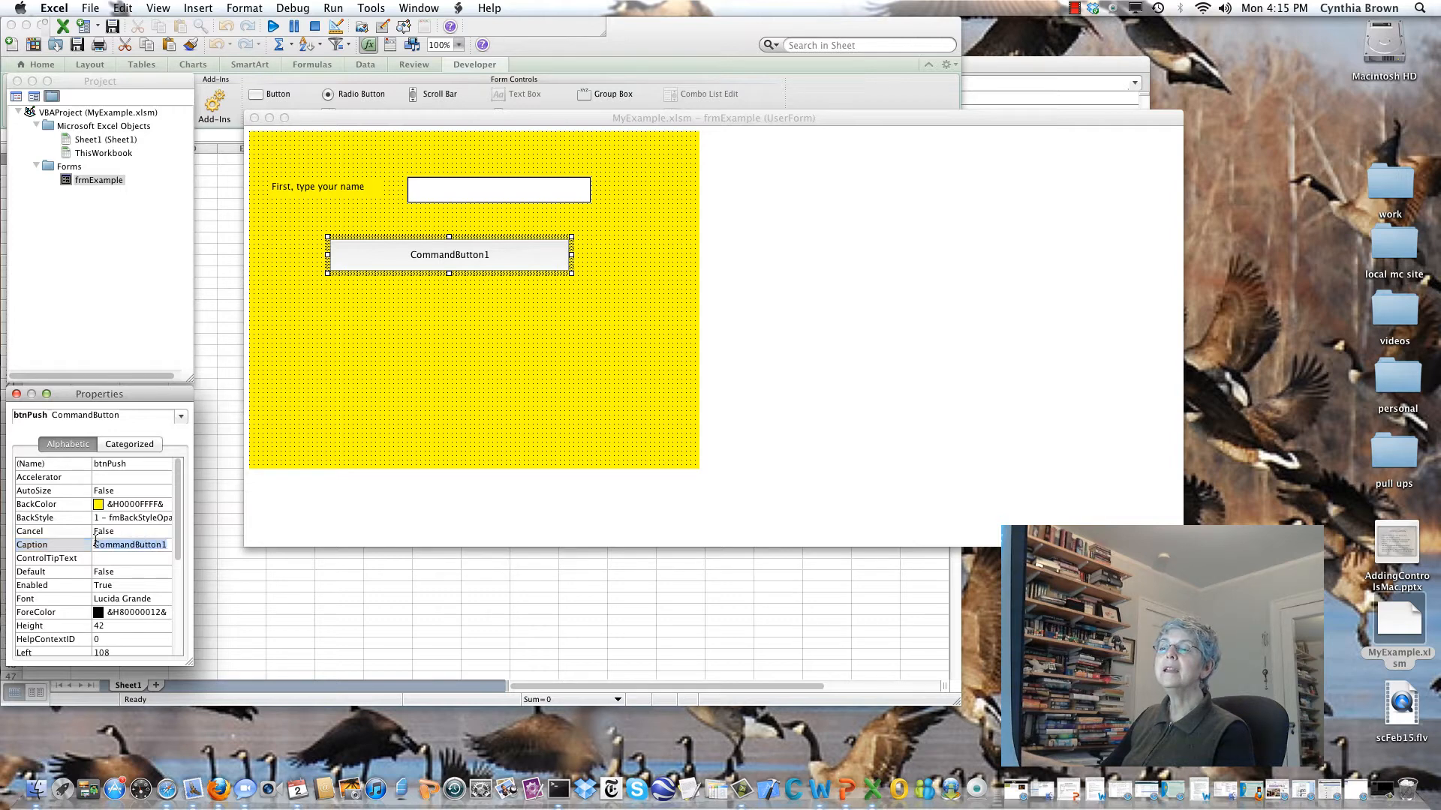
text(then push this p)
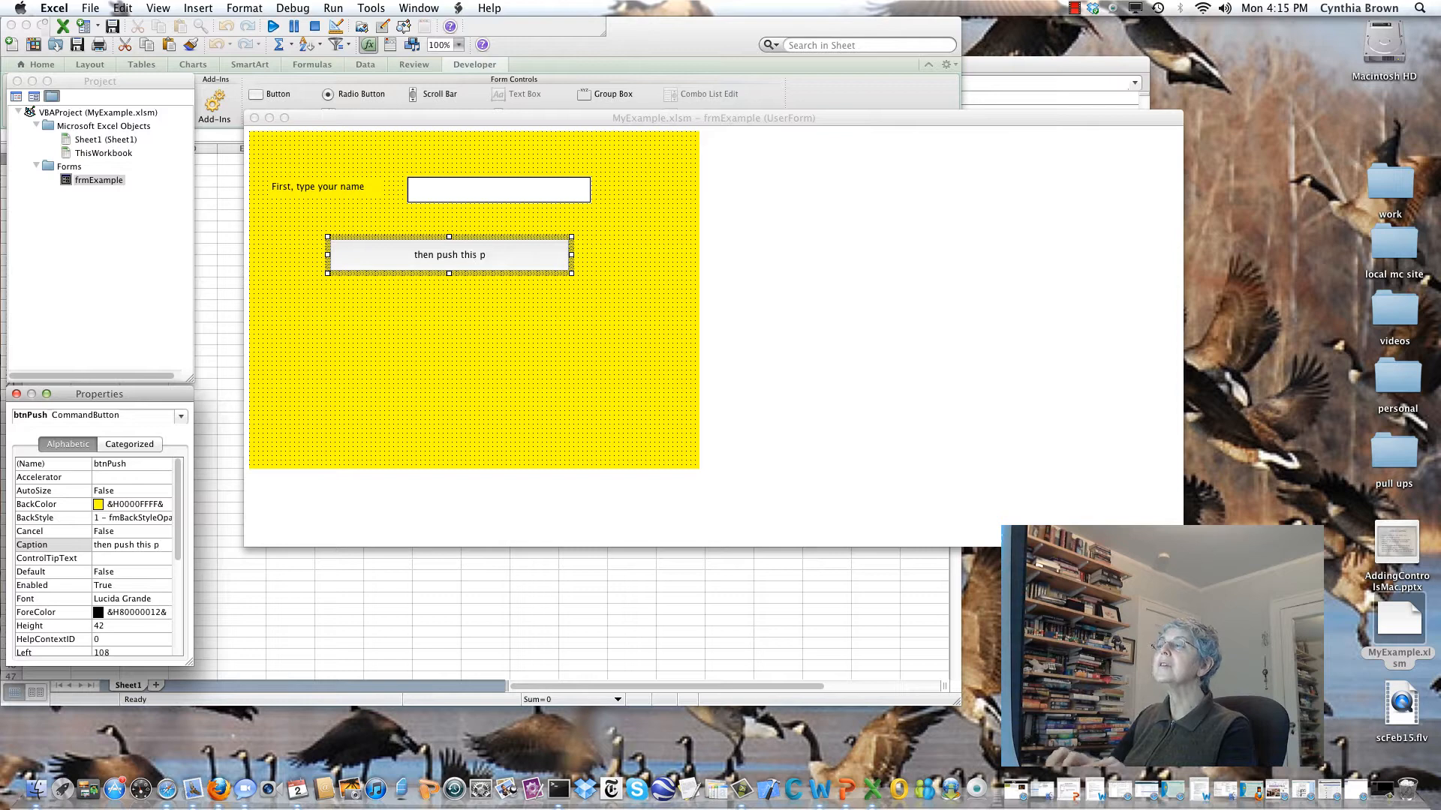
text(button)
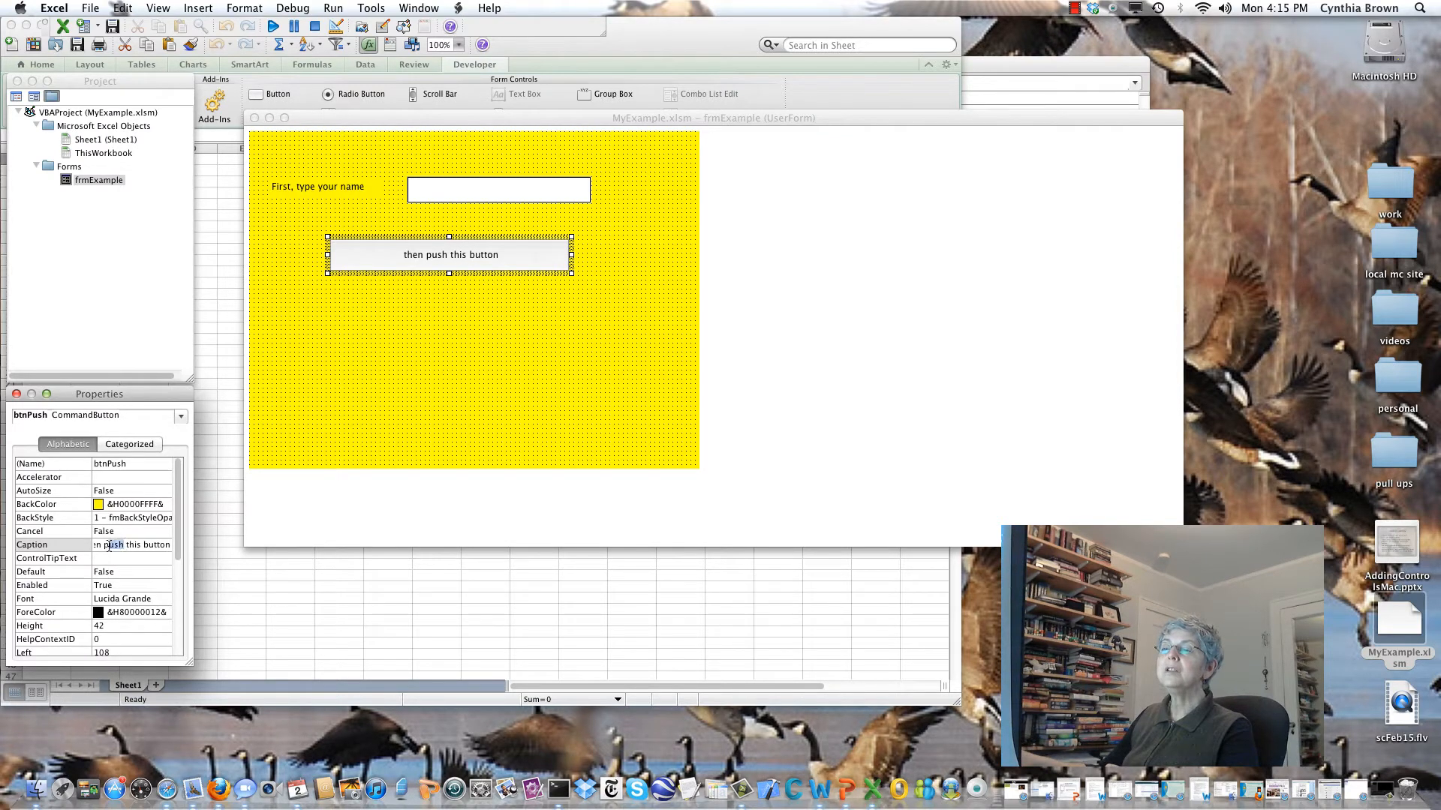
text(click)
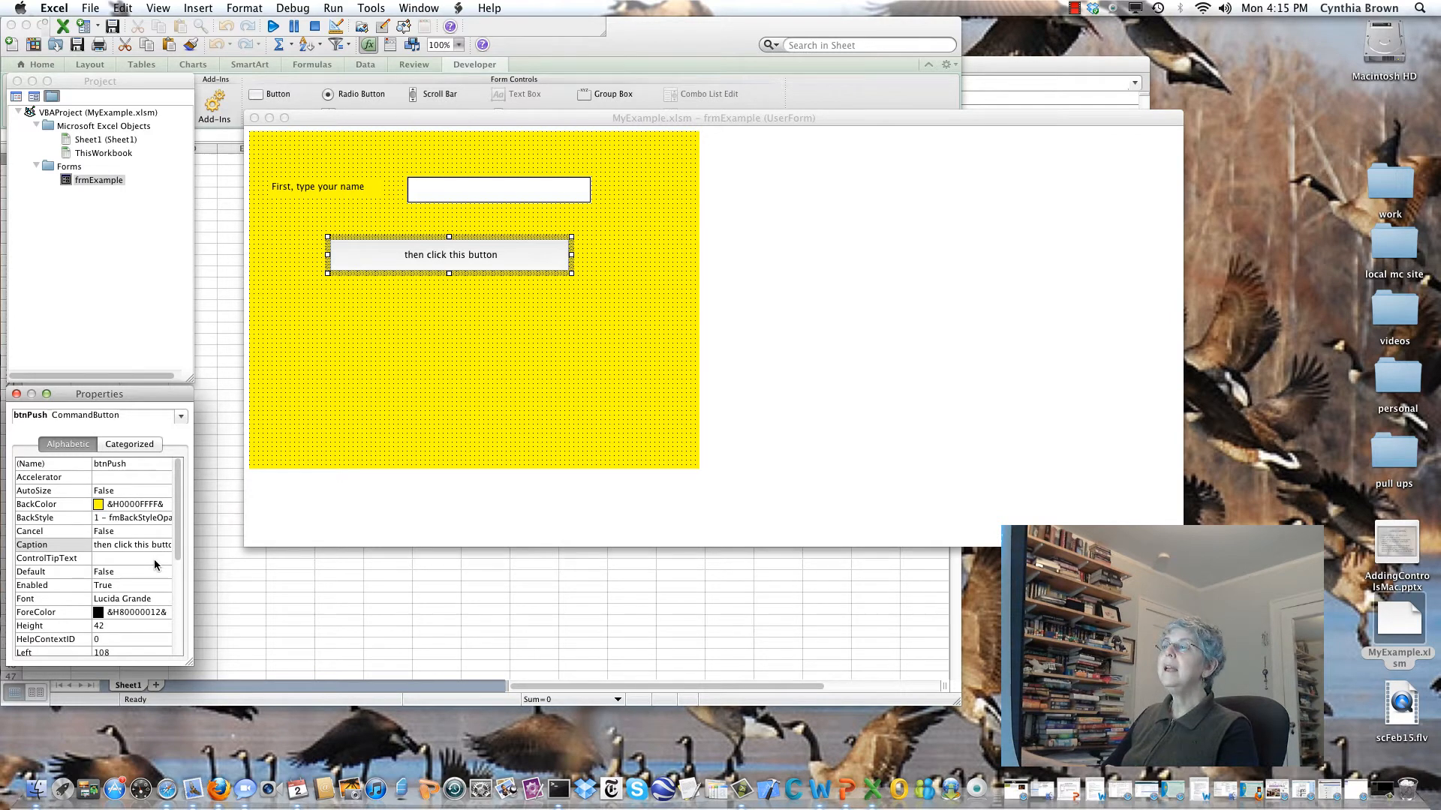
Select the user form itself to bring back the control Toolbox.
click(46, 558)
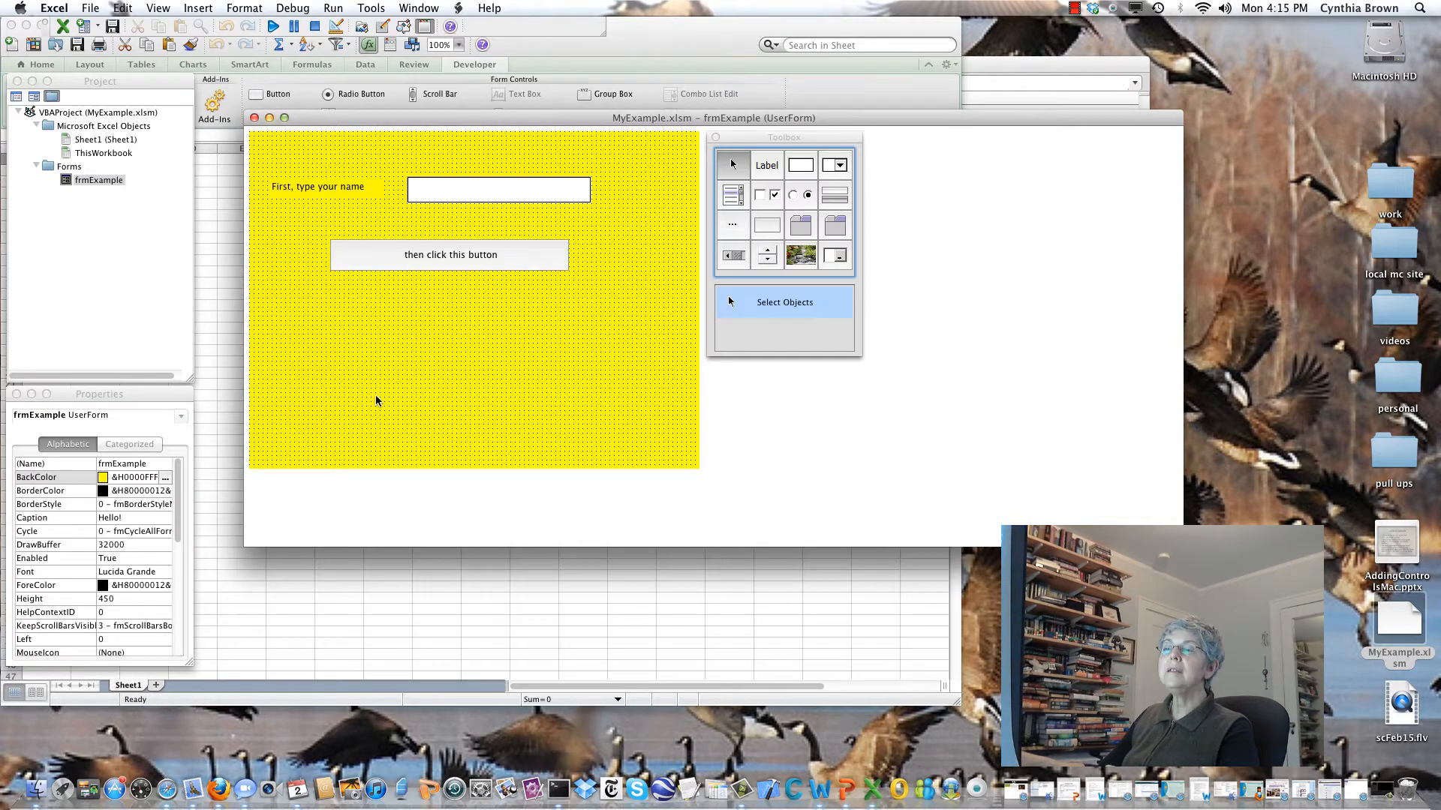
mouse_move(207, 575)
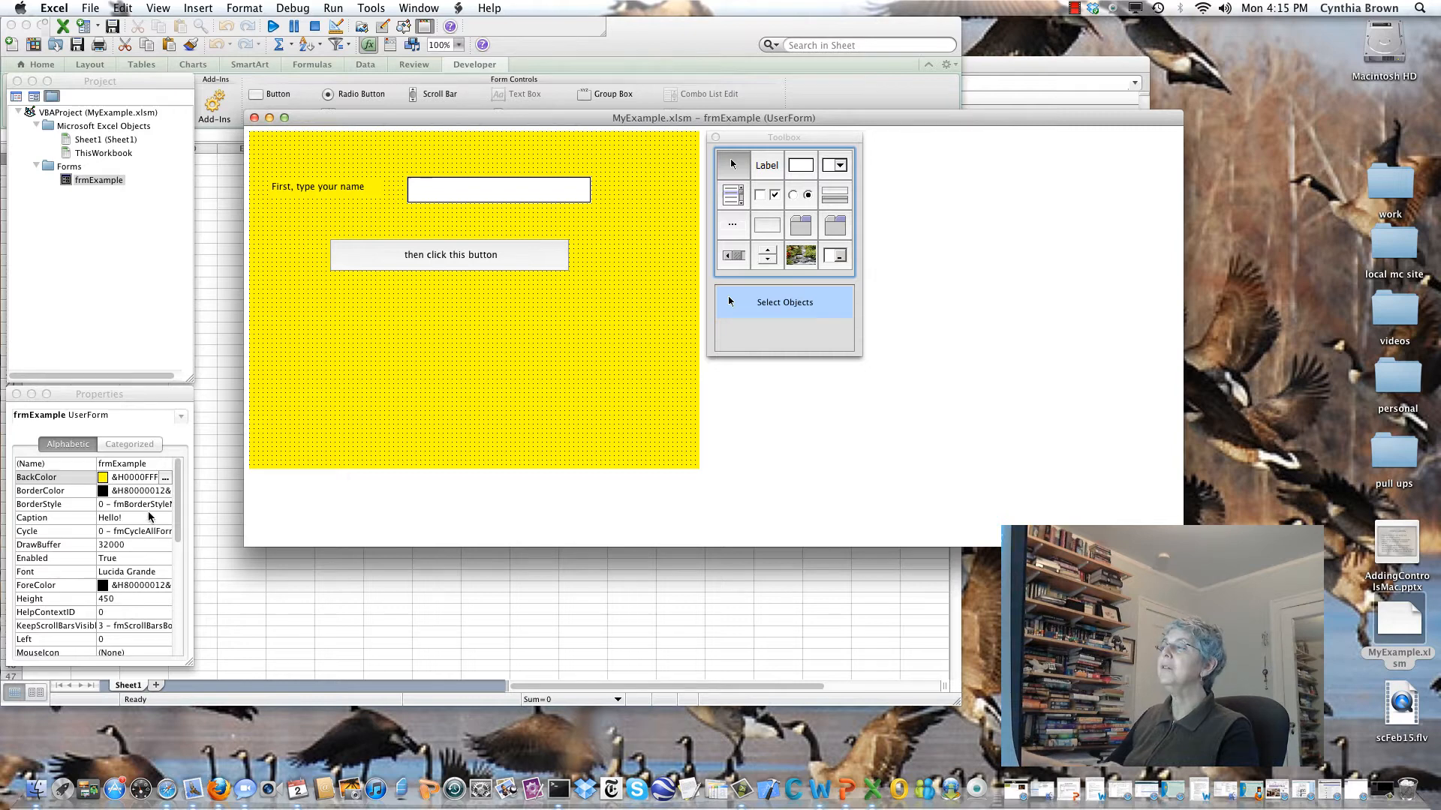
mouse_move(465, 399)
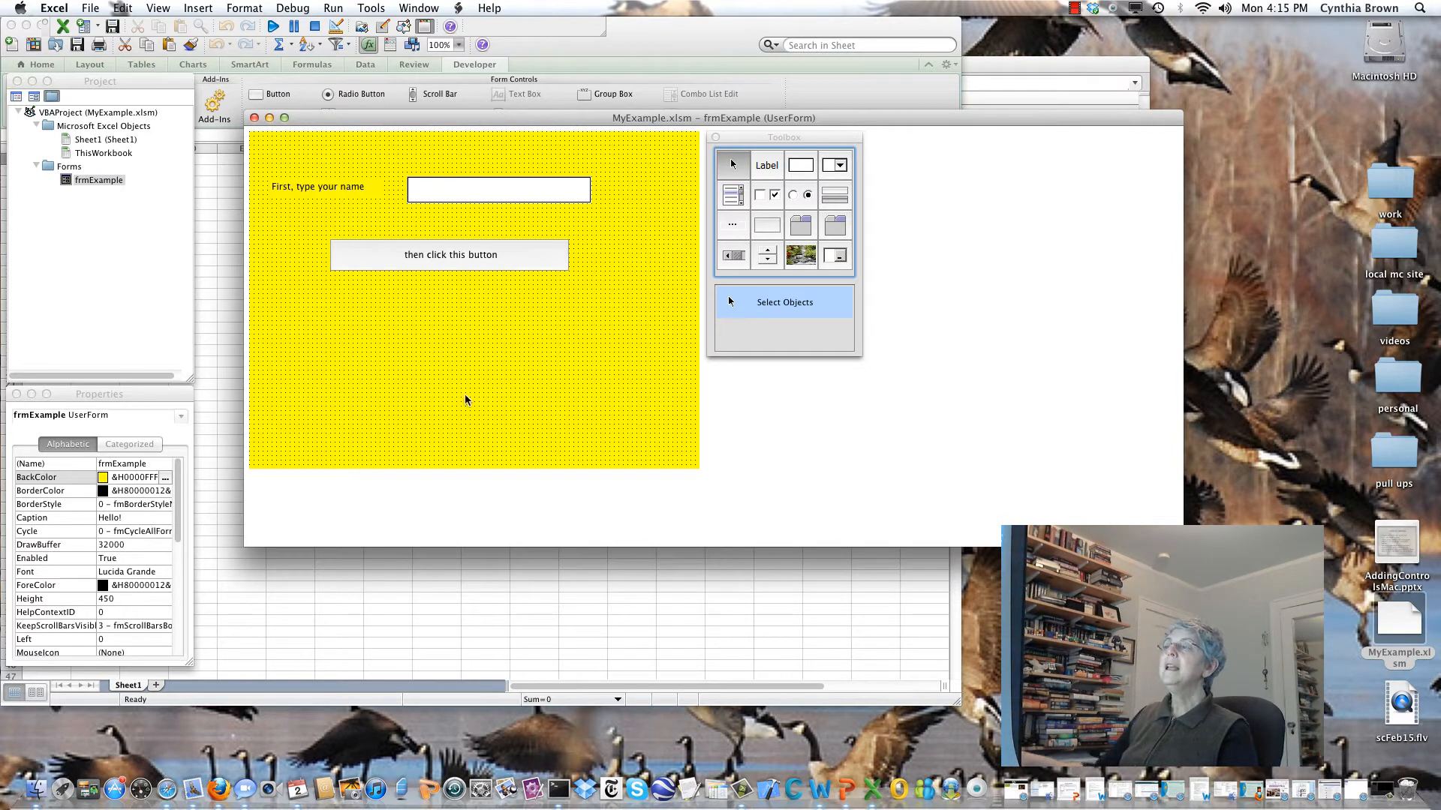
Drag the btnPush button into a centred position just below the name box.
click(448, 255)
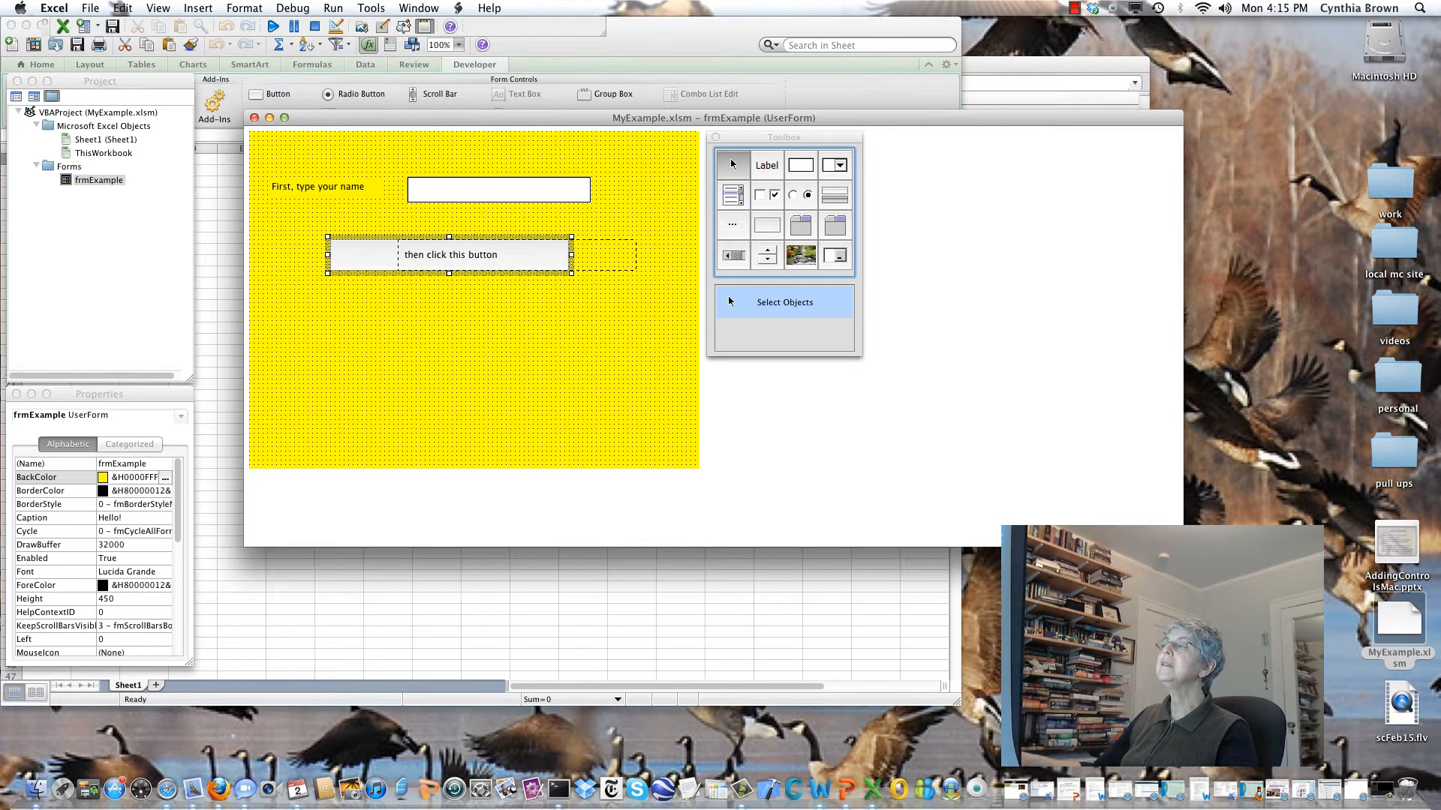
drag(448, 255, 617, 276)
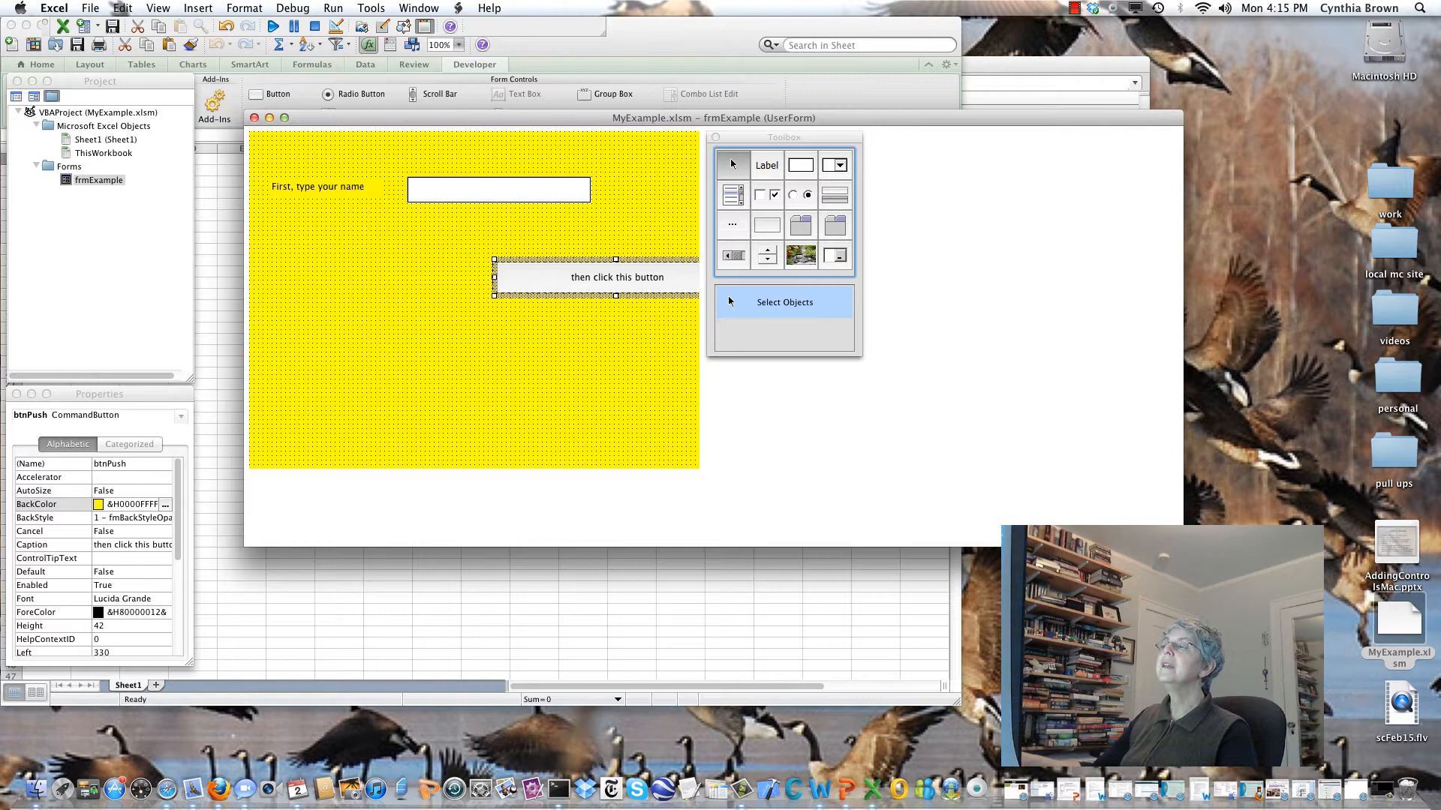
drag(617, 276, 570, 290)
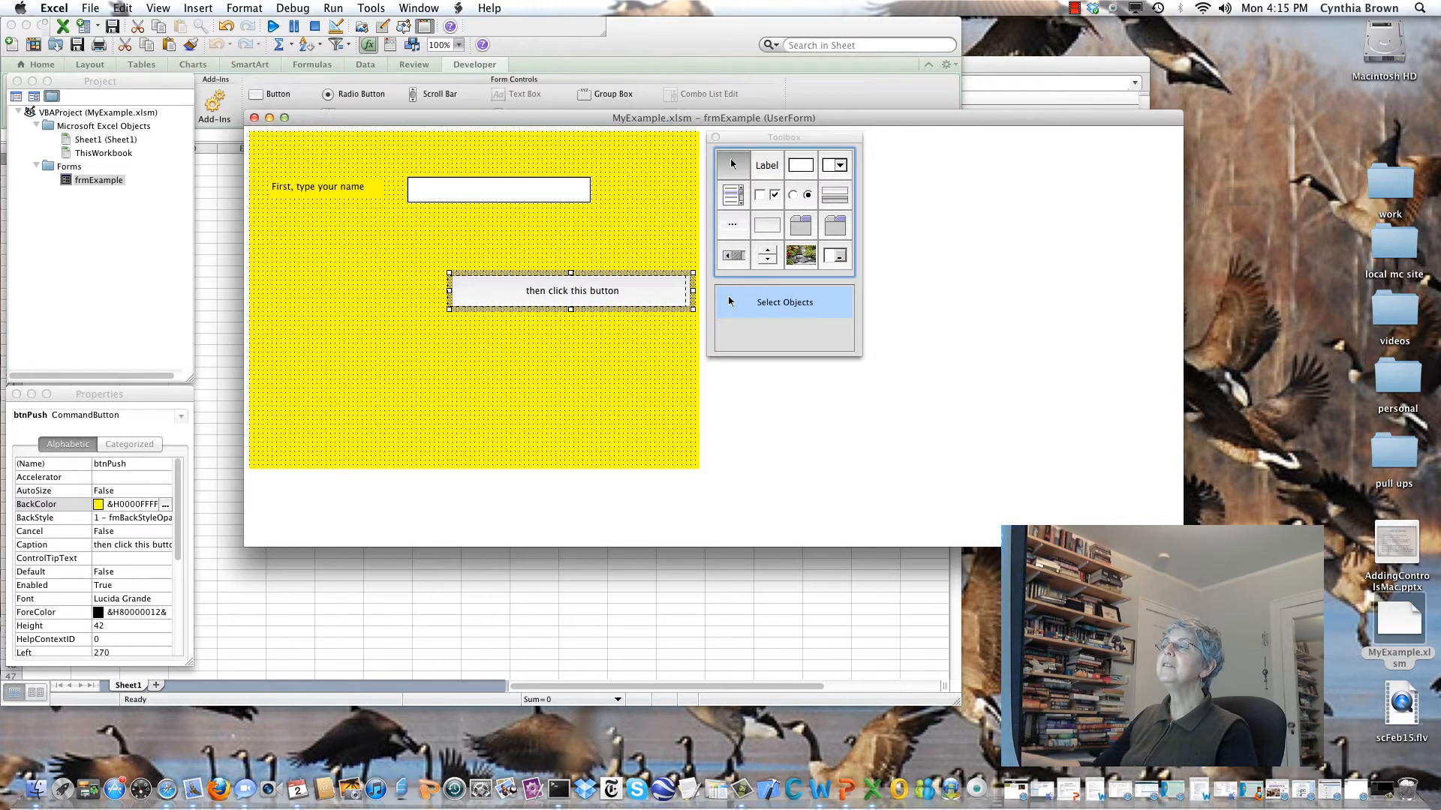
drag(570, 290, 468, 237)
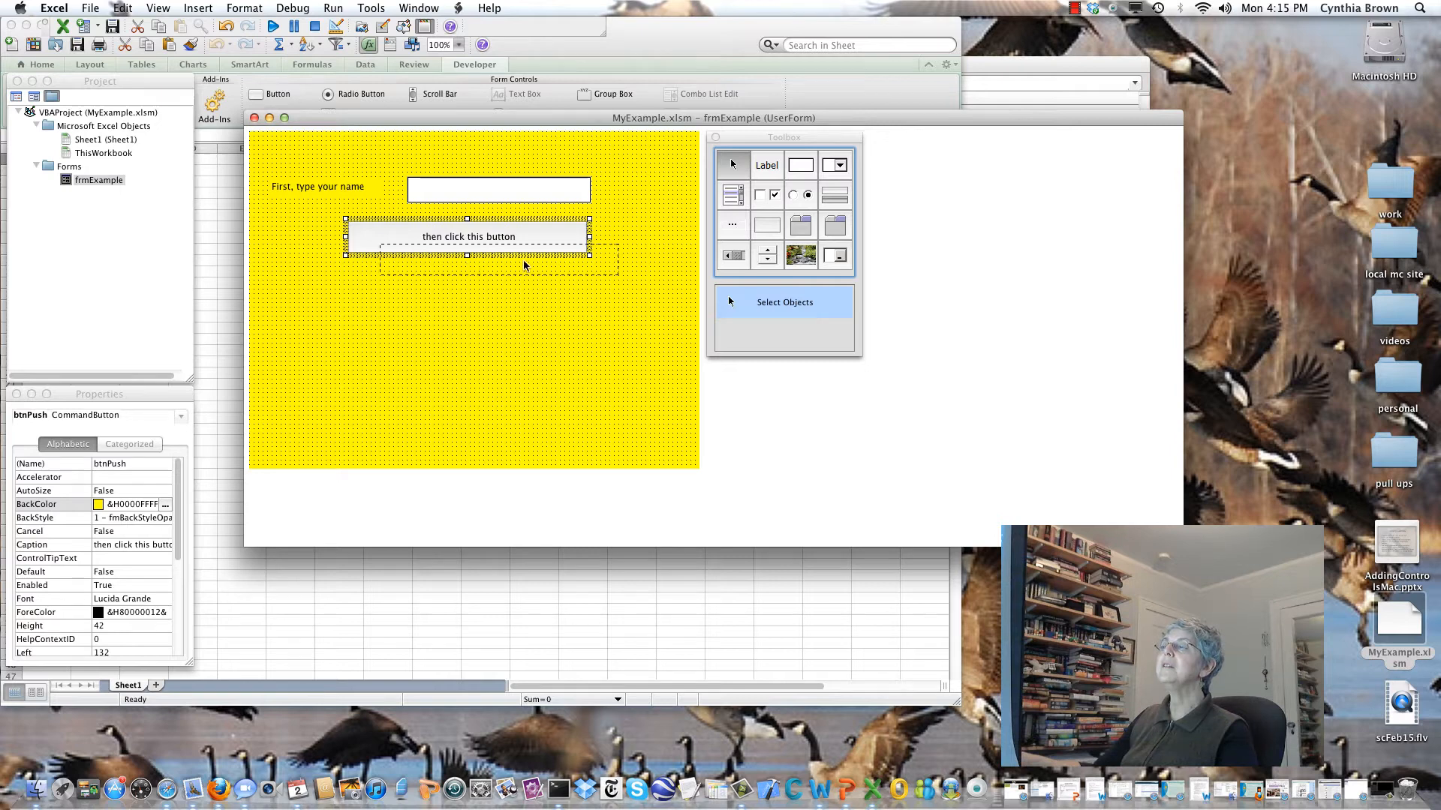
drag(468, 235, 505, 258)
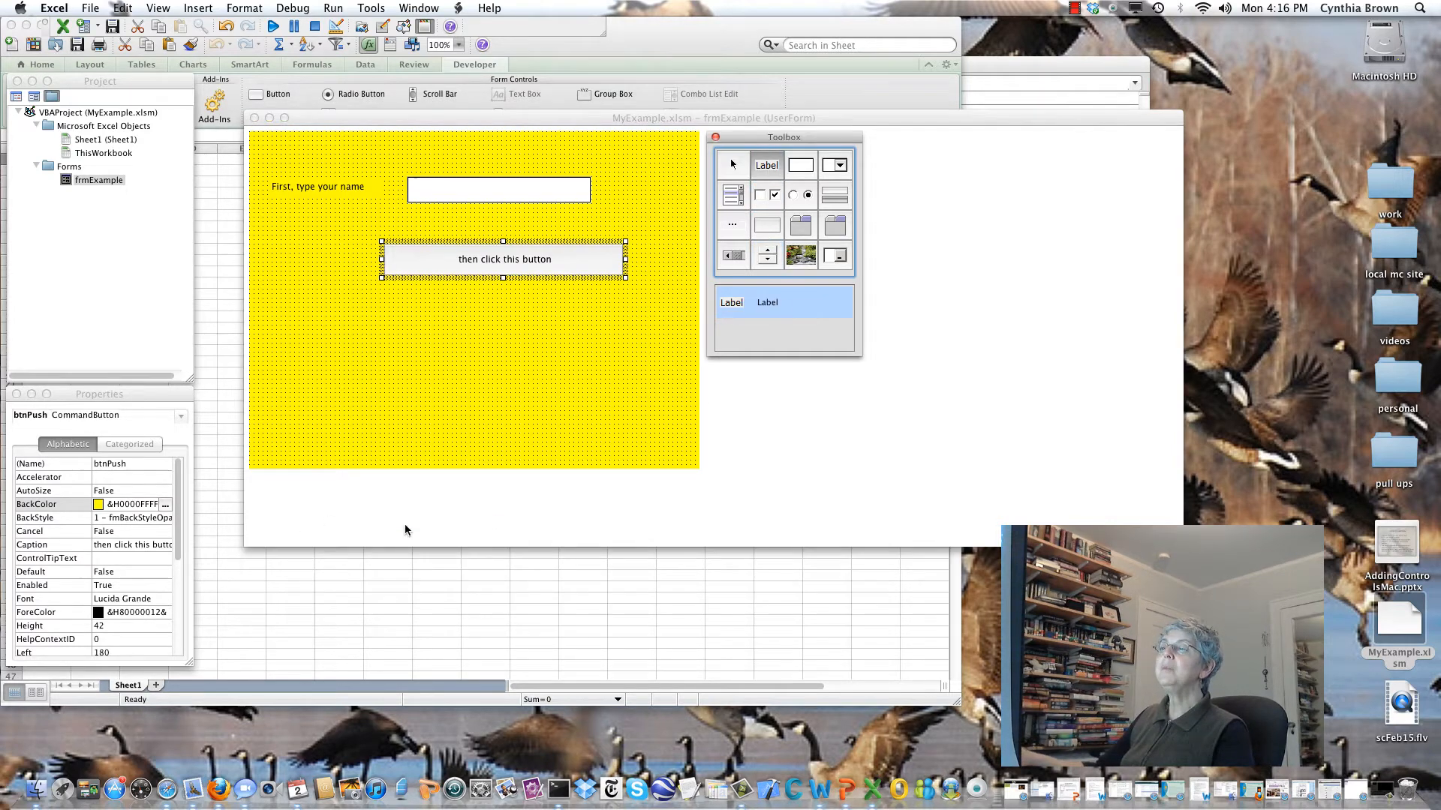
mouse_move(357, 329)
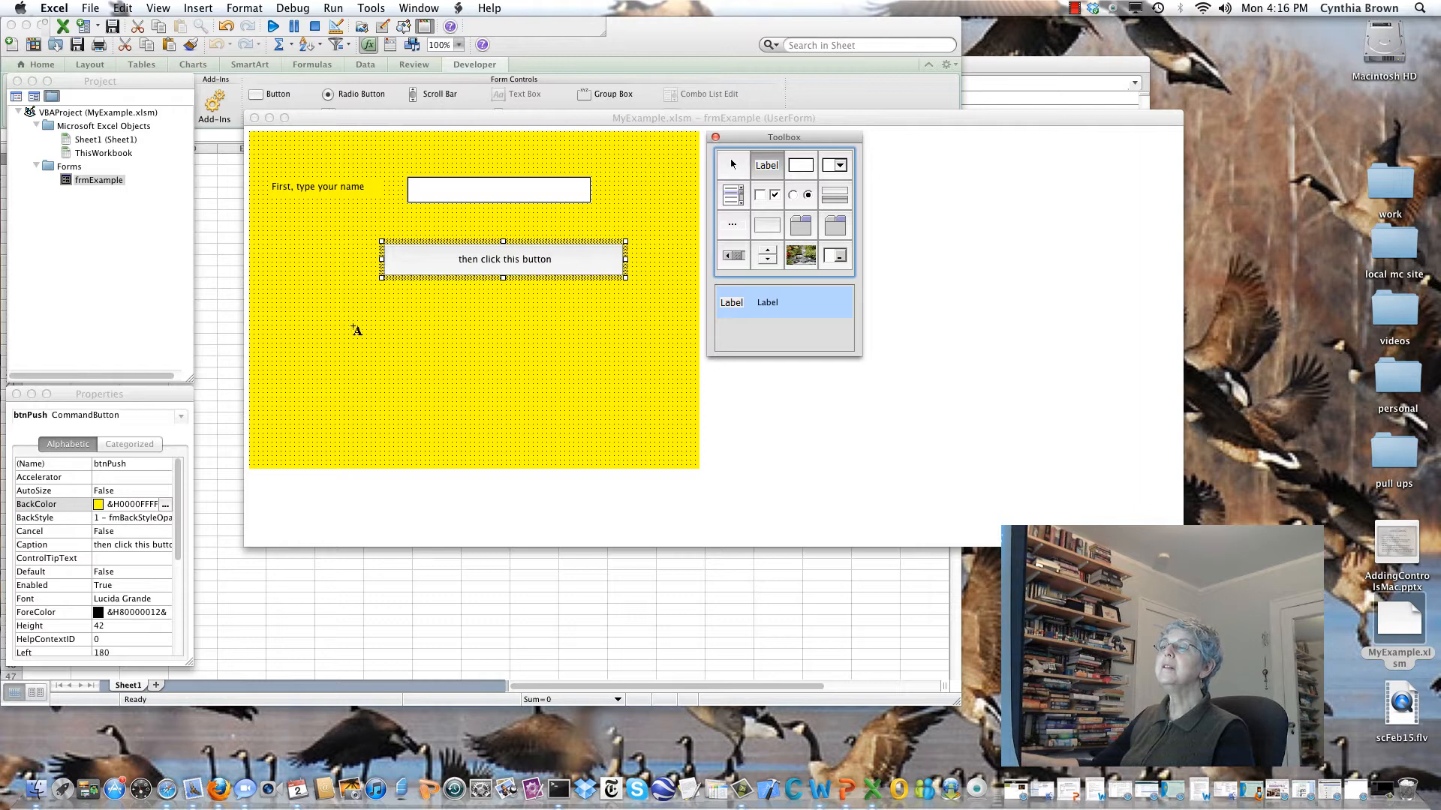
Draw a wide Label2 beneath the button and widen it.
drag(354, 329, 641, 376)
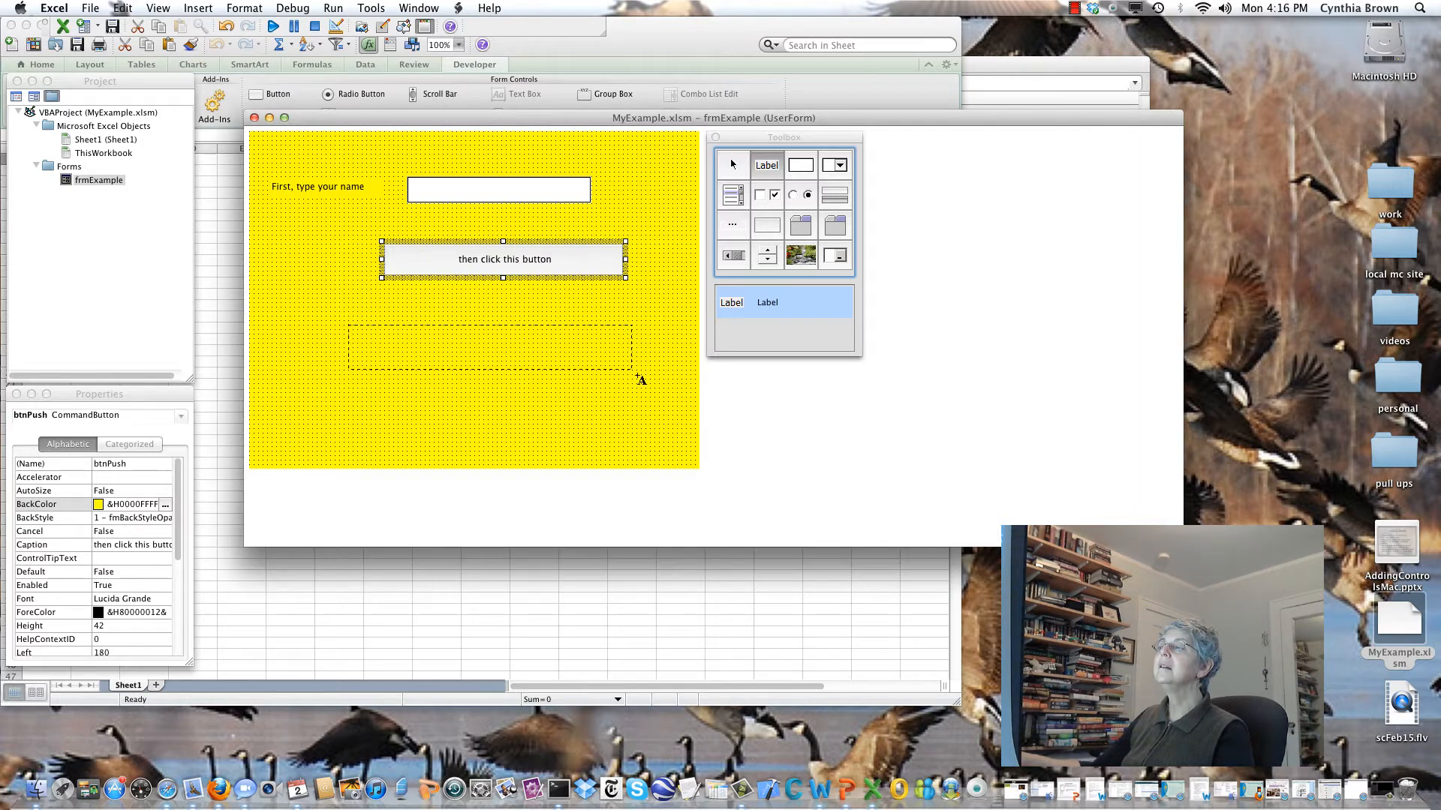
drag(352, 322, 657, 373)
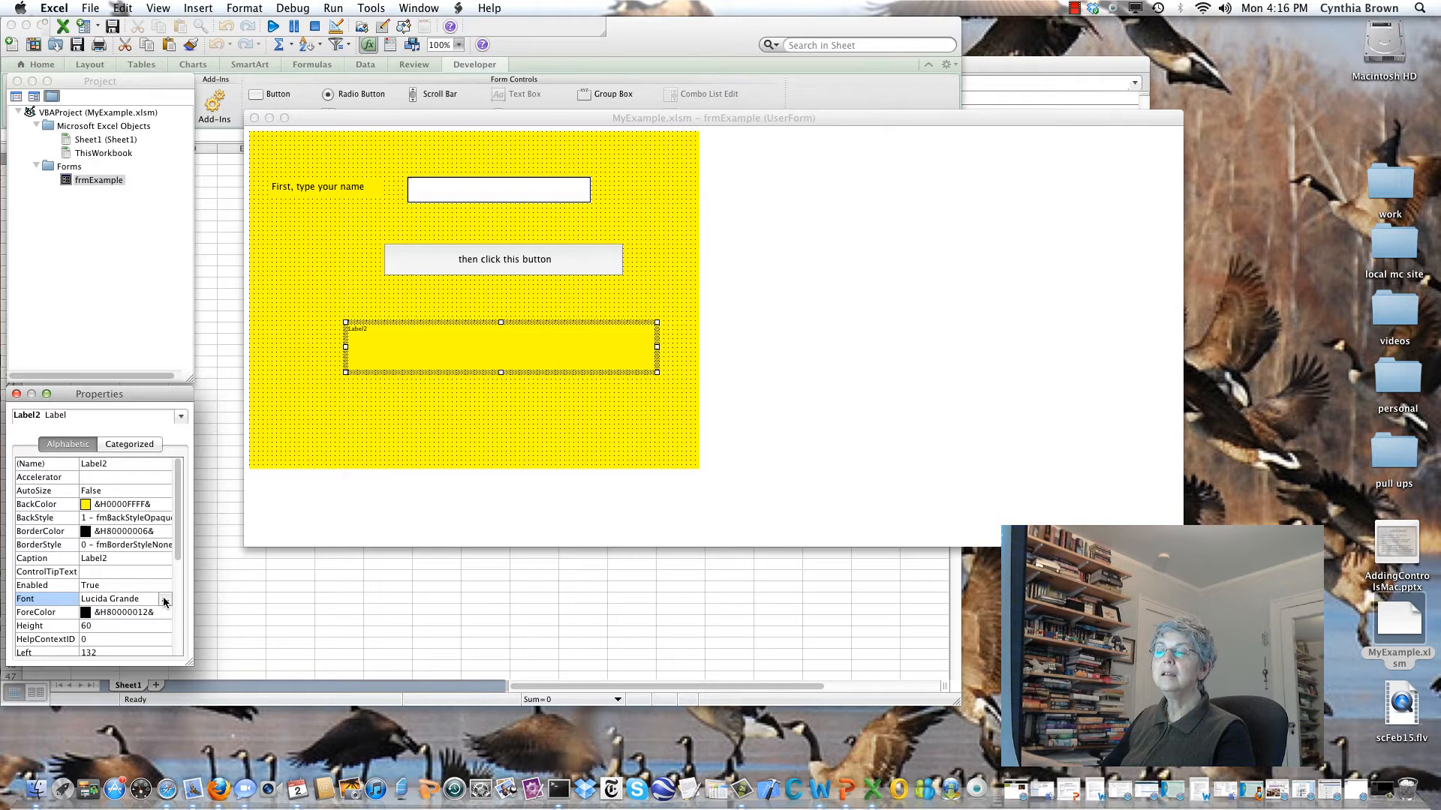
Set Label2's font to size 16 Bold and confirm the change.
click(165, 599)
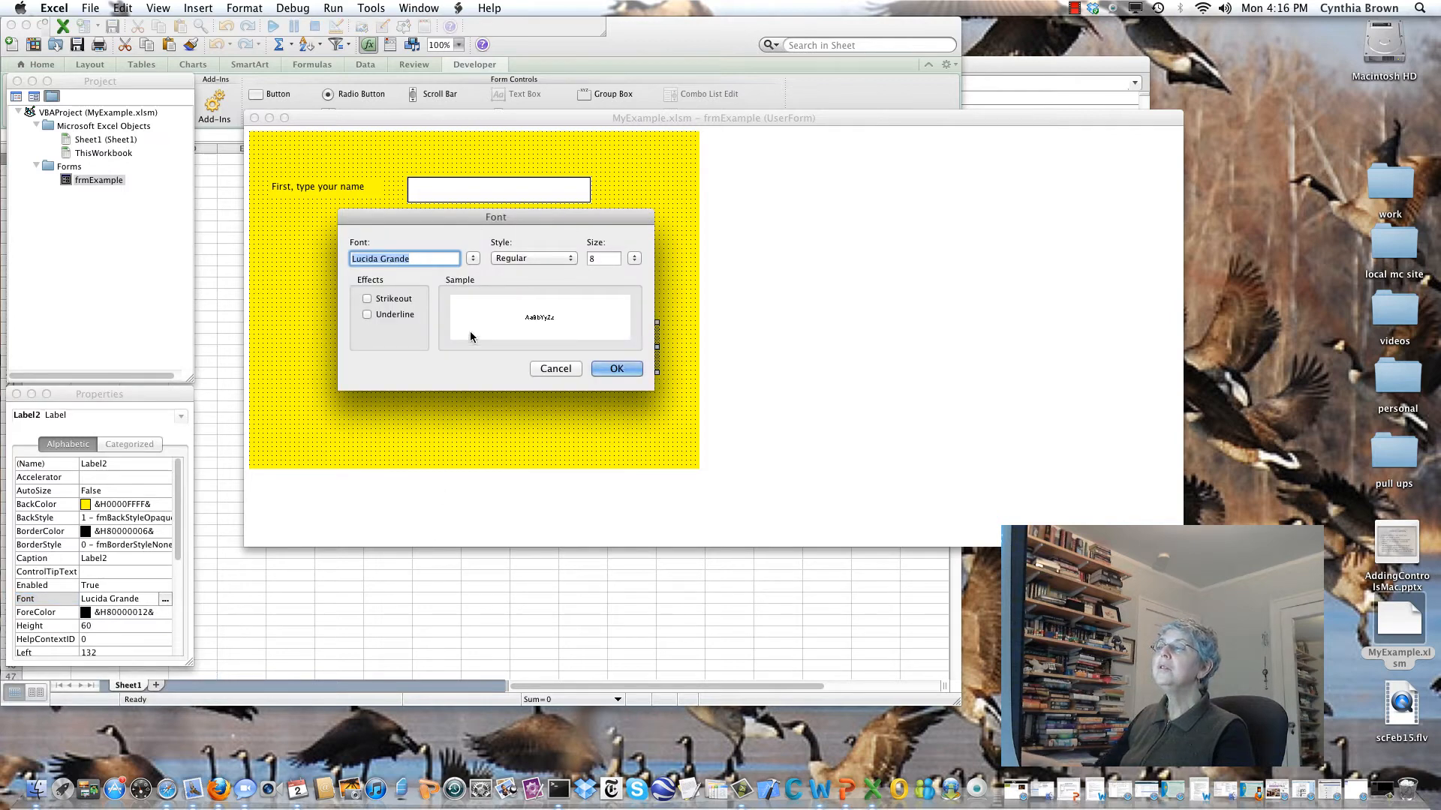
click(632, 258)
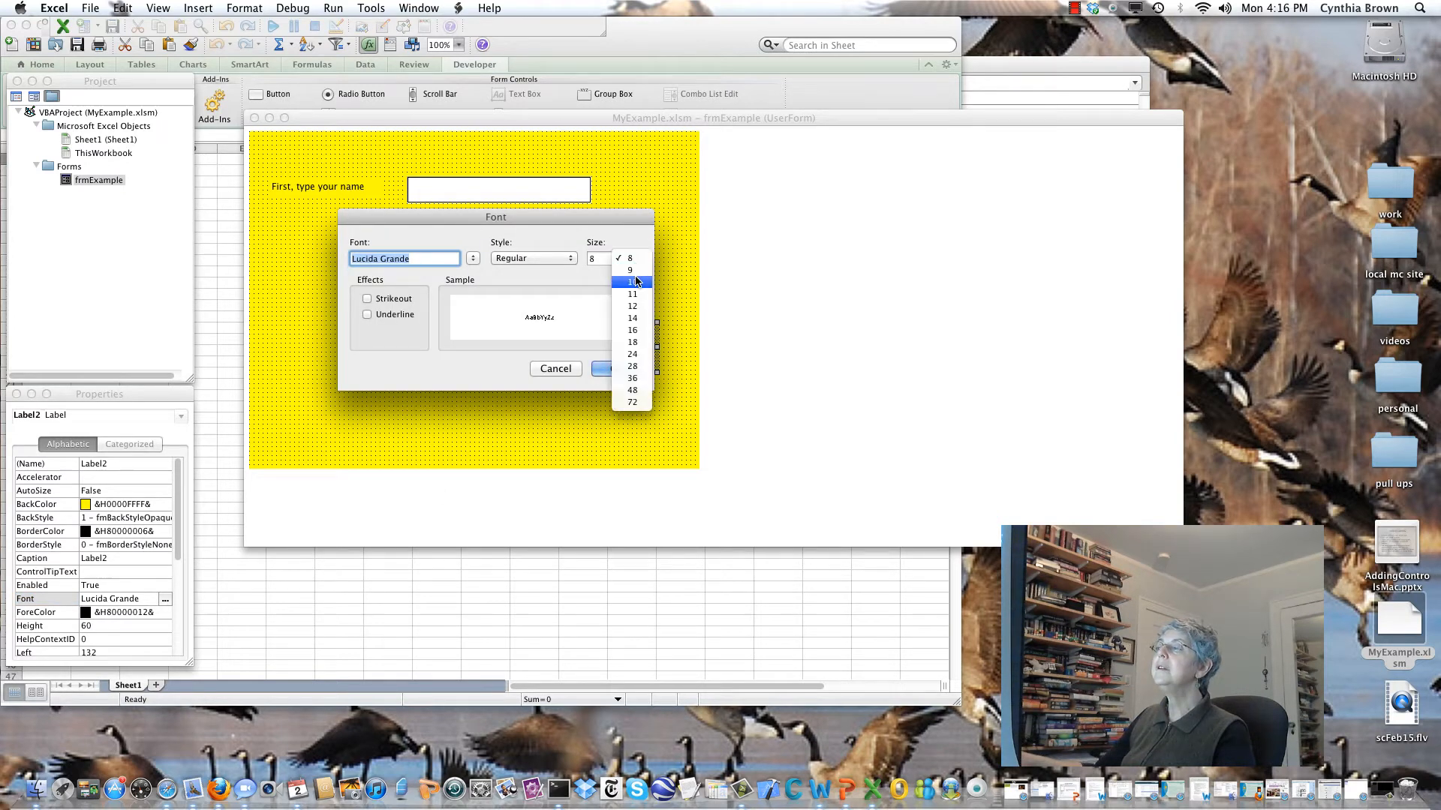
mouse_move(631, 318)
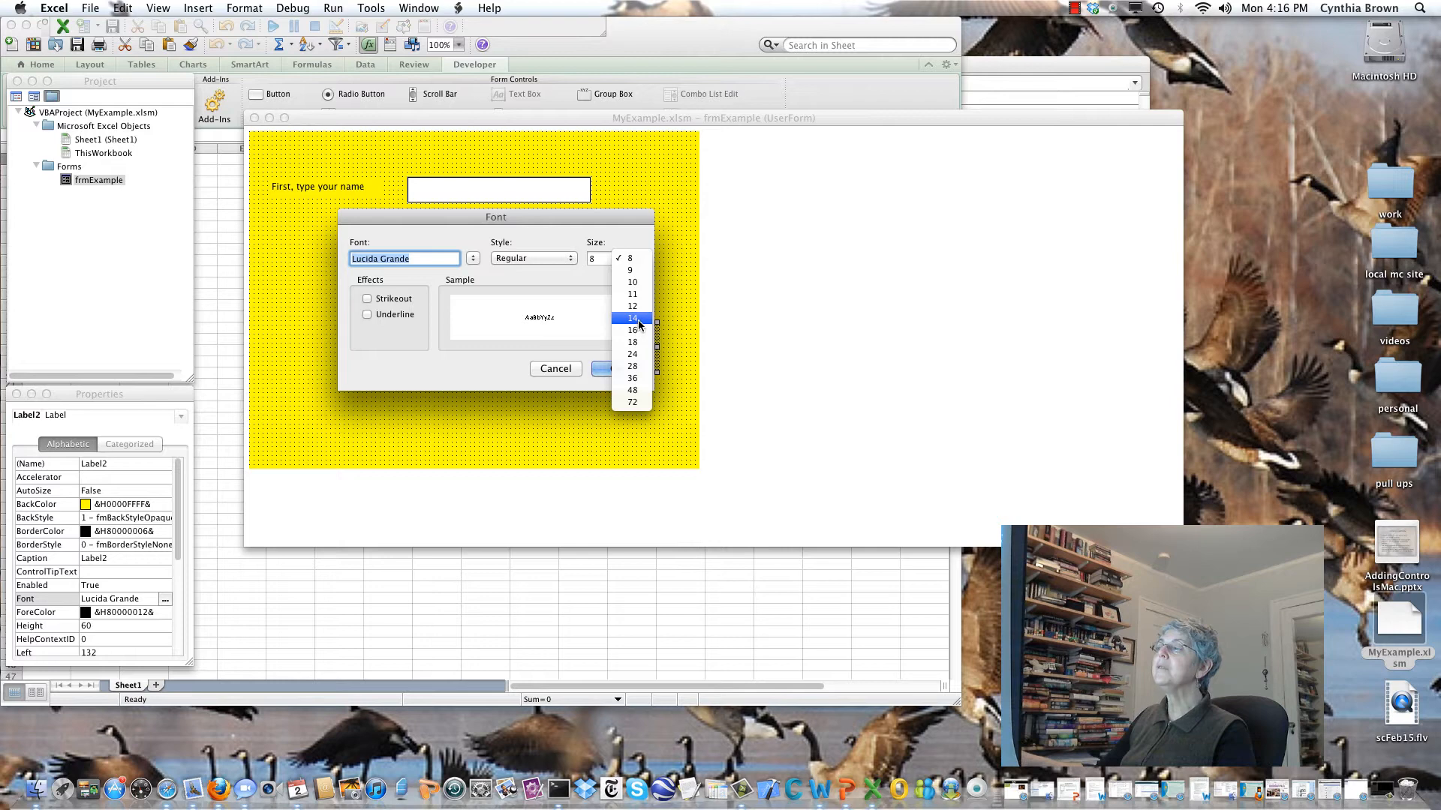
click(632, 318)
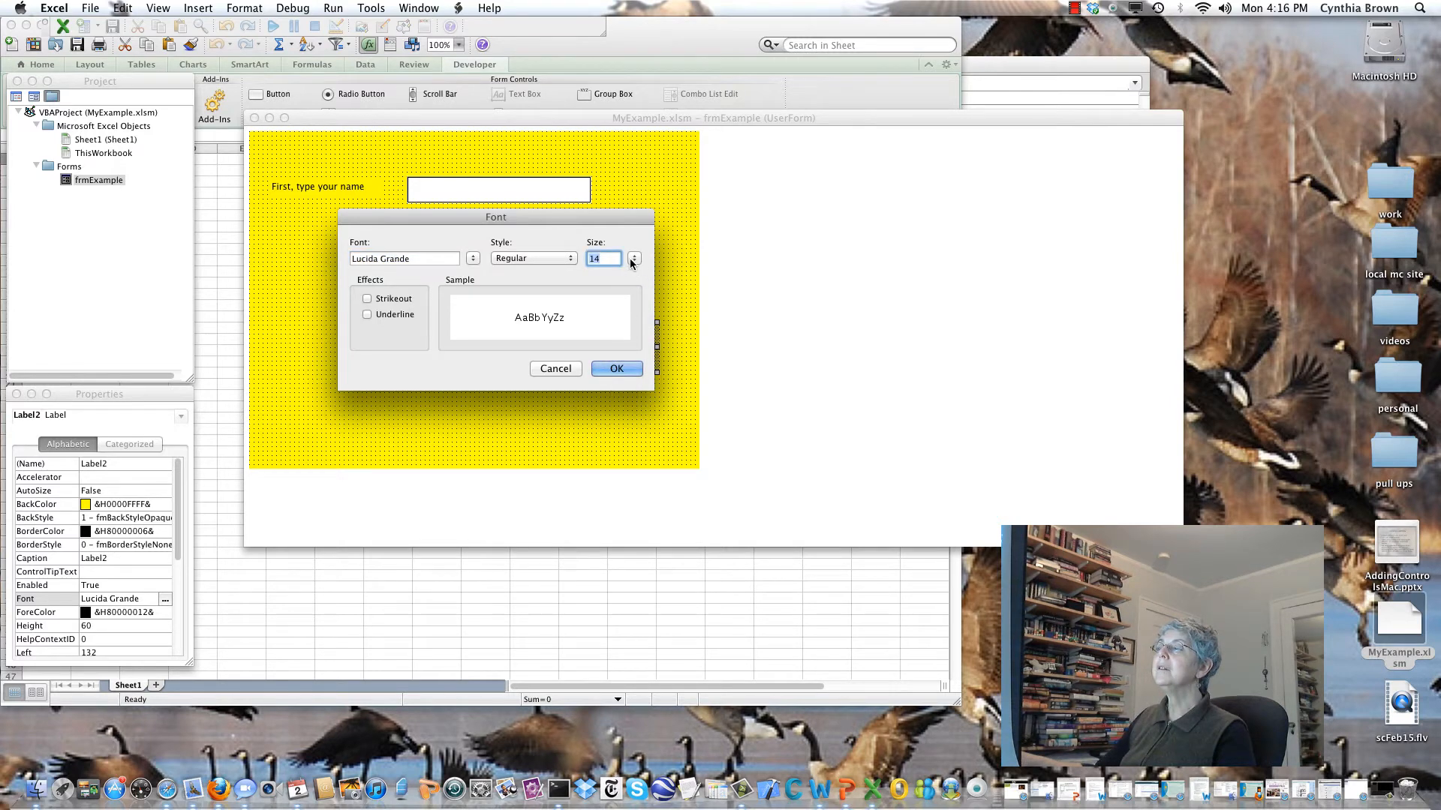
click(633, 258)
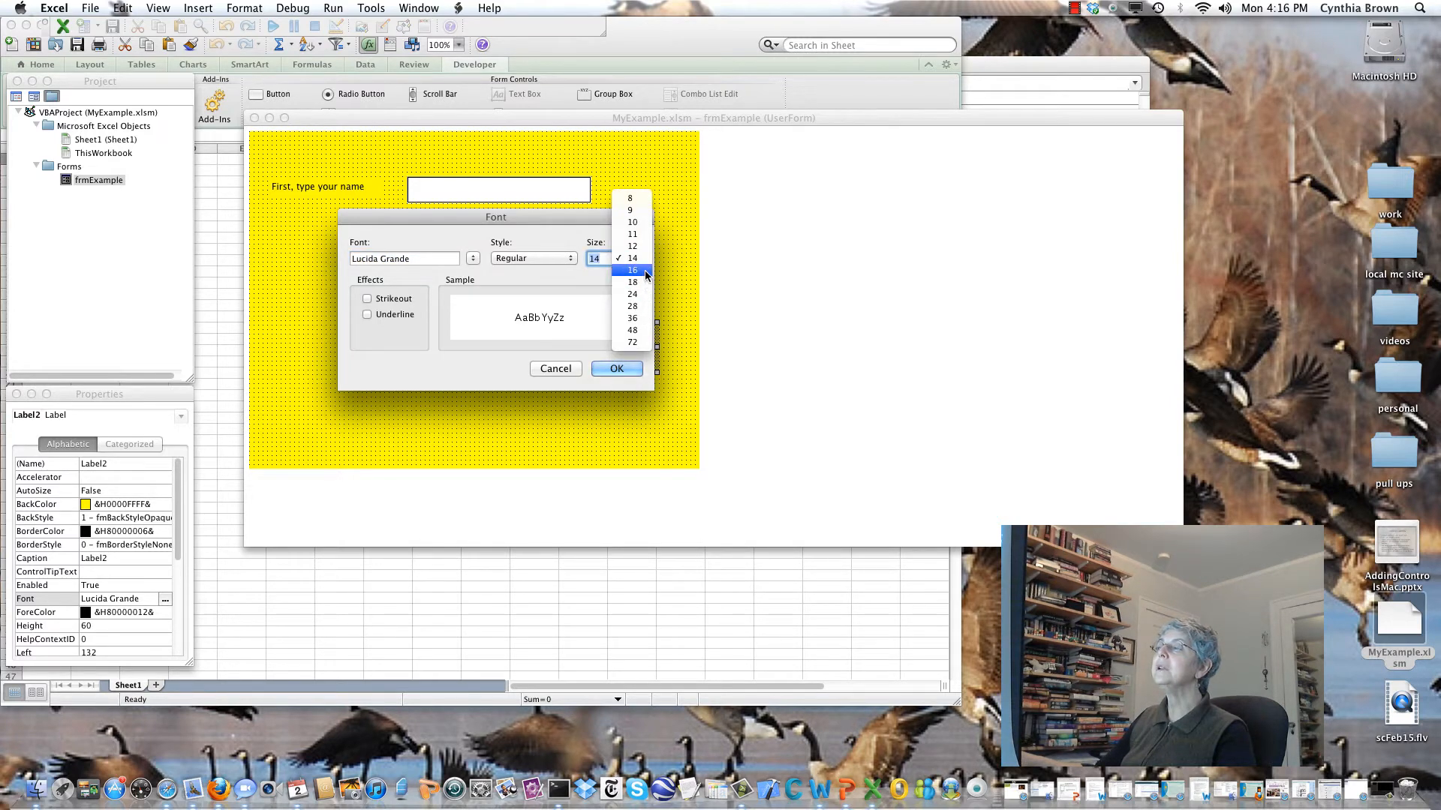
click(632, 270)
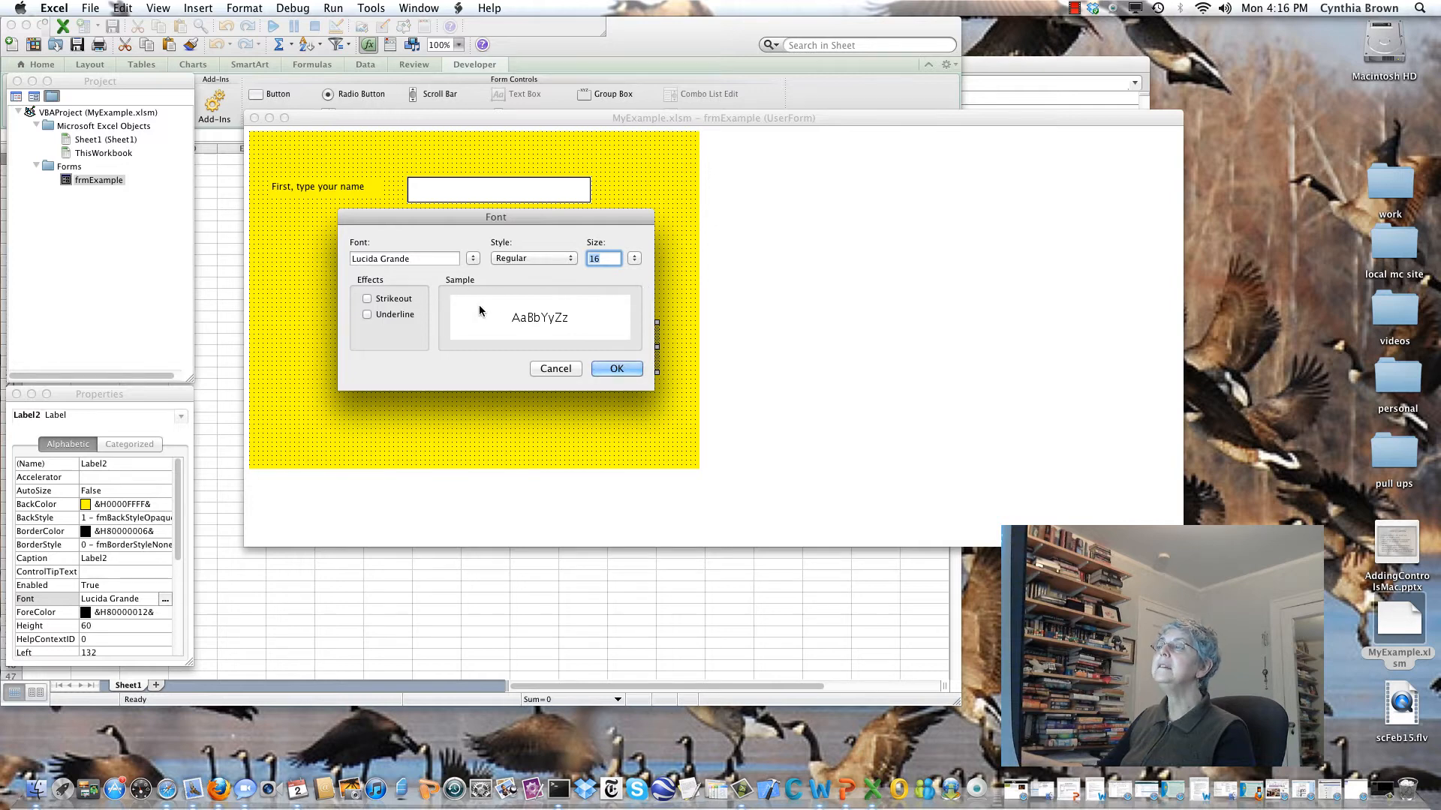
click(532, 258)
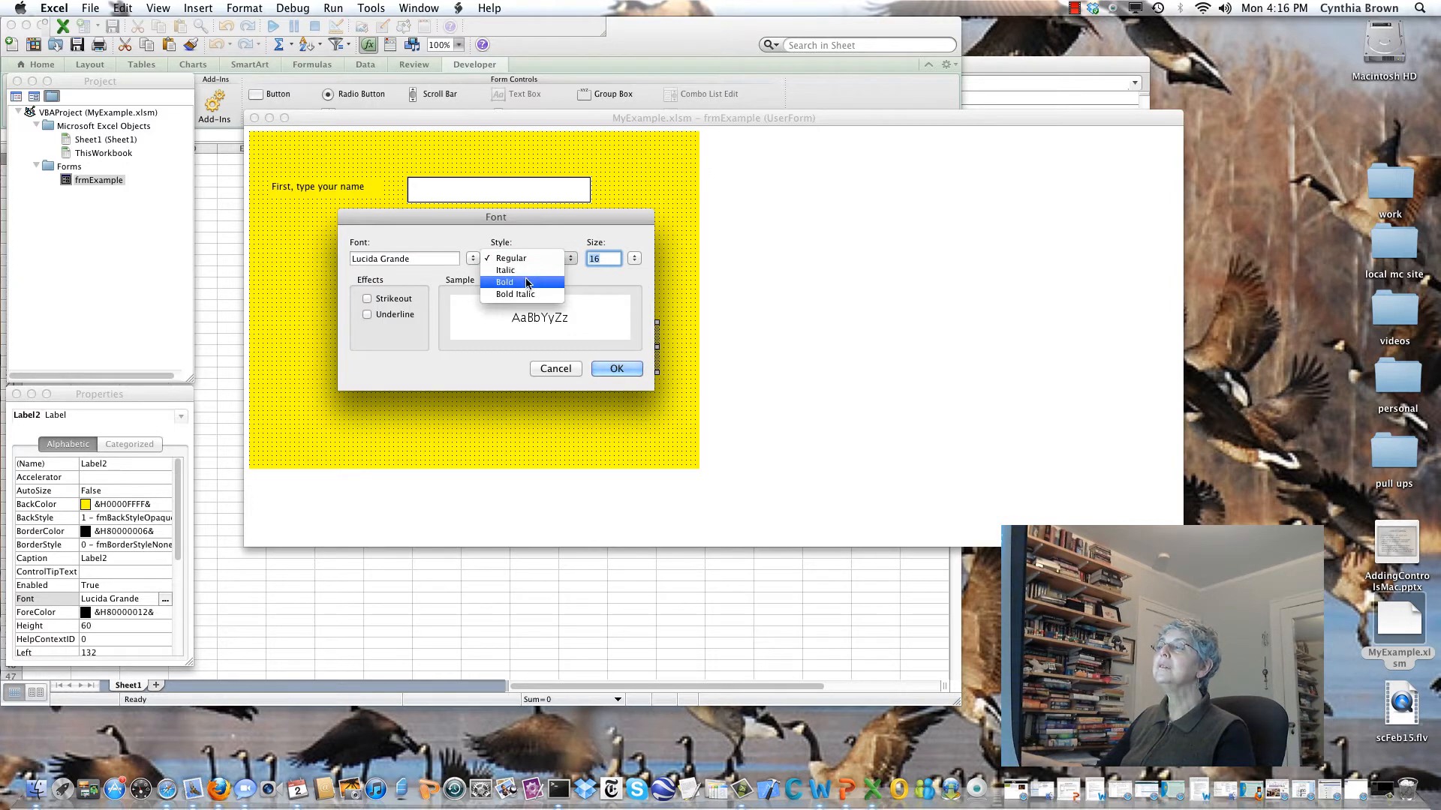
click(615, 369)
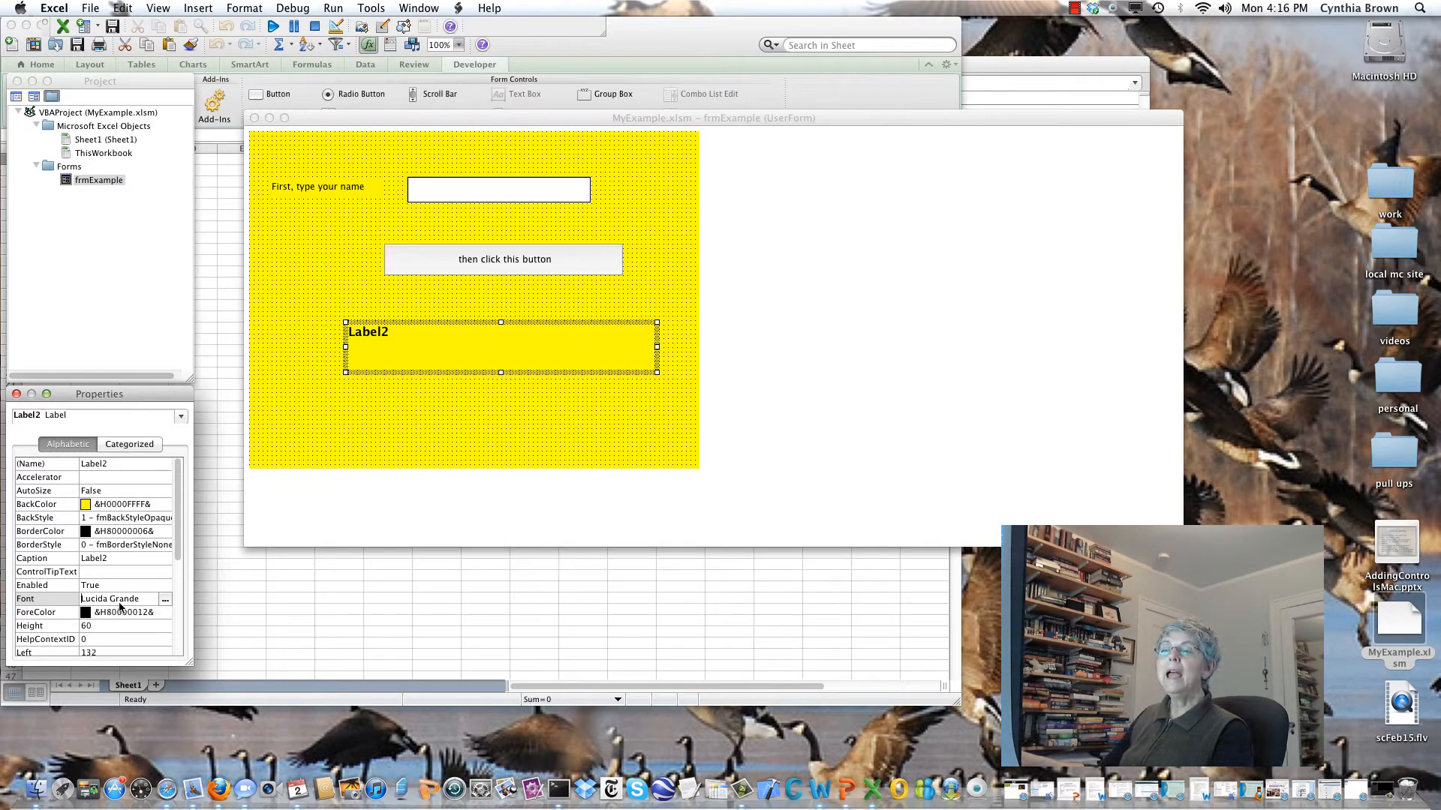
scroll(down, 3)
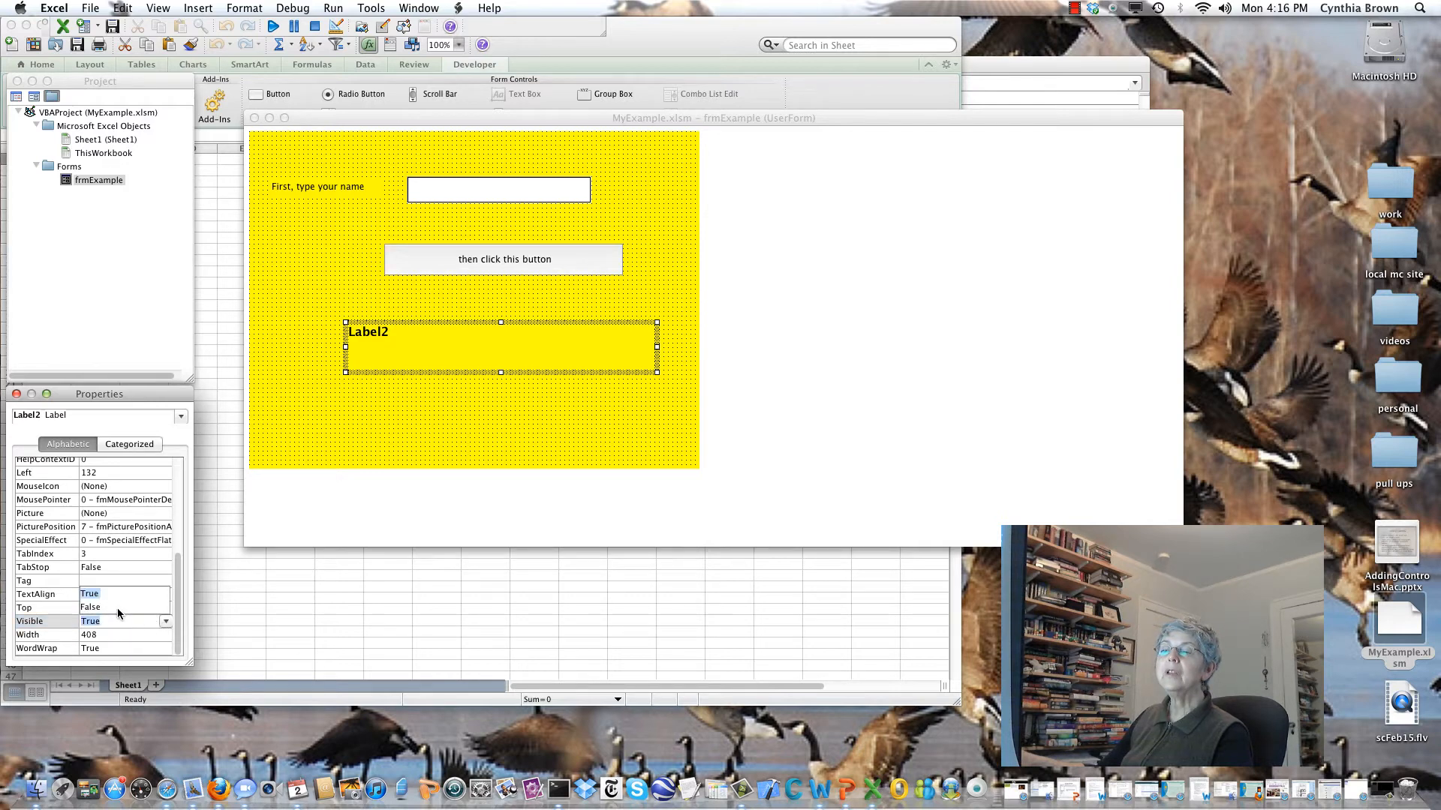
click(124, 619)
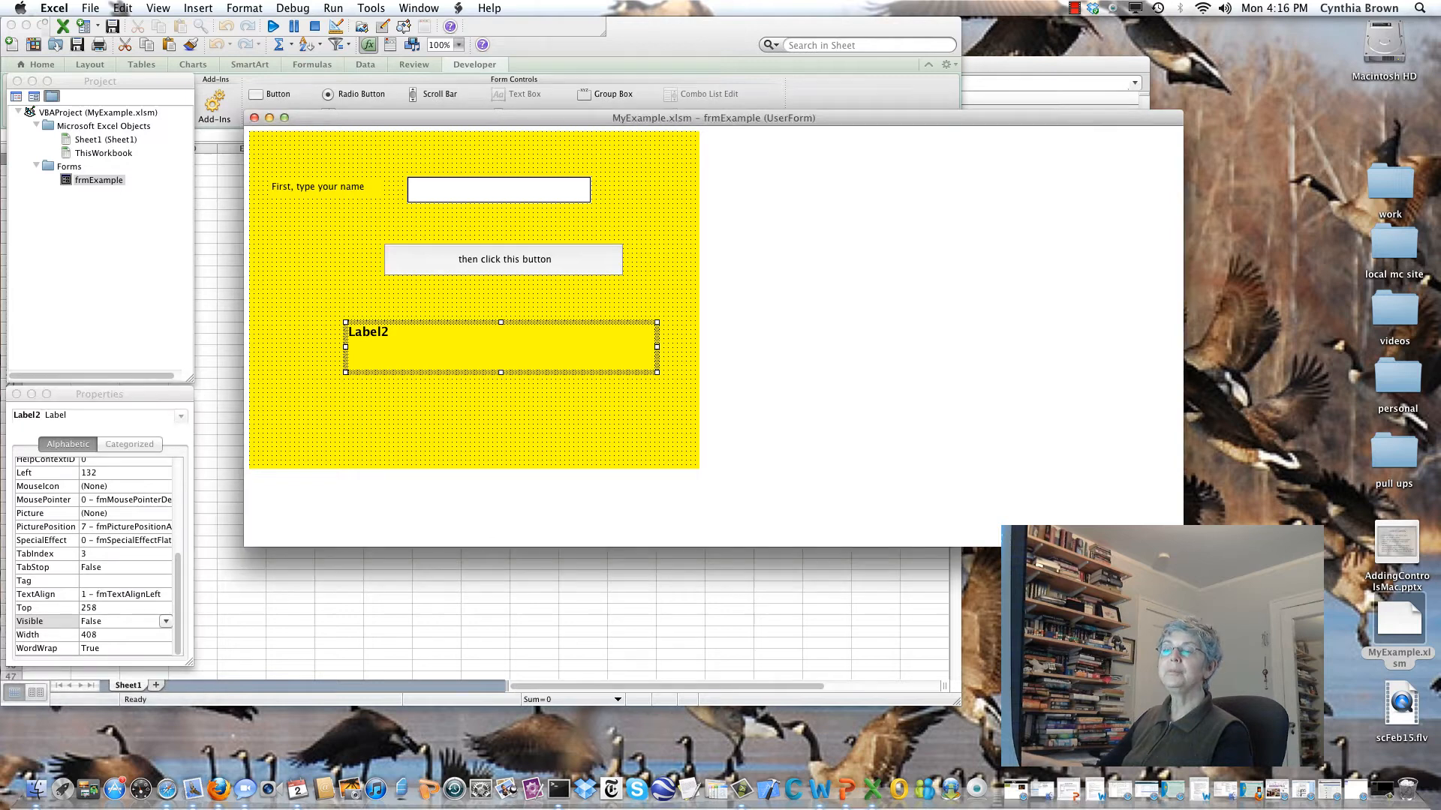
click(399, 347)
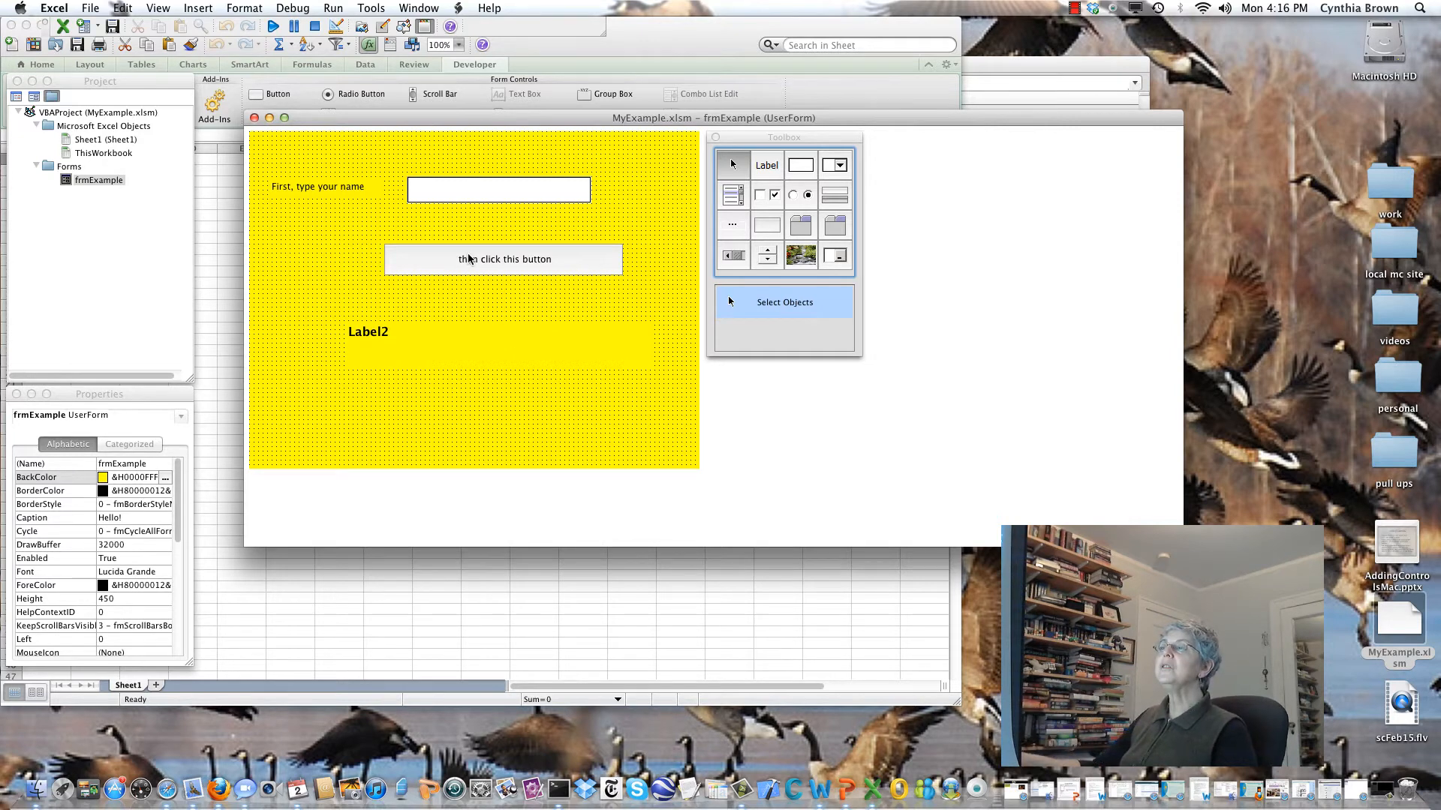
mouse_move(528, 272)
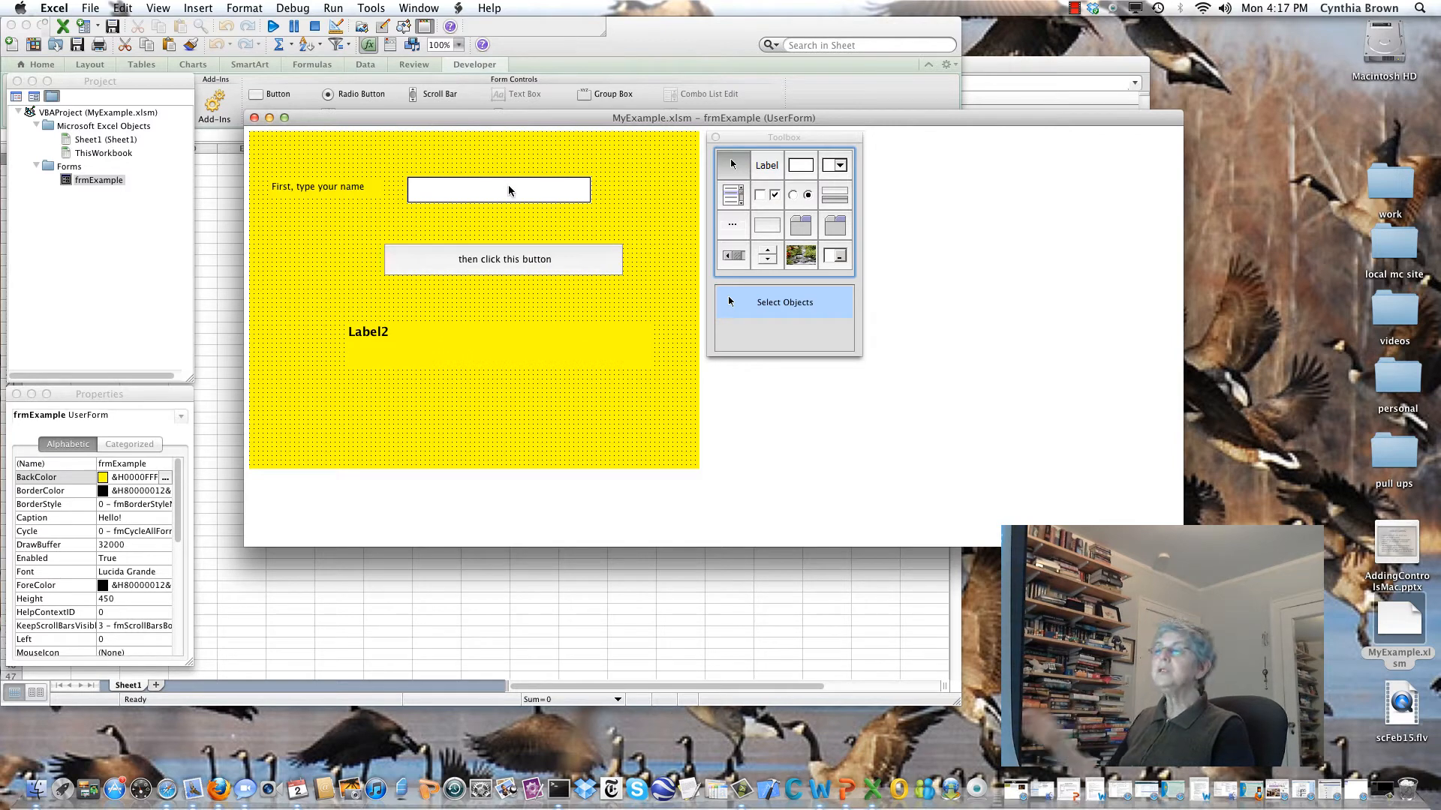
mouse_move(538, 269)
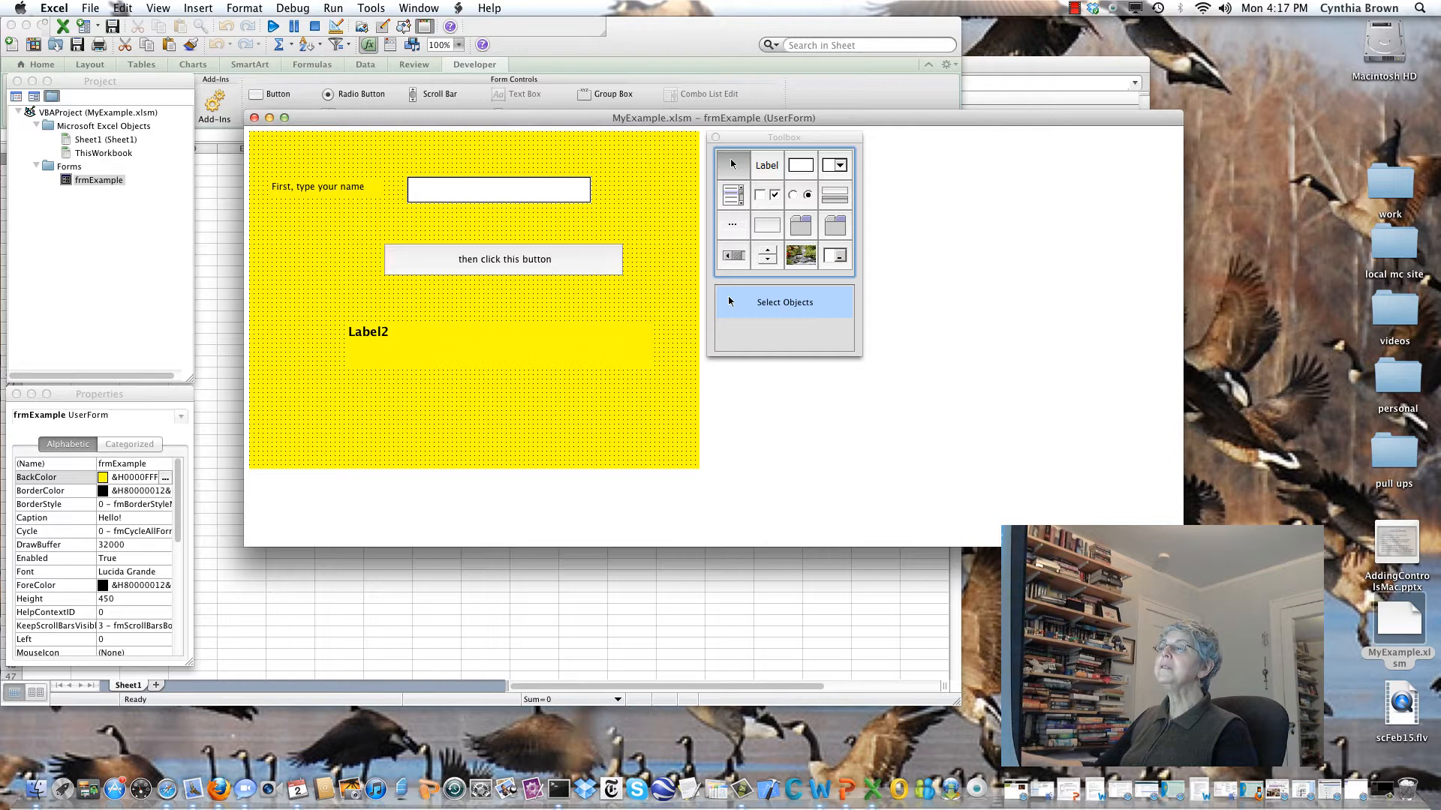
Open btnPush's Click procedure and add Option Explicit at the top.
double_click(503, 258)
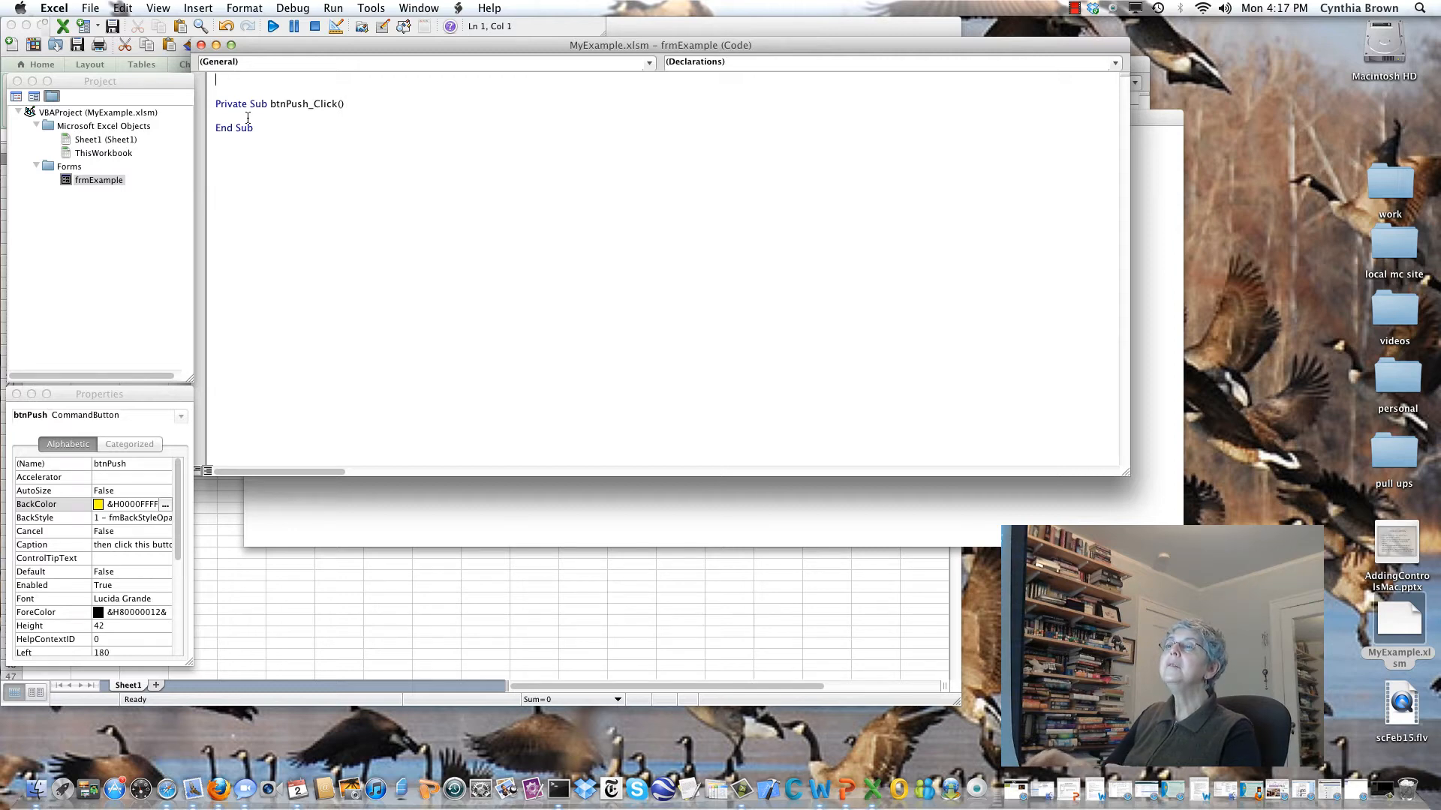
text(Option)
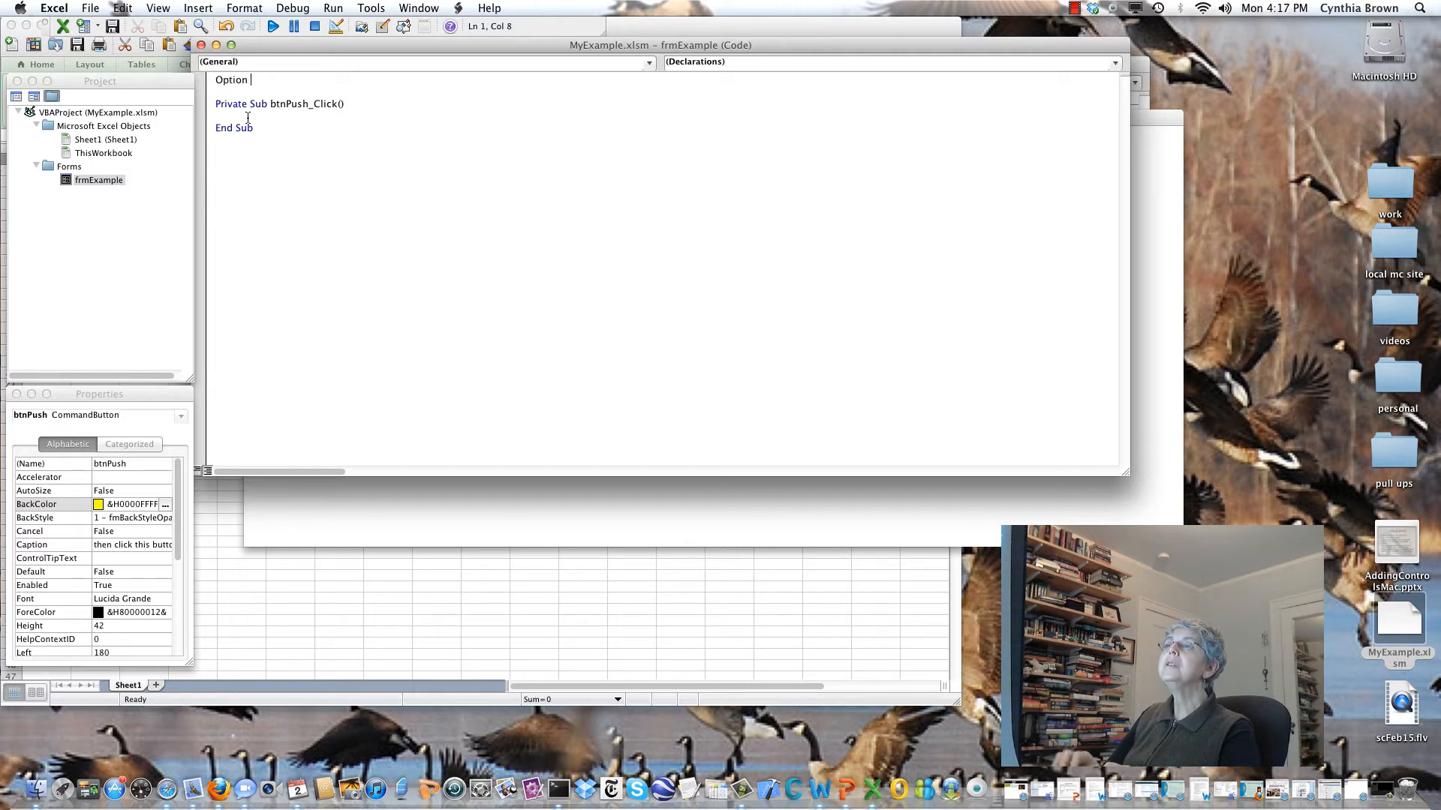
text(Explicit)
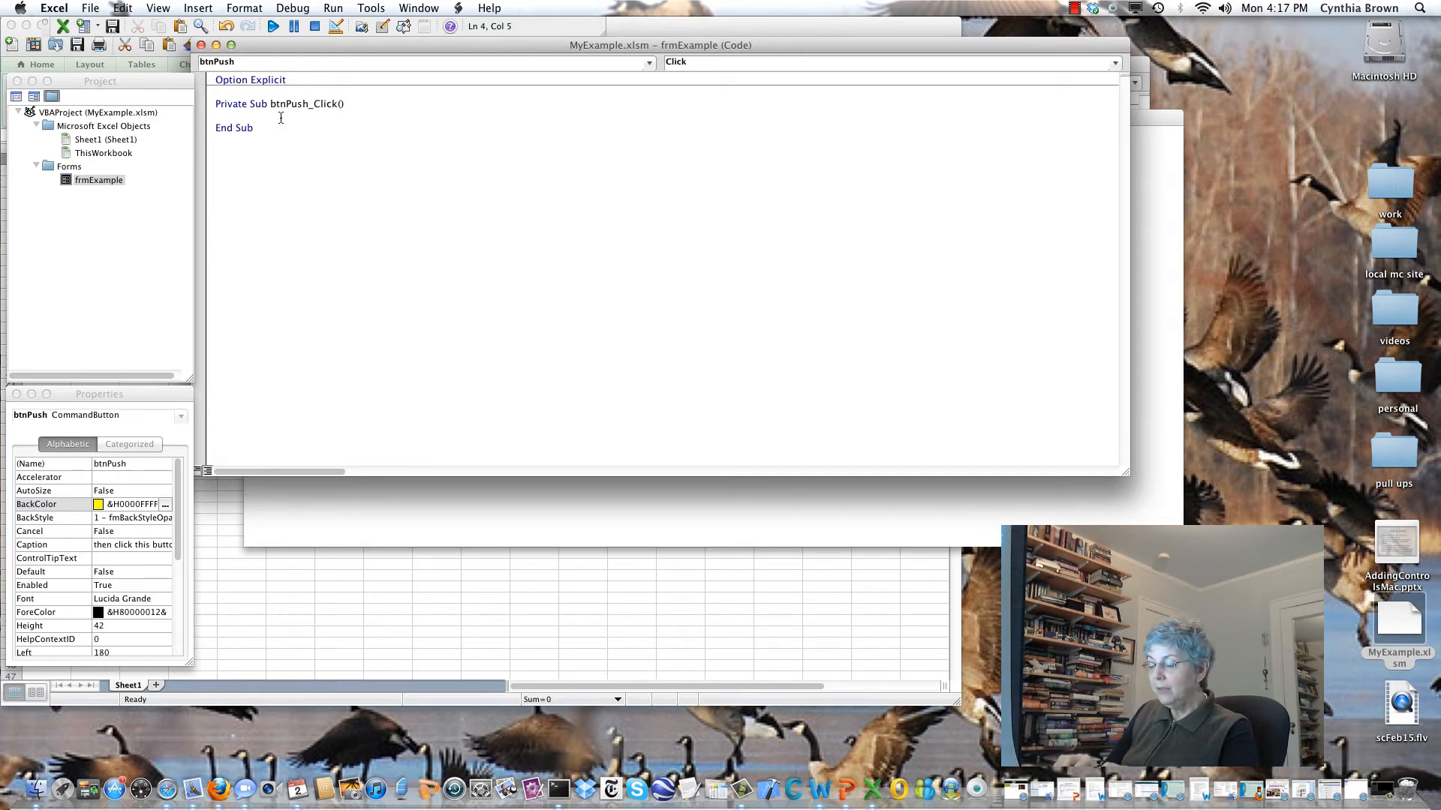
Declare Dim name As String, assign name = txtName.Text, and begin the lbl line.
text(Dim)
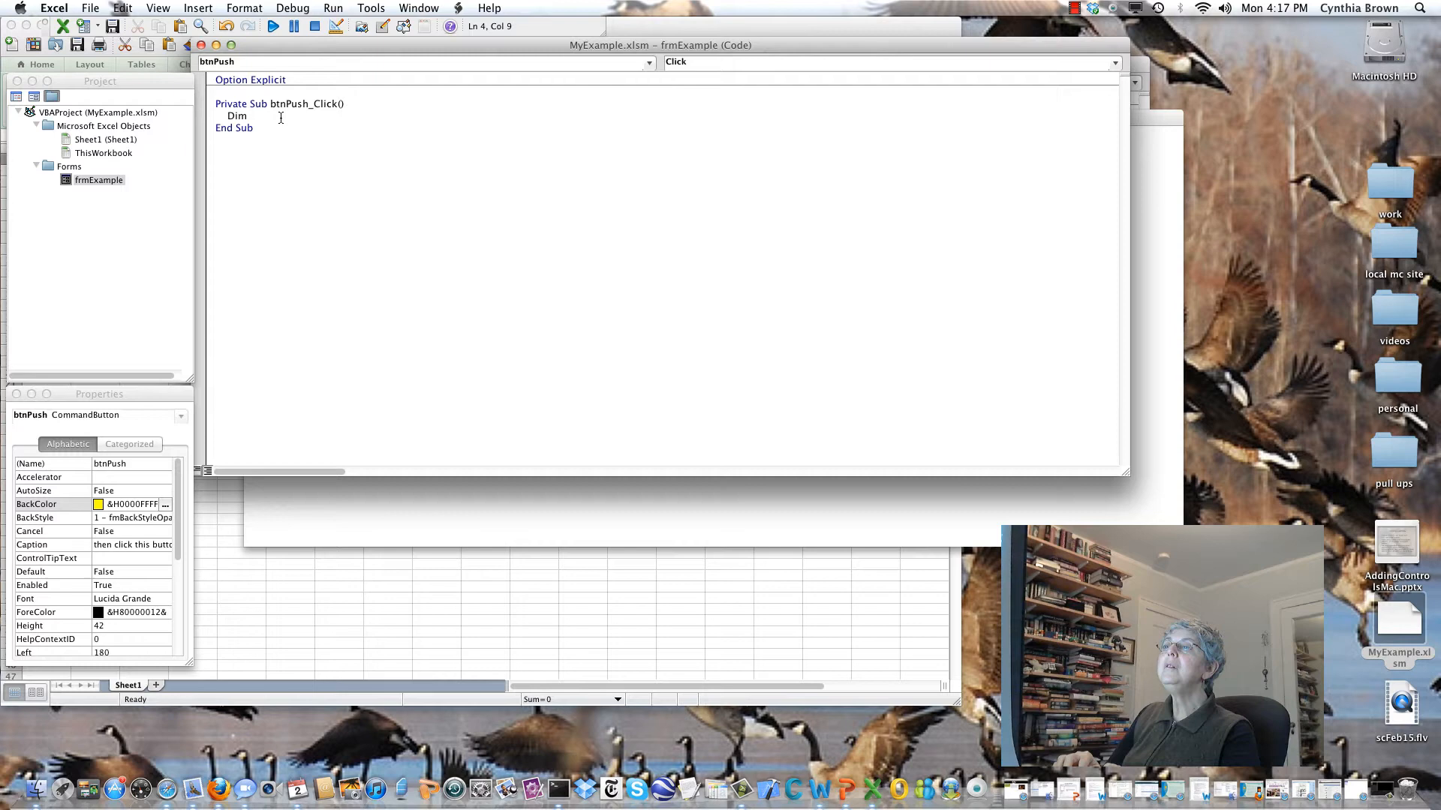
text(name)
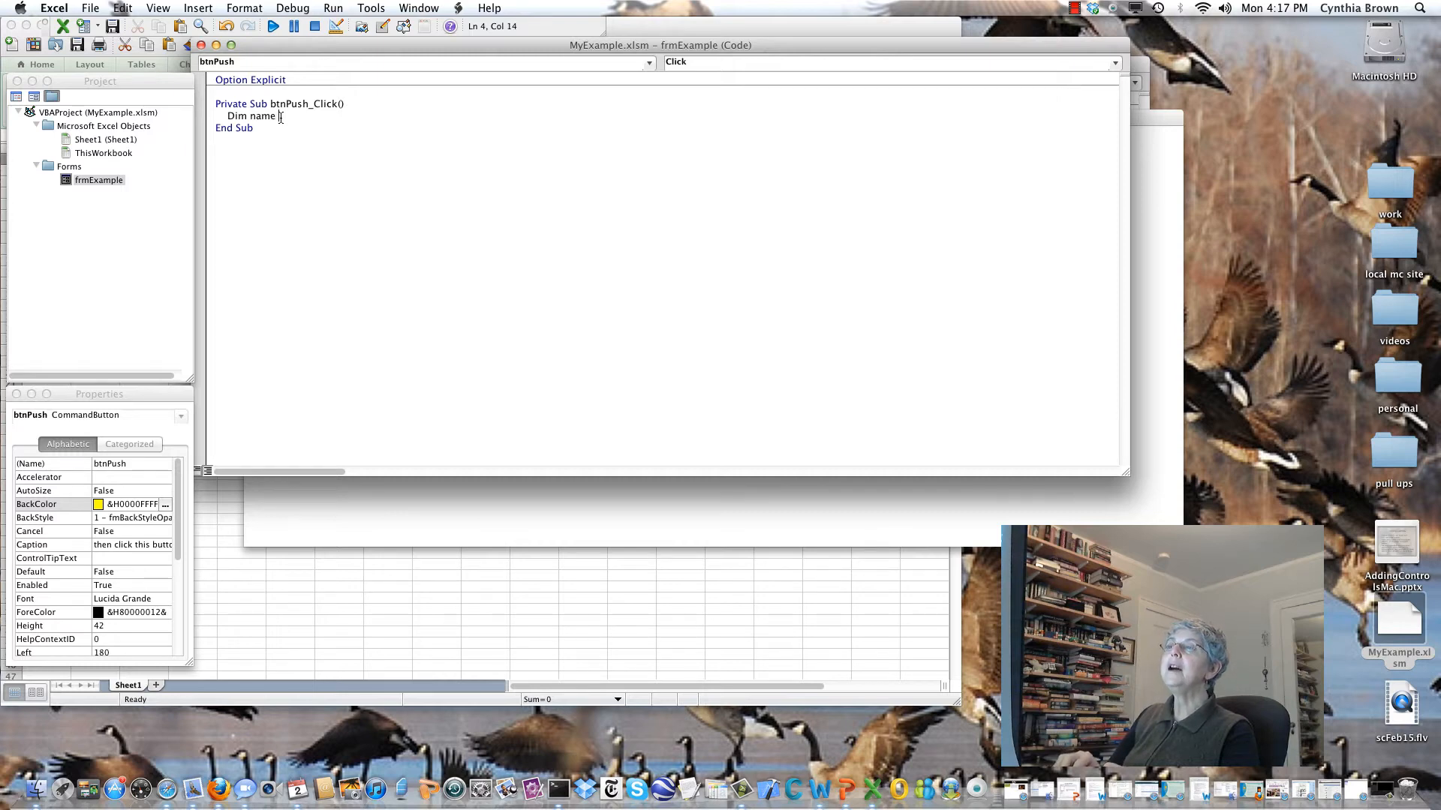
text(As)
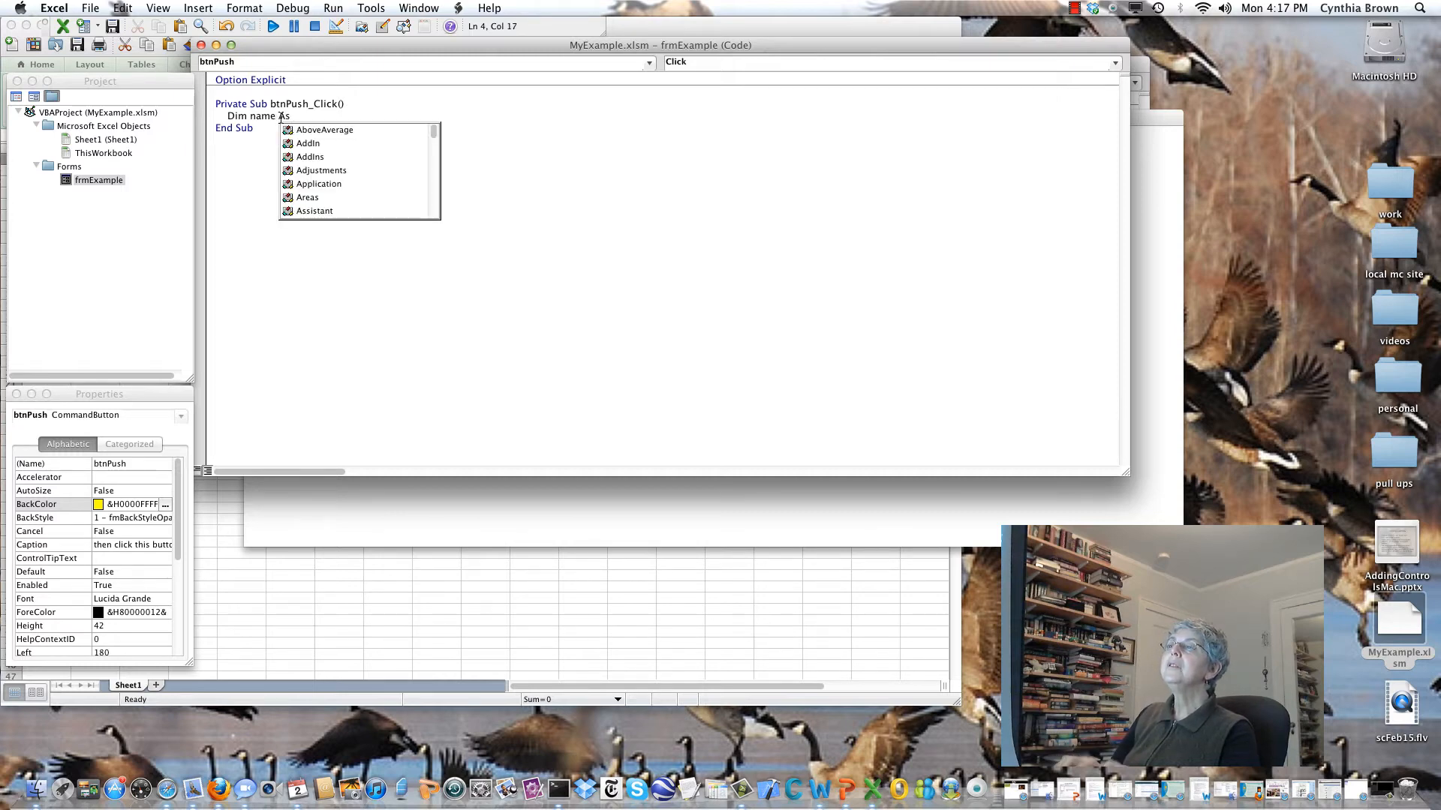
text(String)
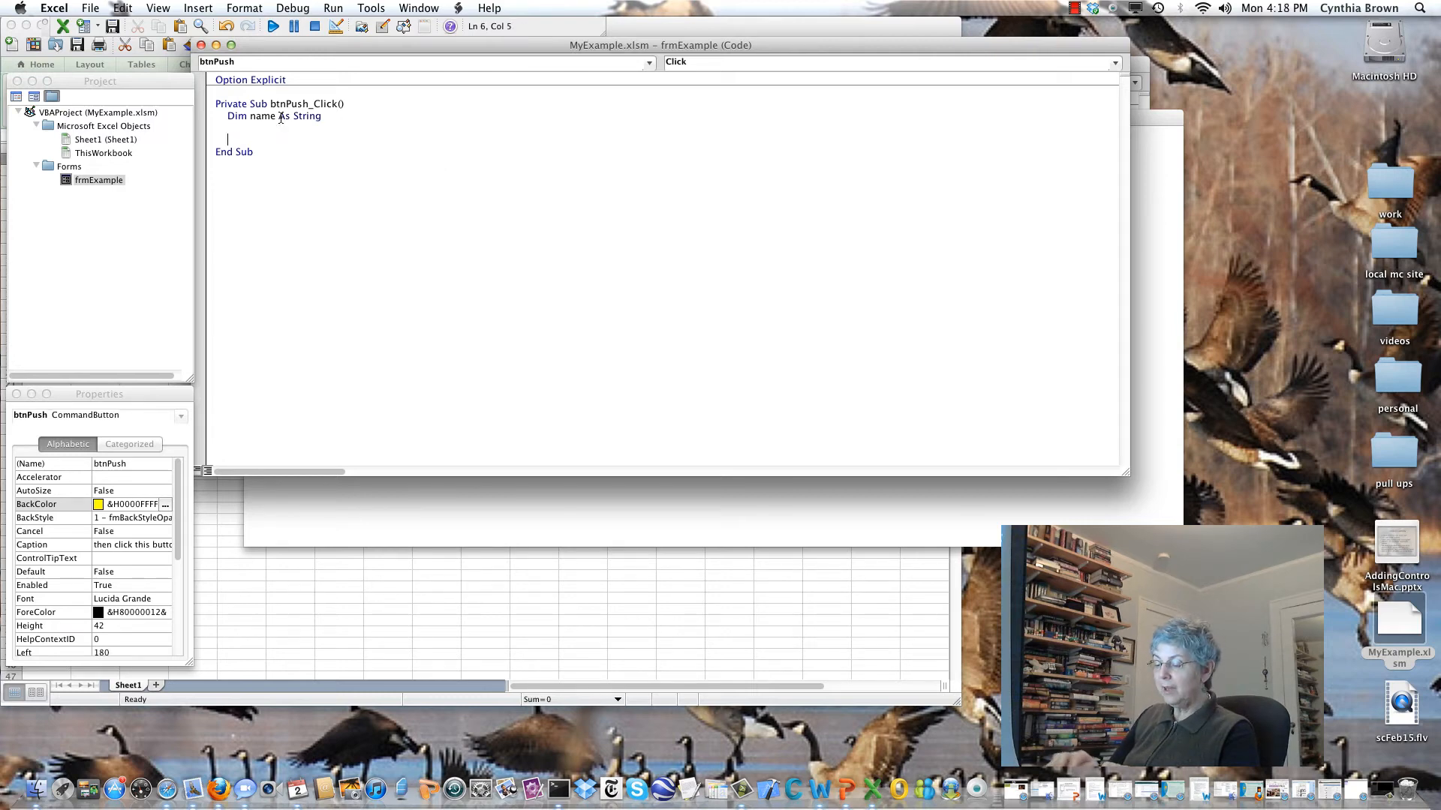
text(name =)
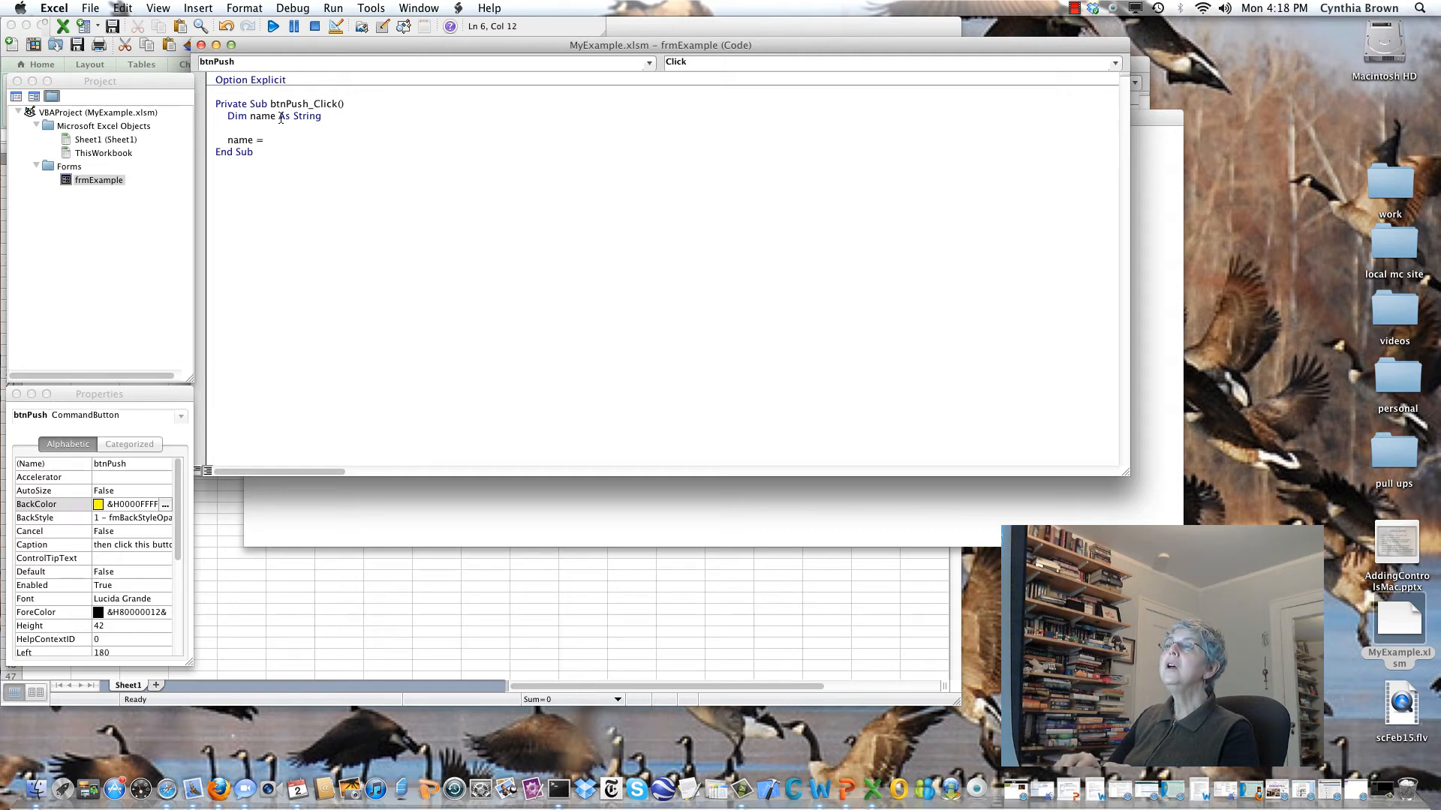
text(txt)
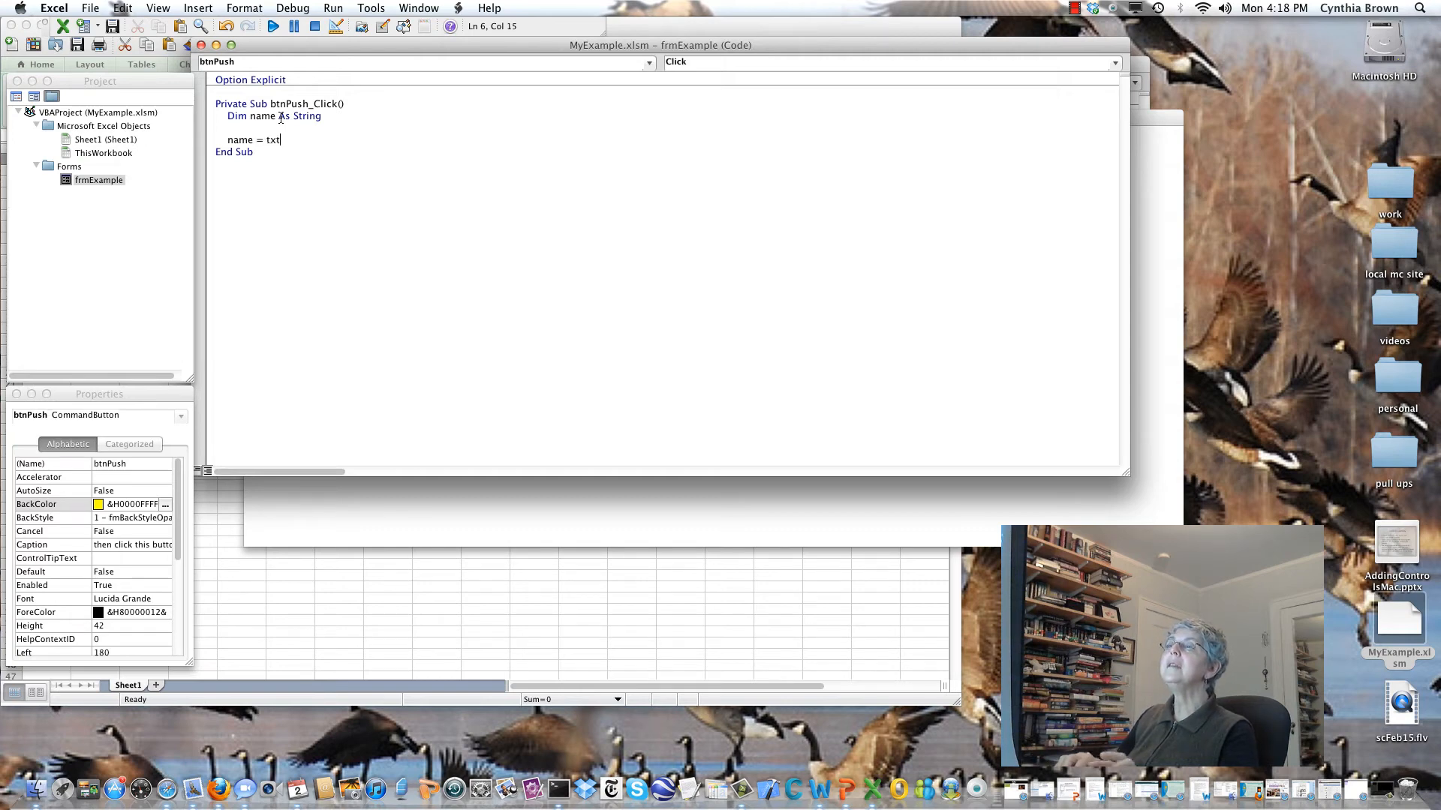
text(Name.Text)
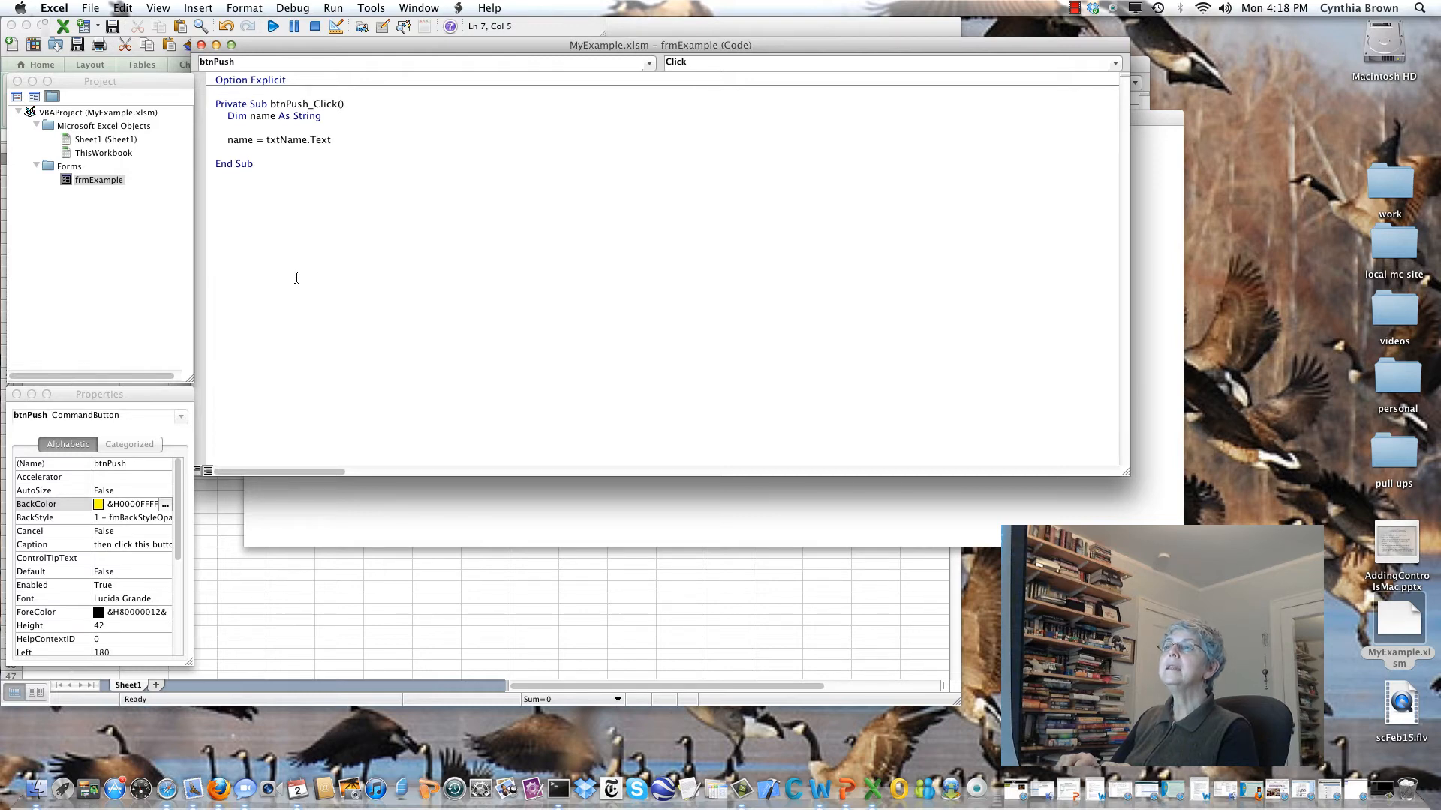
text(lbl)
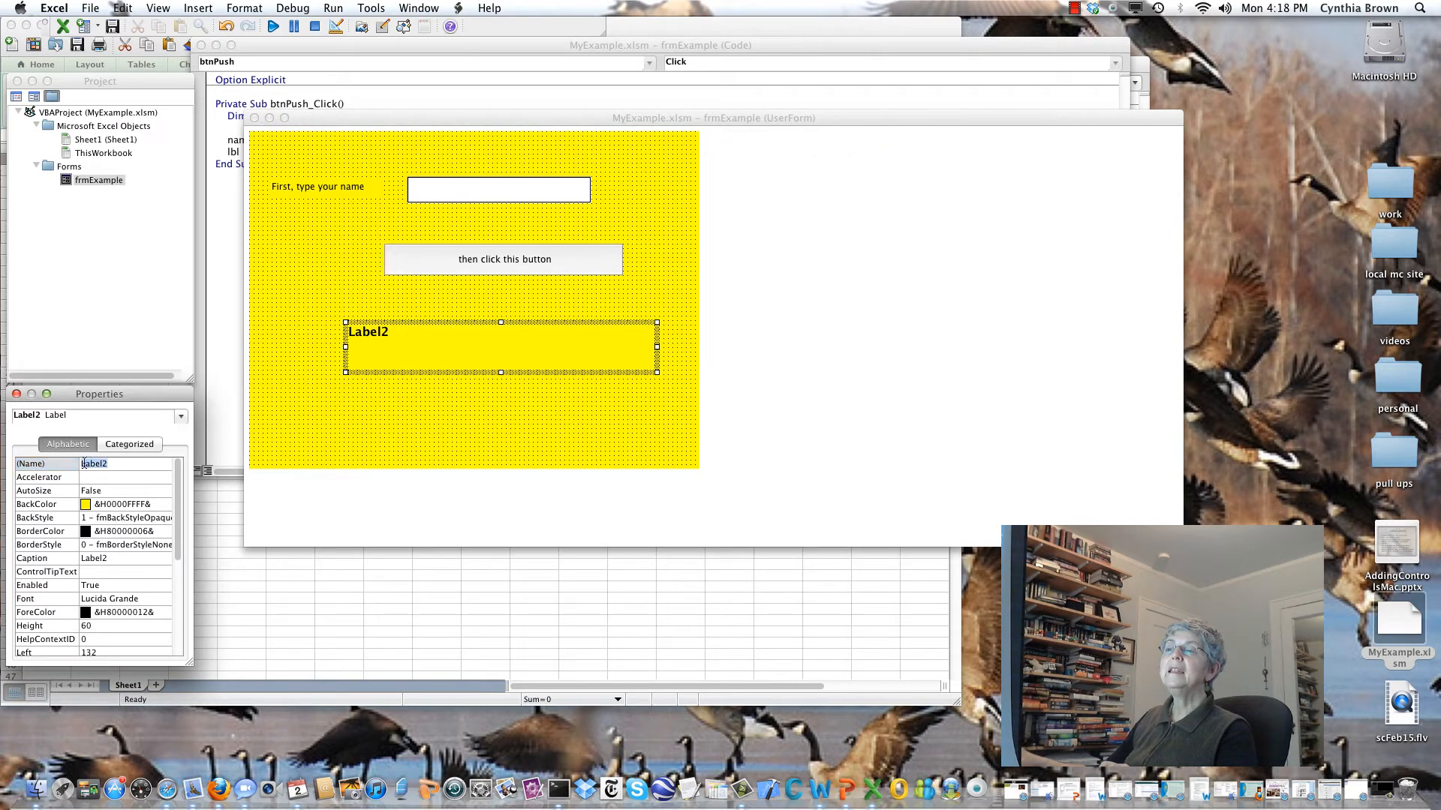
Begin a new line 'lb' in btnPush_Click after renaming Label2 to lblShow.
text(lblShow)
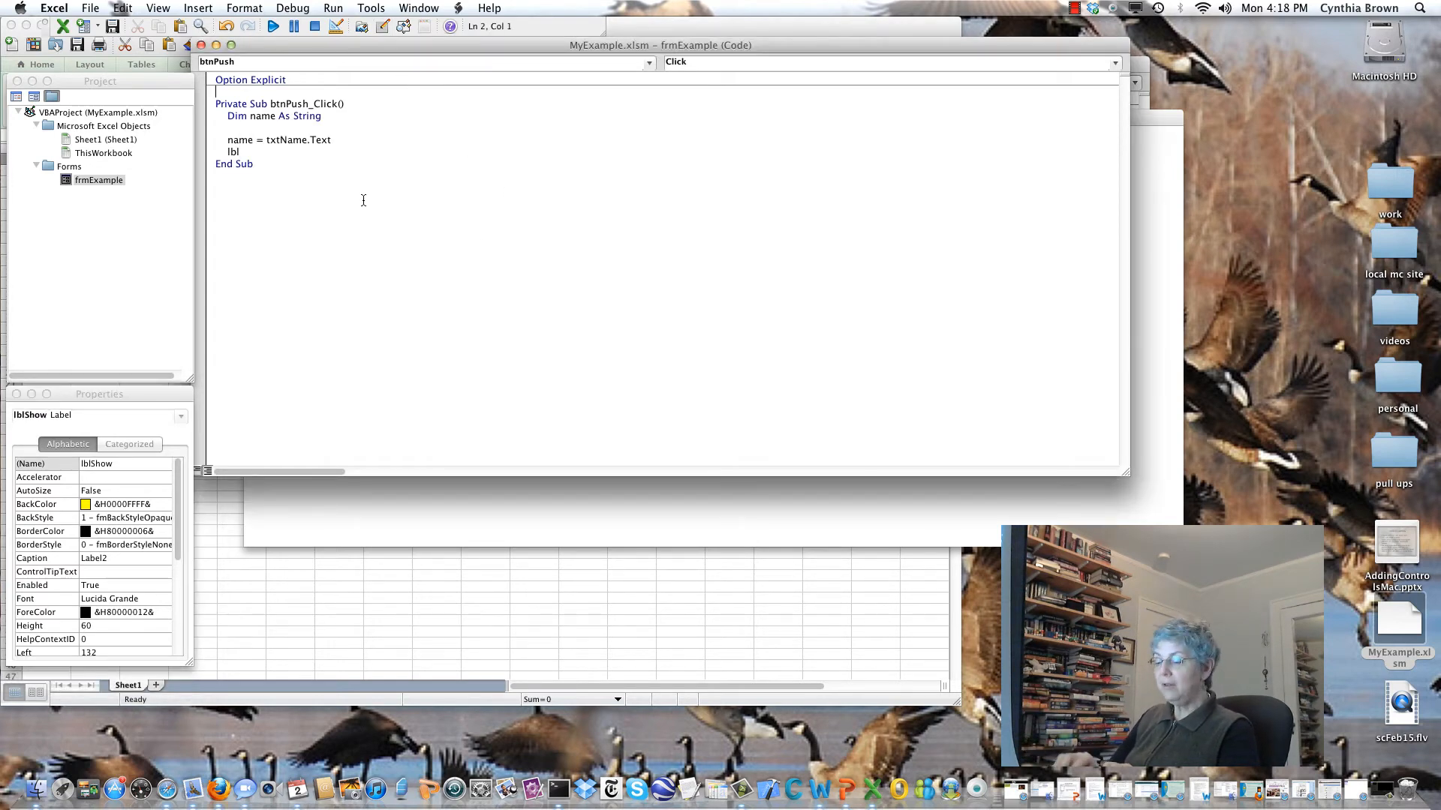
Write lblShow.Caption = and start the quoted greeting string.
text(Shiow)
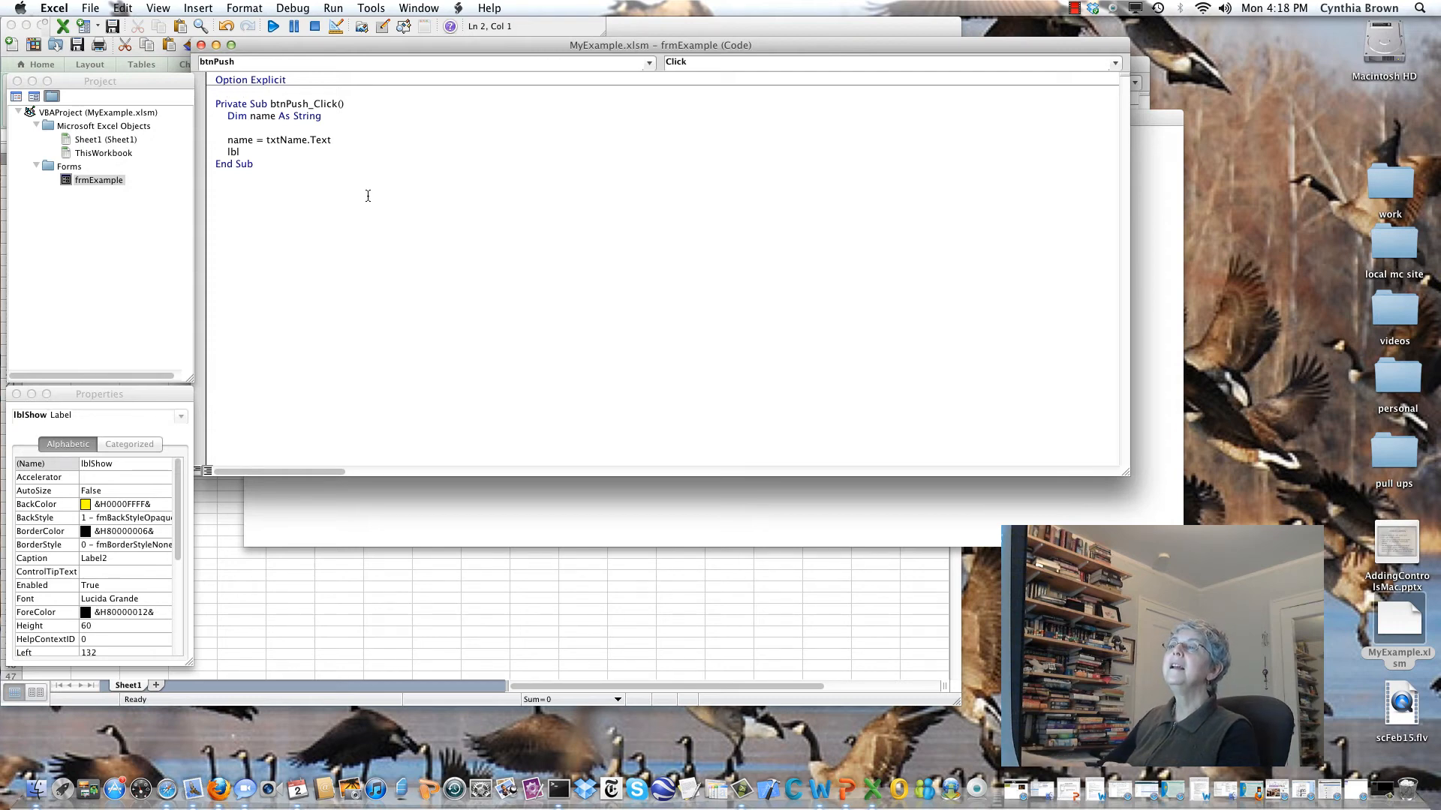
text(Sho)
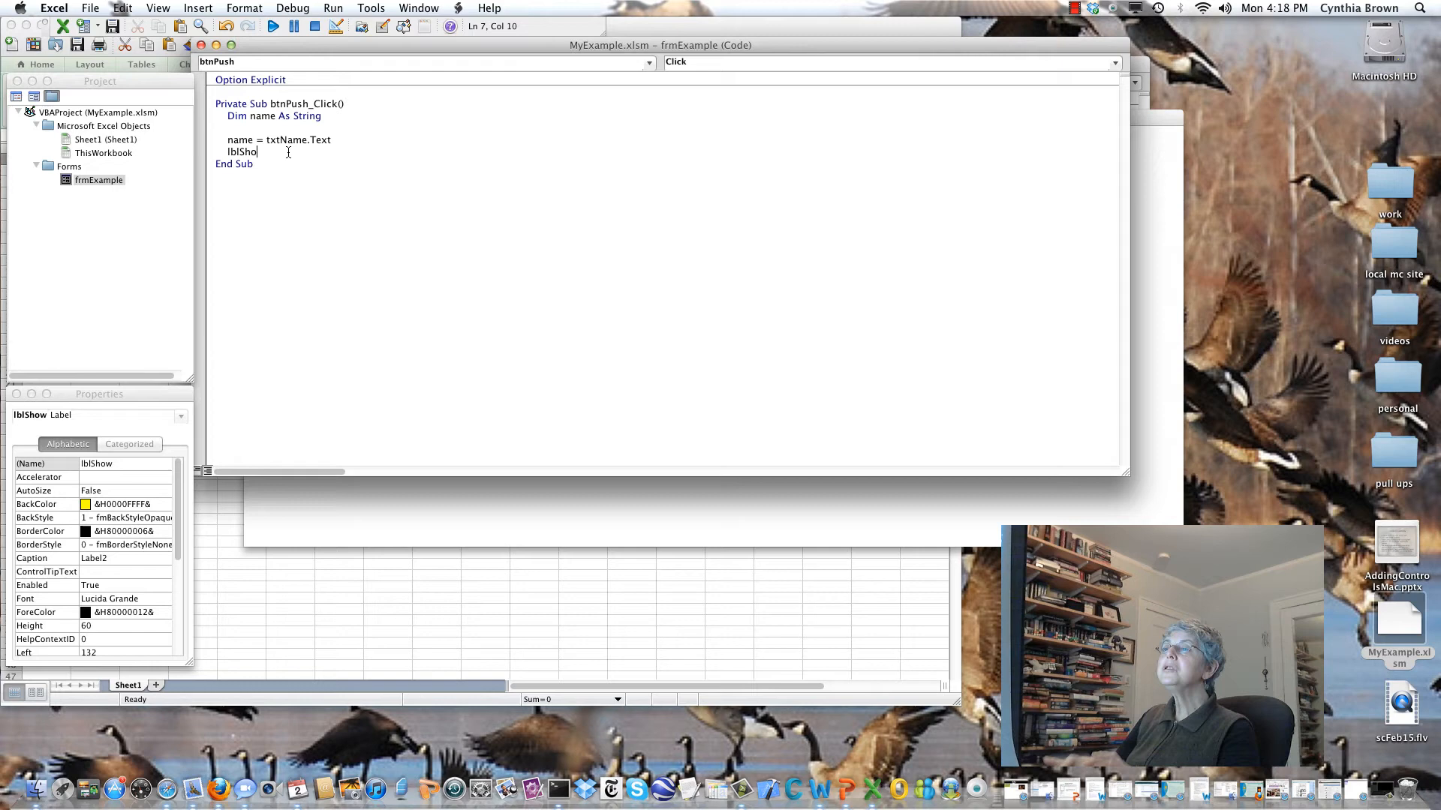
text(.C)
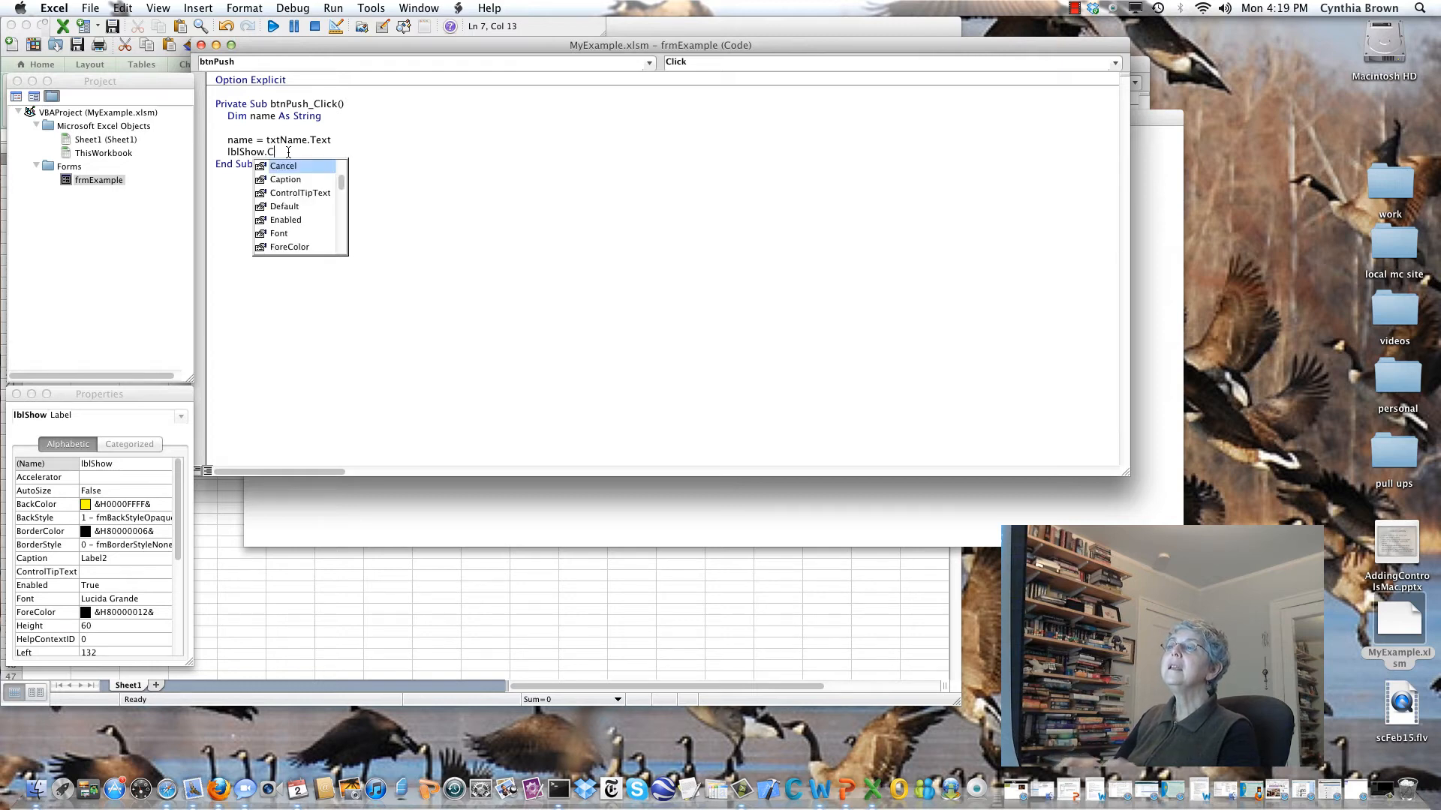
text(aption)
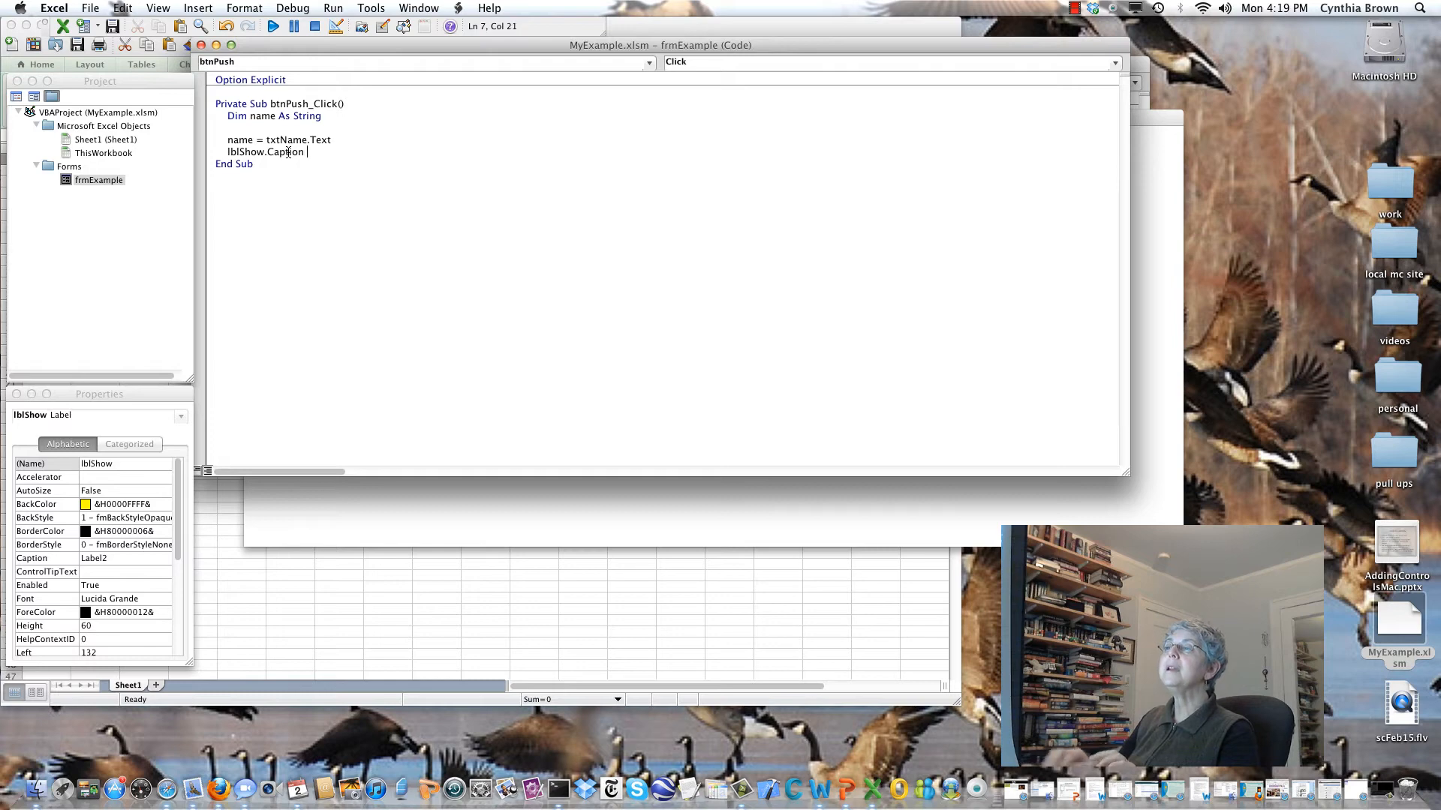
text(')
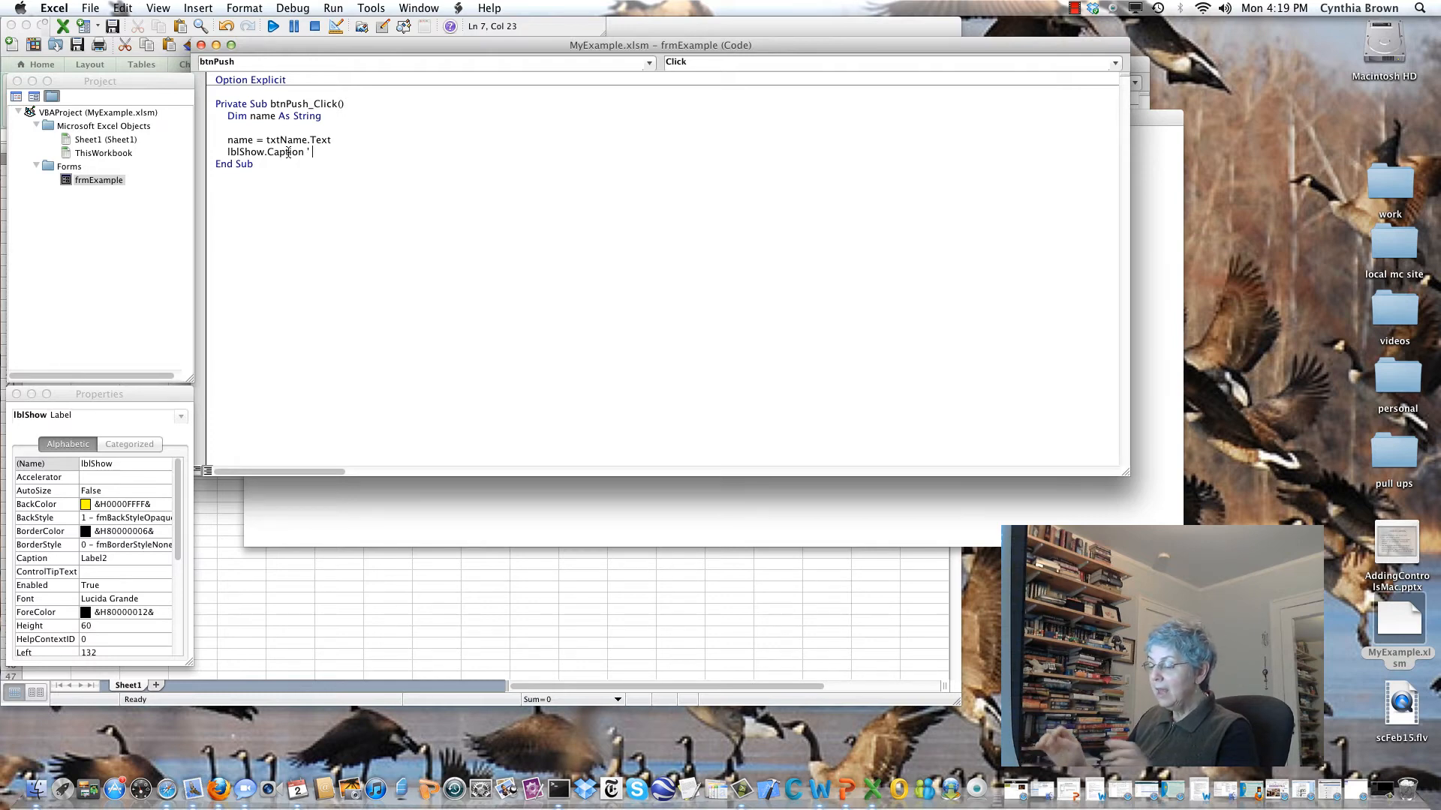
text(")
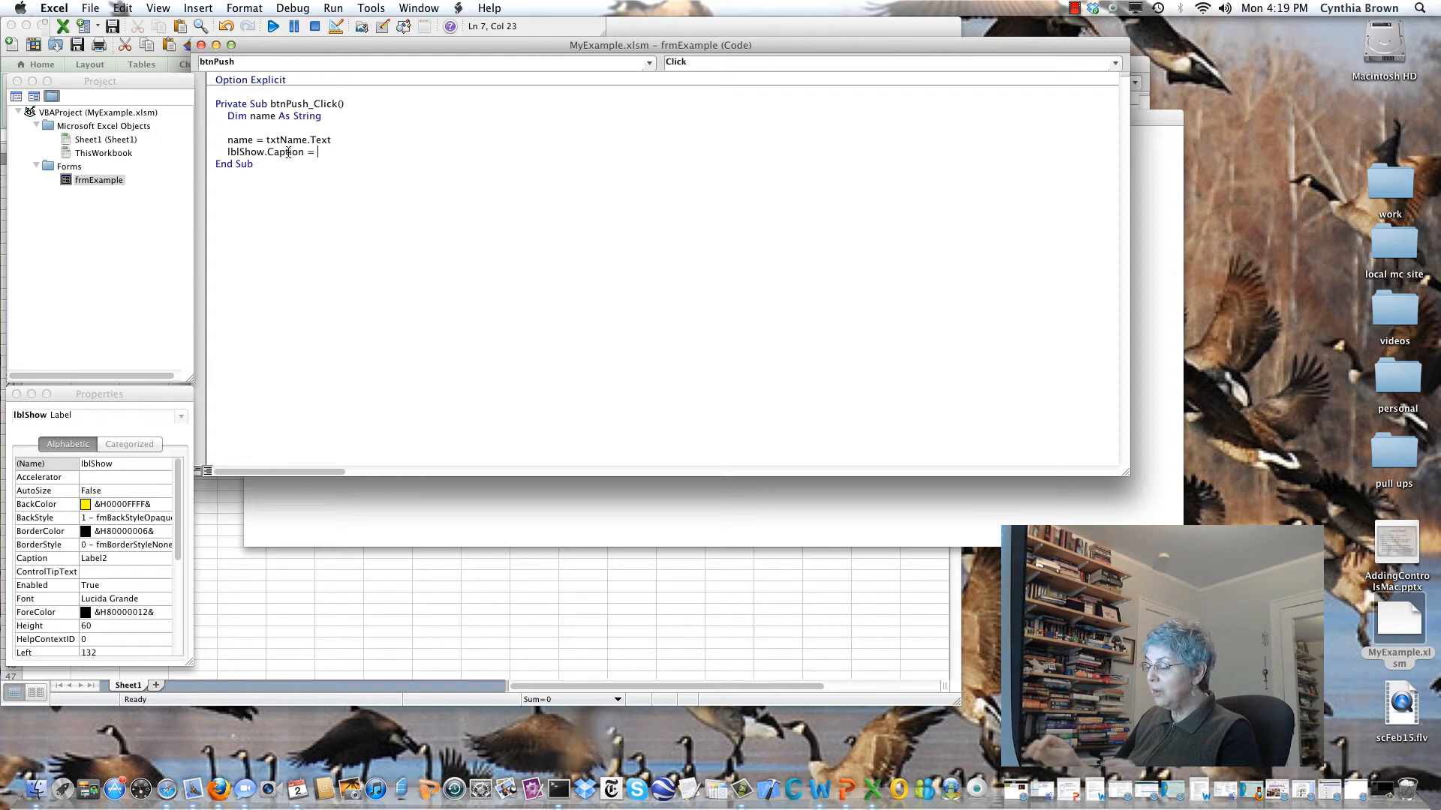
text(")
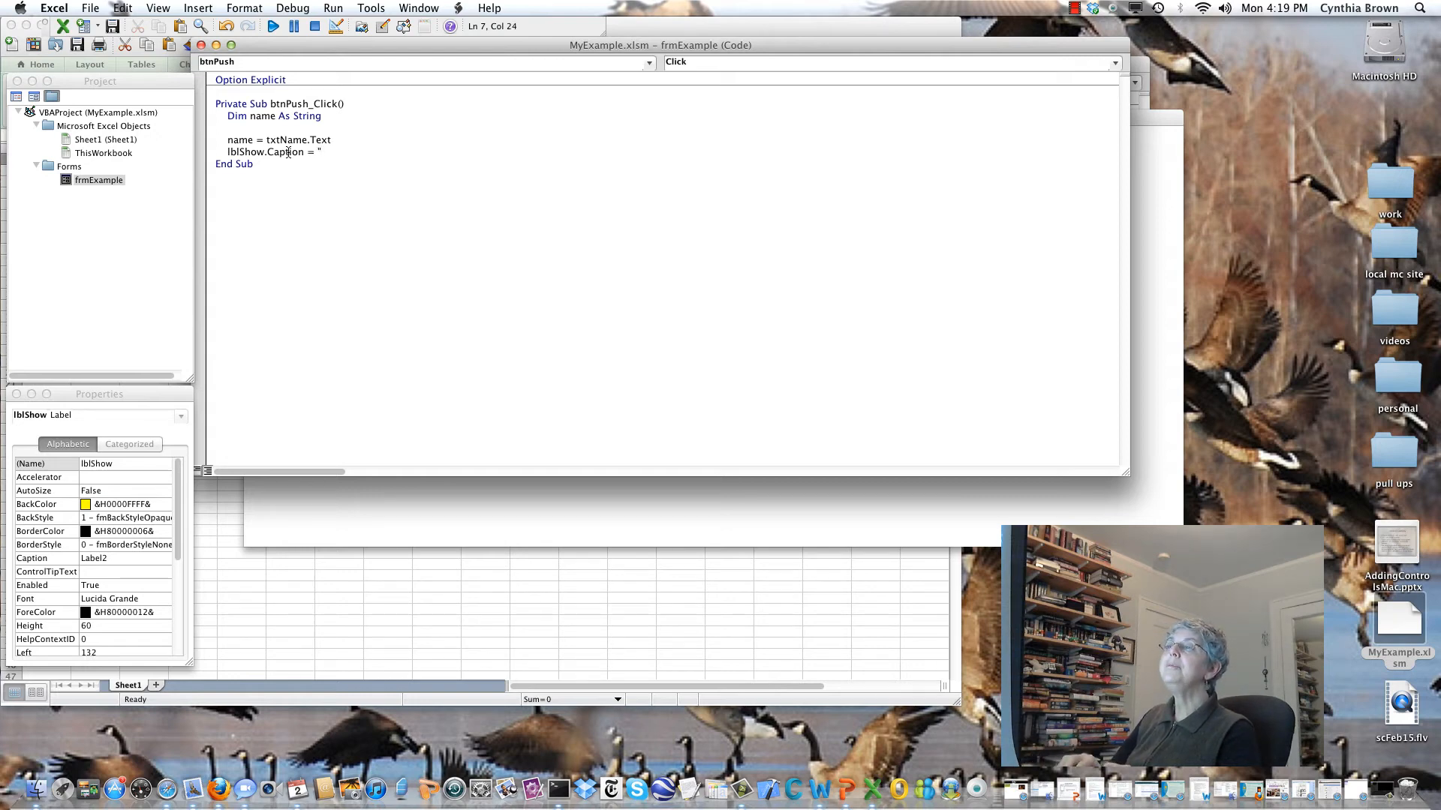
Complete the line as "Hello, " & name & "!" and begin the next 'lb' line.
text(Hello,)
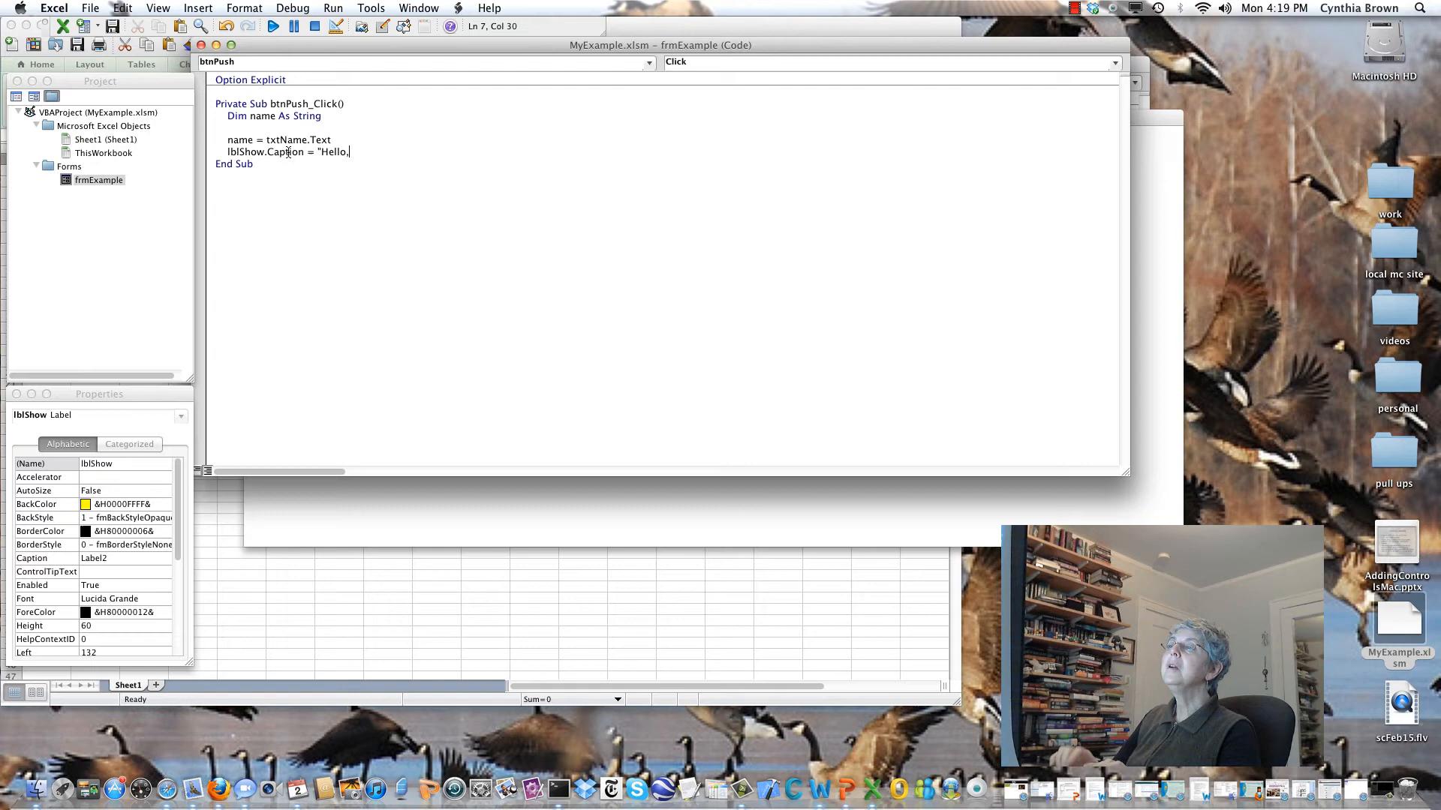
text(" ")
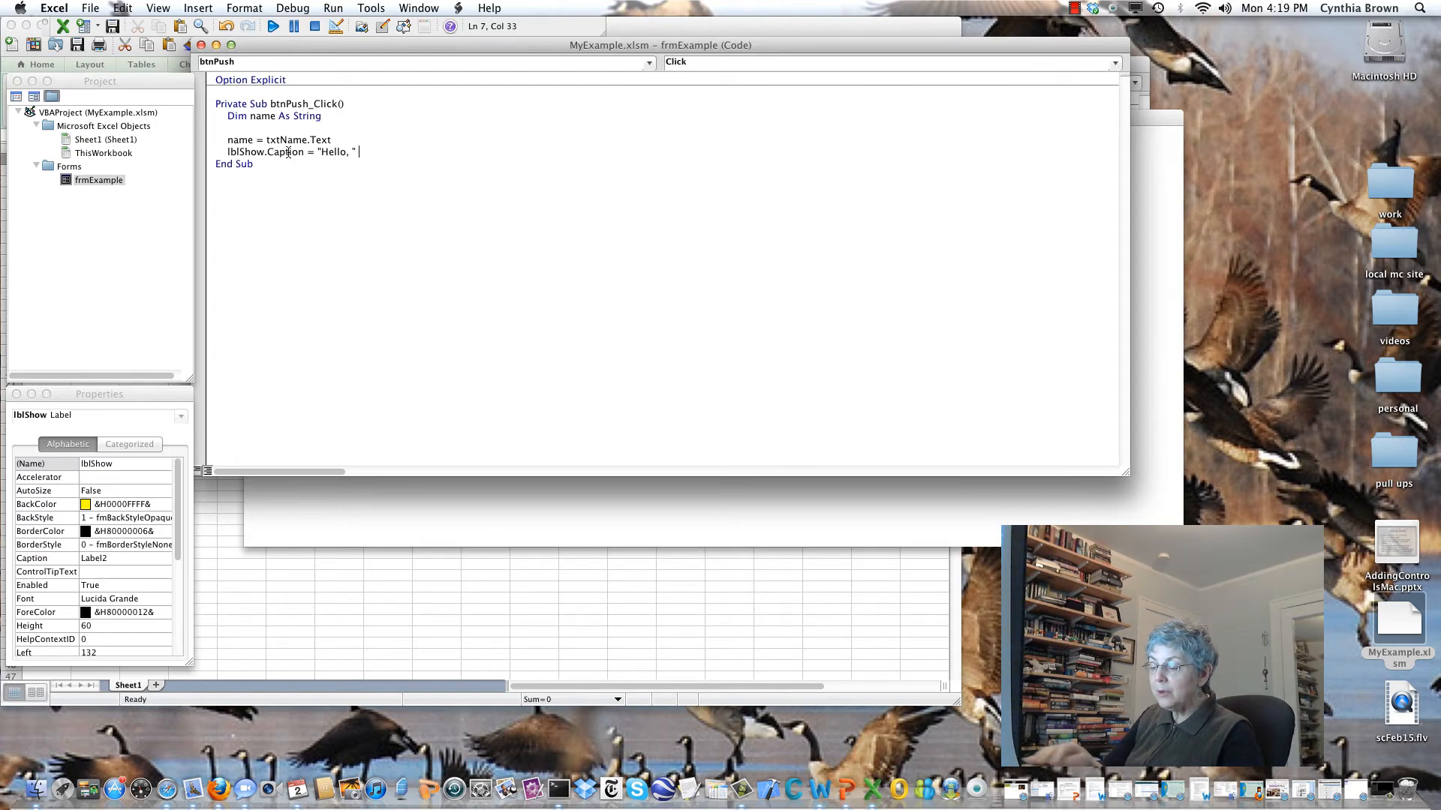
text(&)
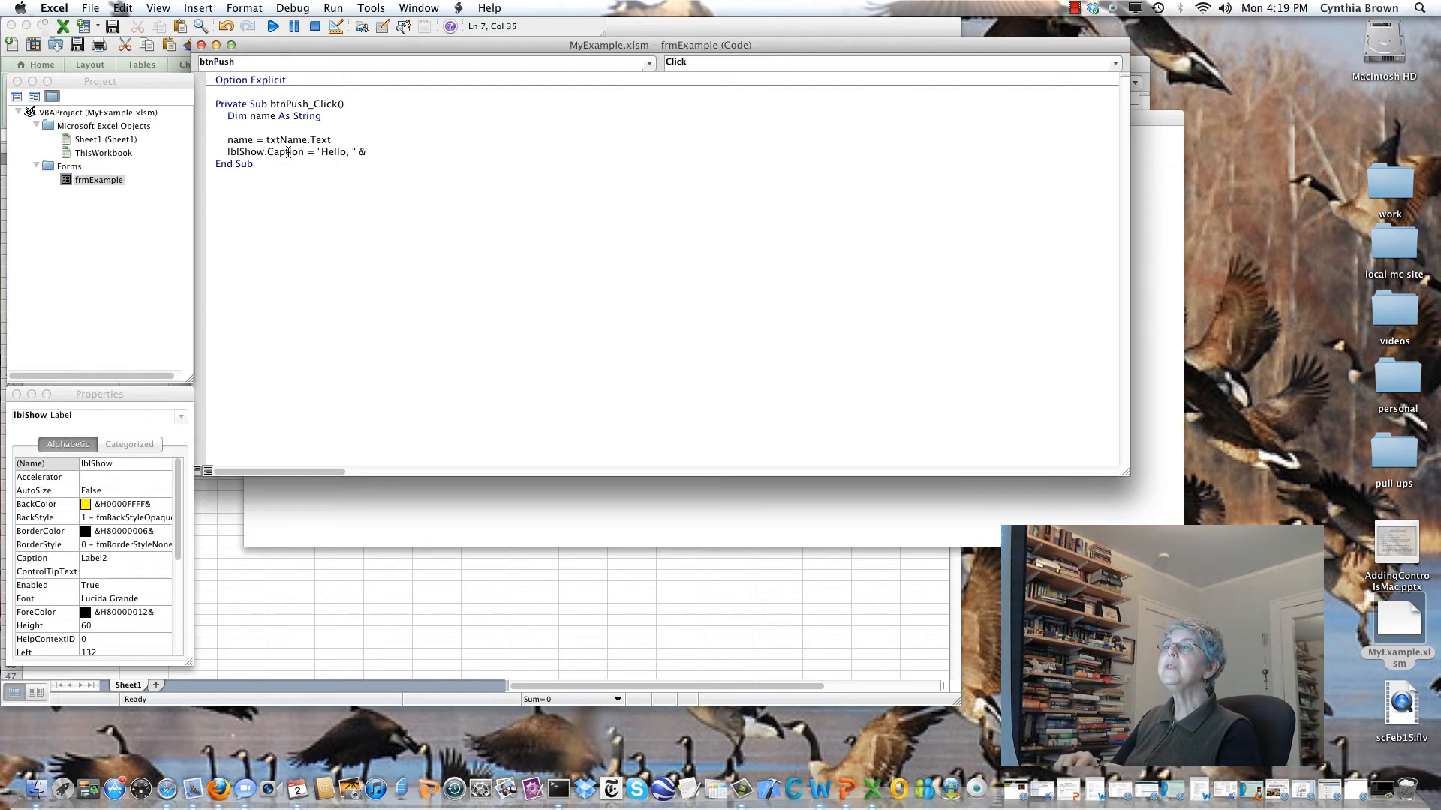
text(name &)
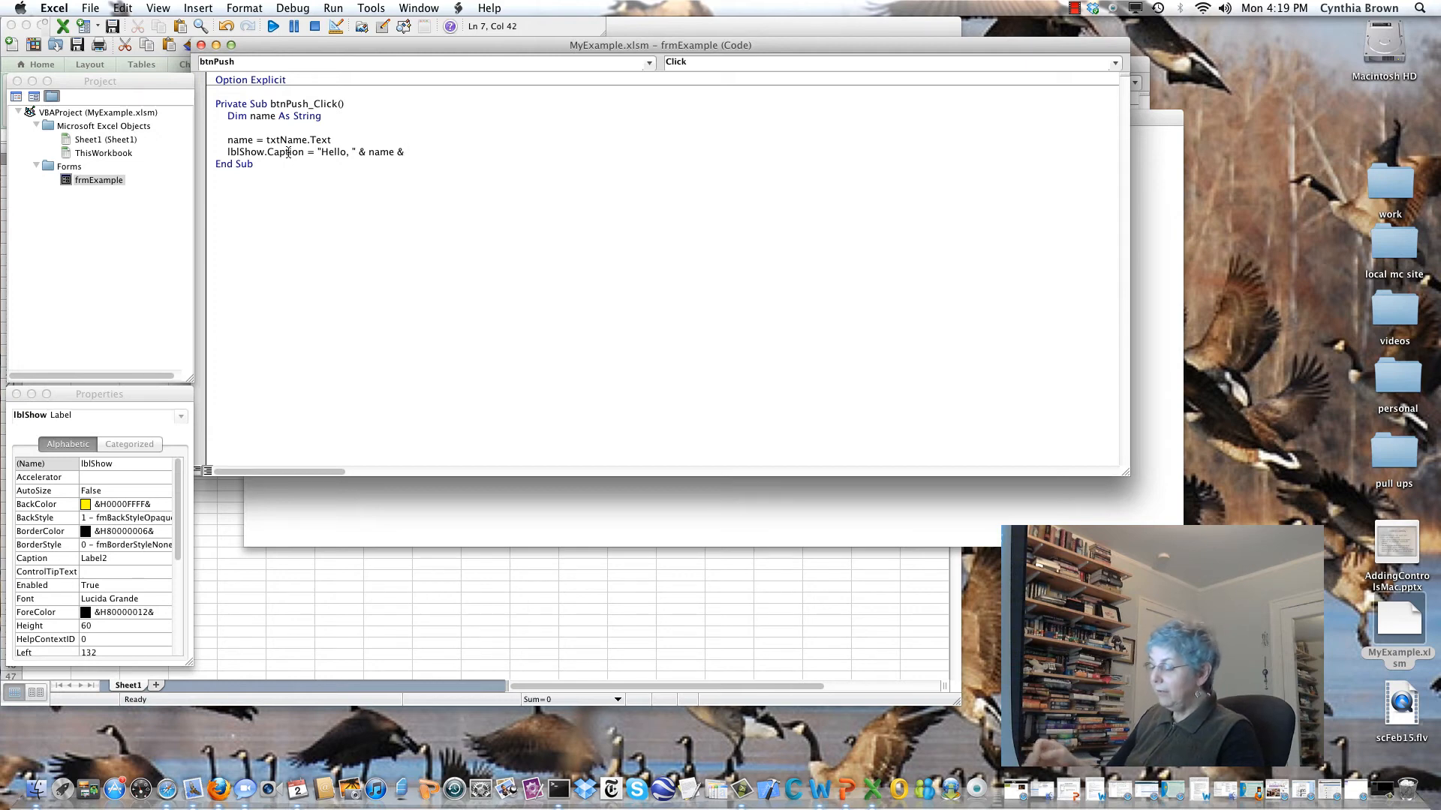
text("!)
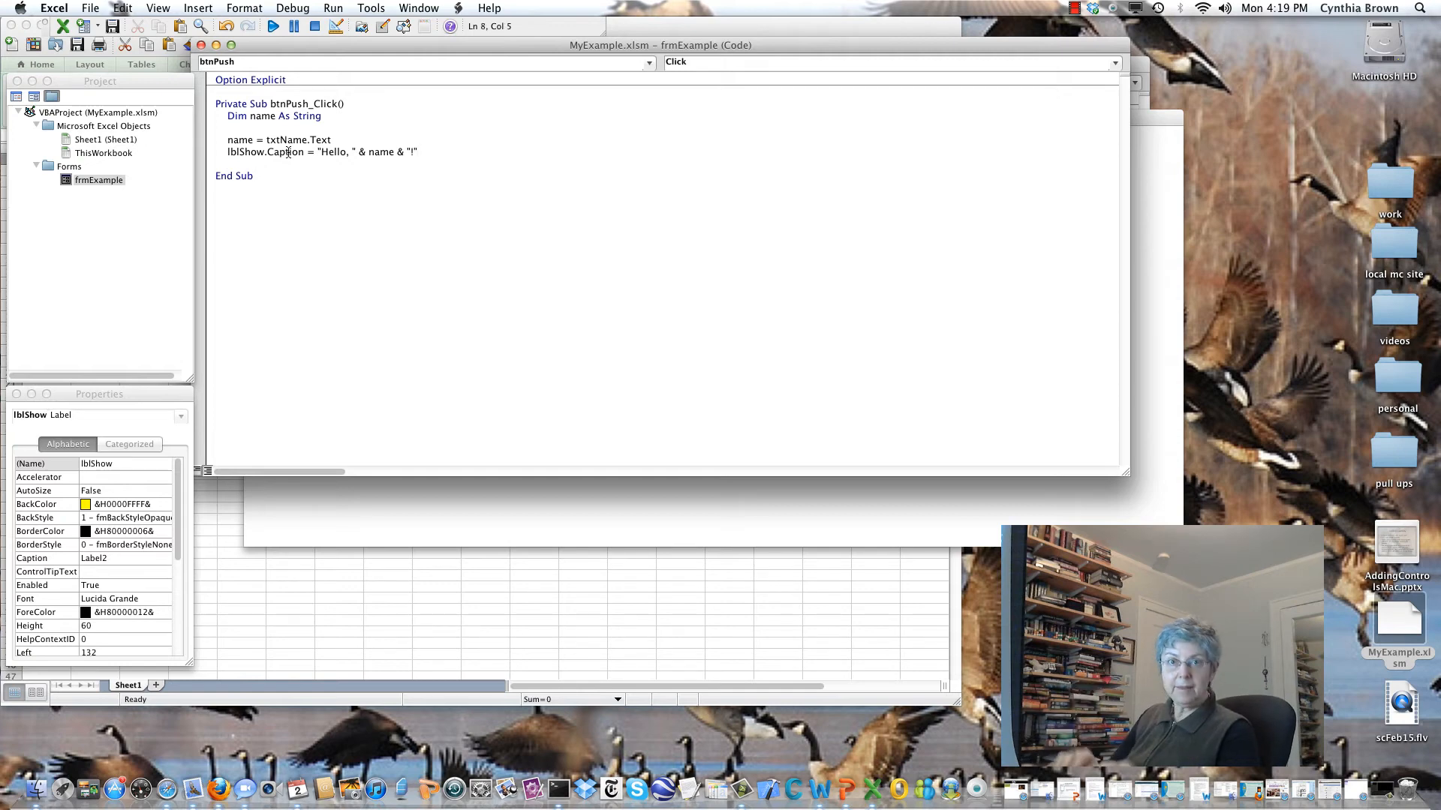
text(lblShow.V)
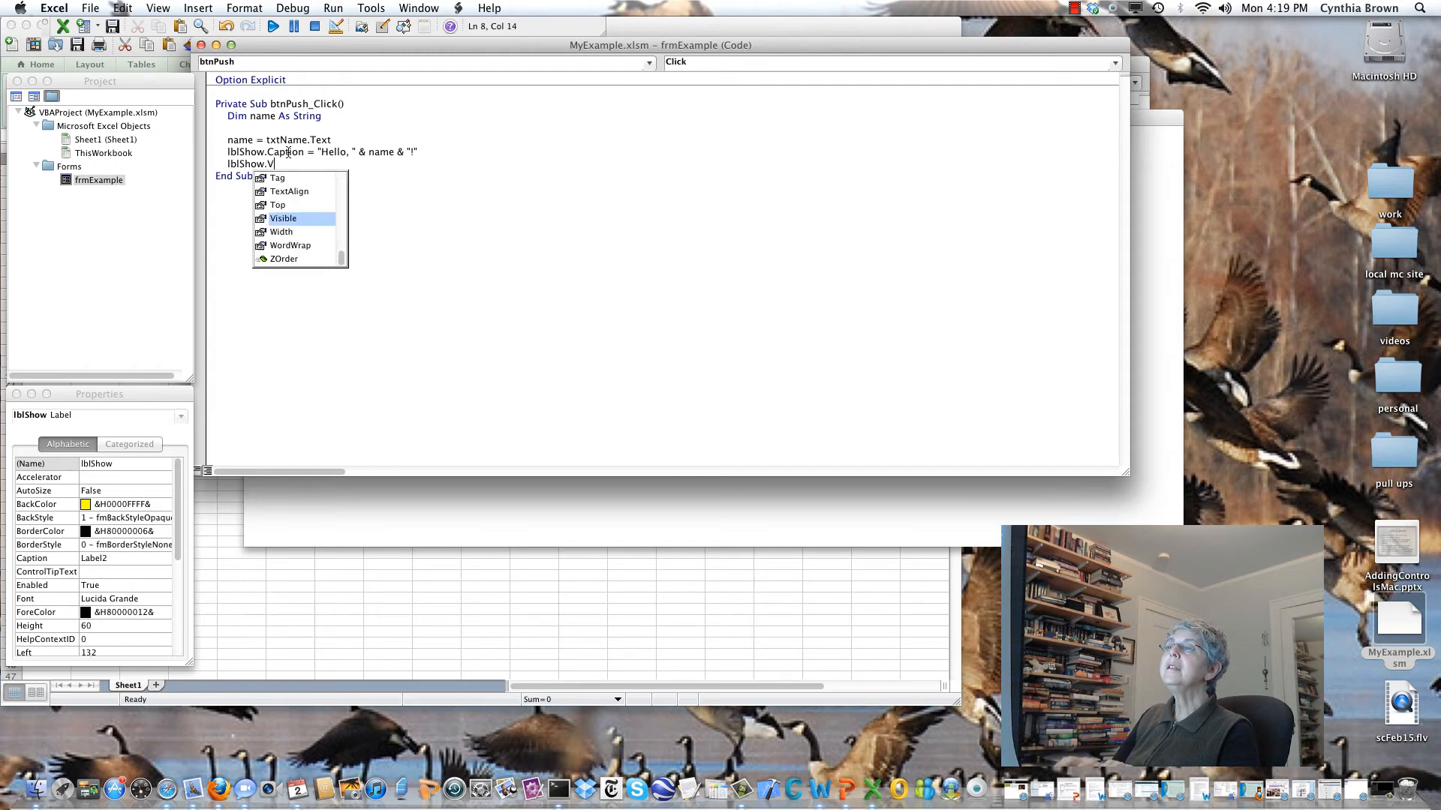
Add lblShow.Visible = True to the click procedure and save the workbook.
key(Tab)
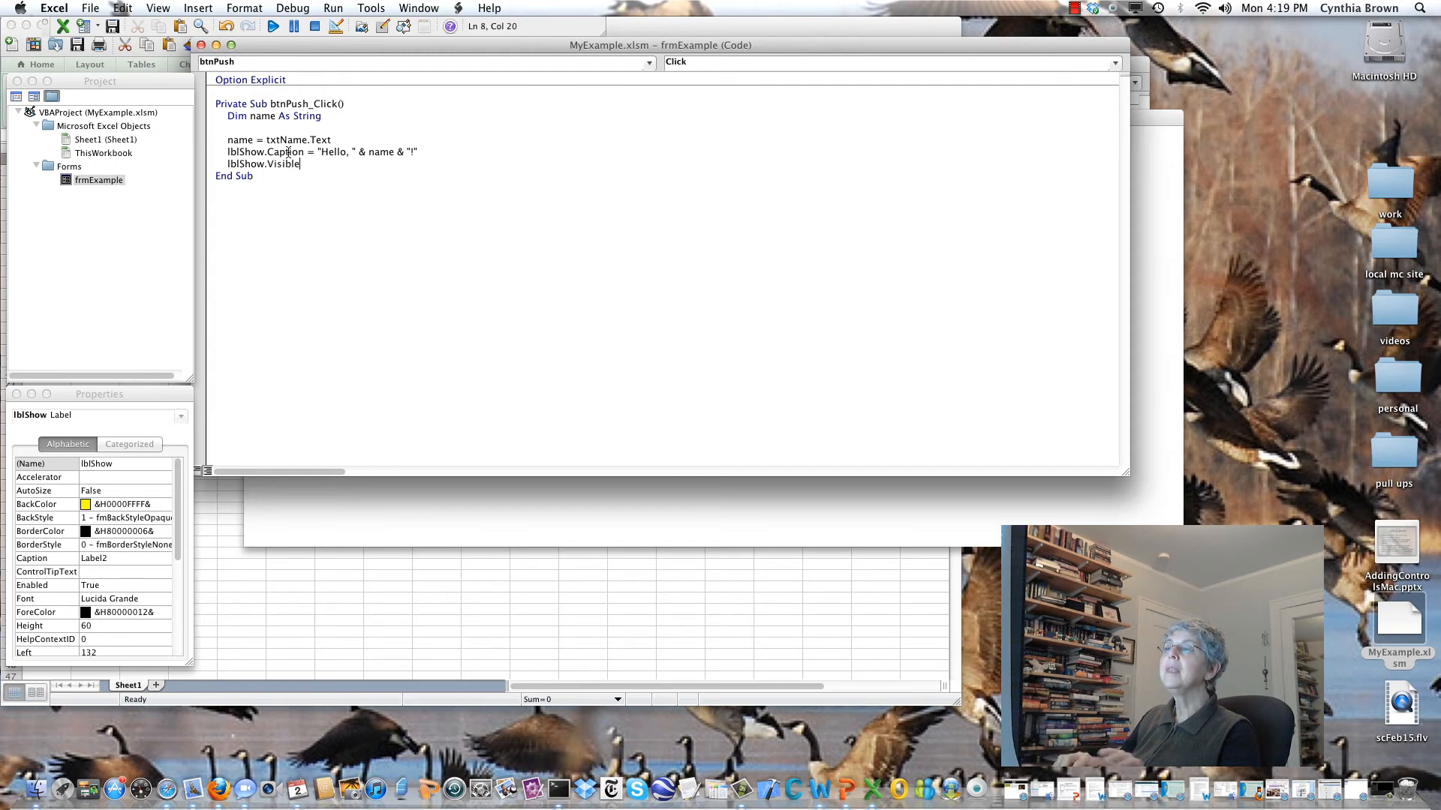
text(= True)
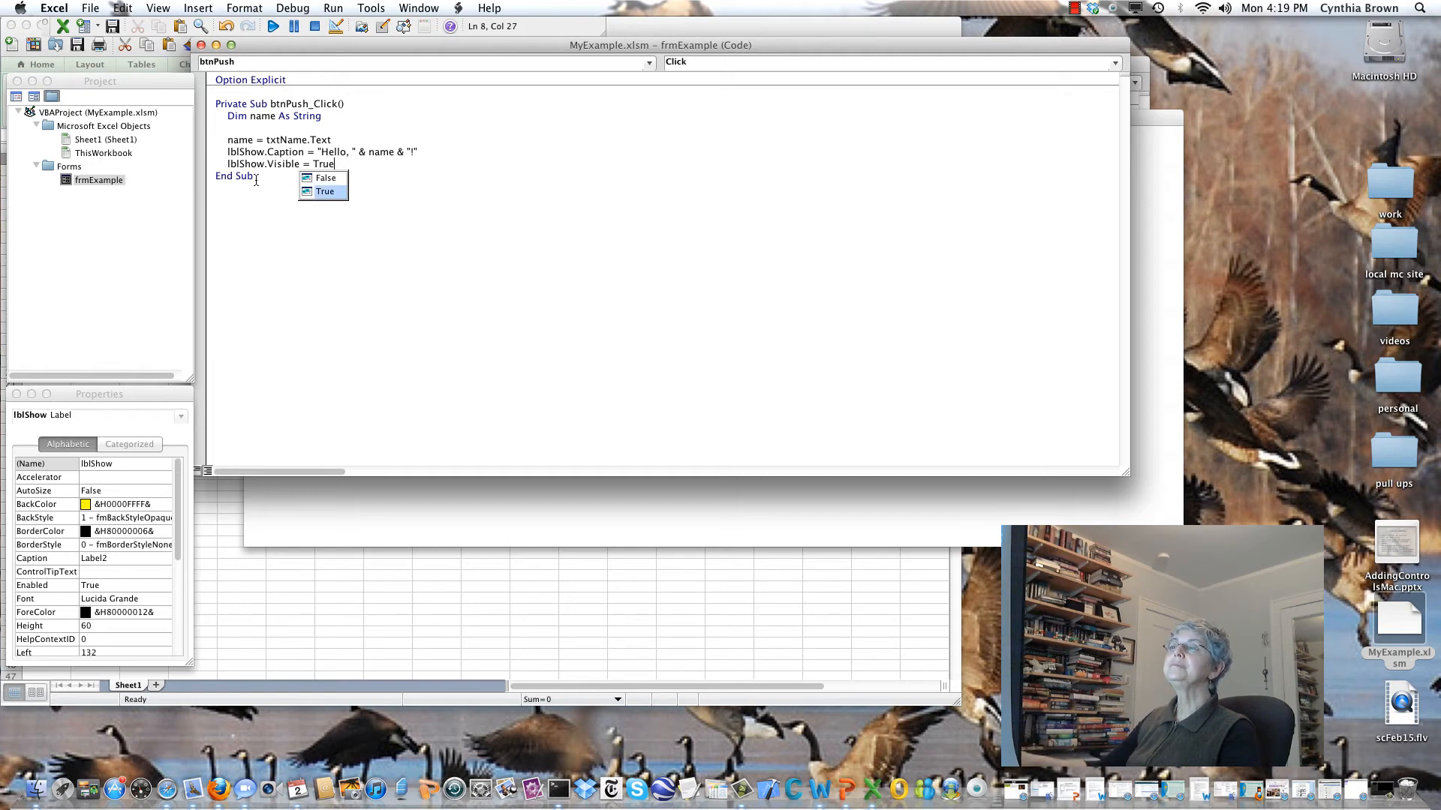
click(326, 190)
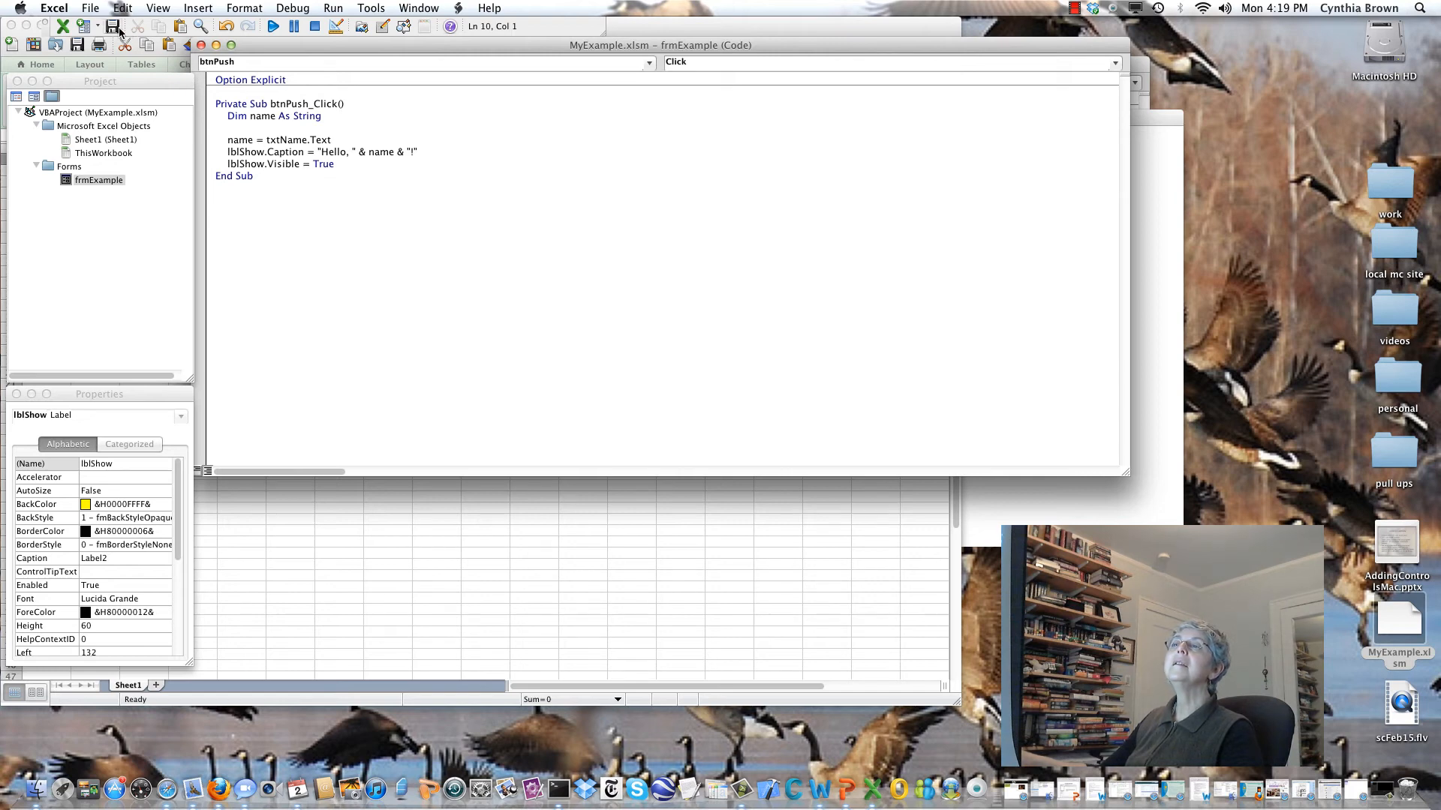
click(107, 138)
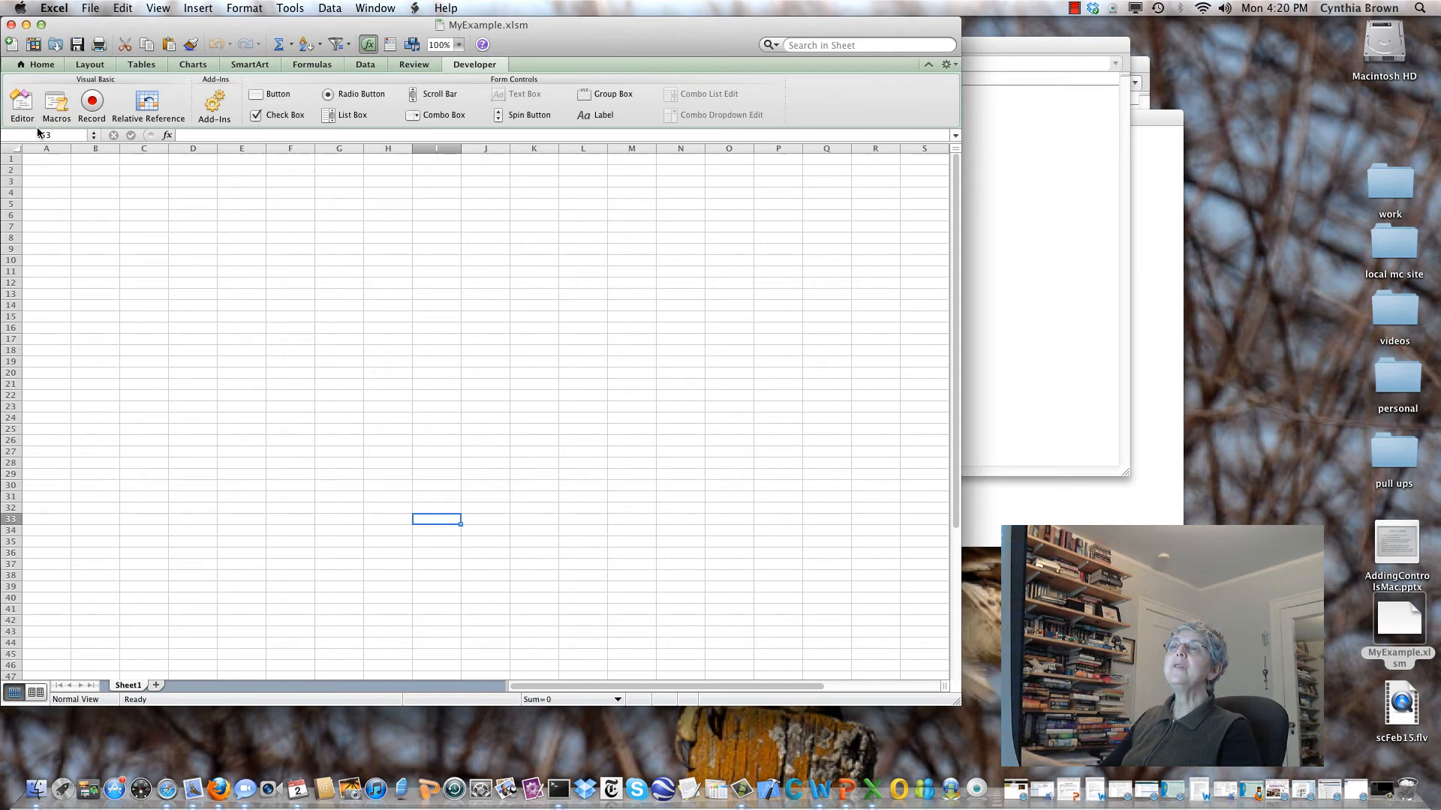
Run the yellow form from the Macros list and enter the name Cindy.
click(56, 103)
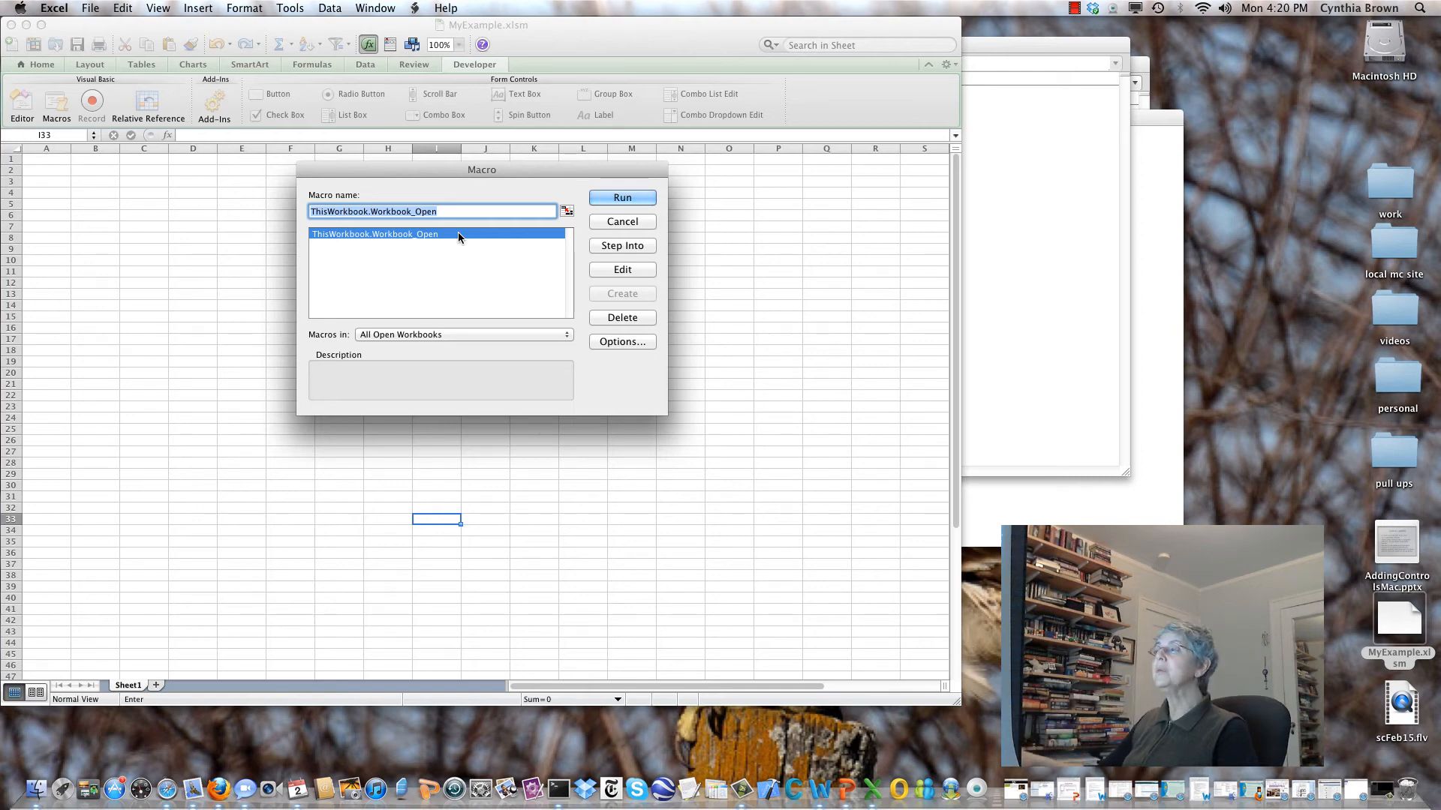
click(621, 197)
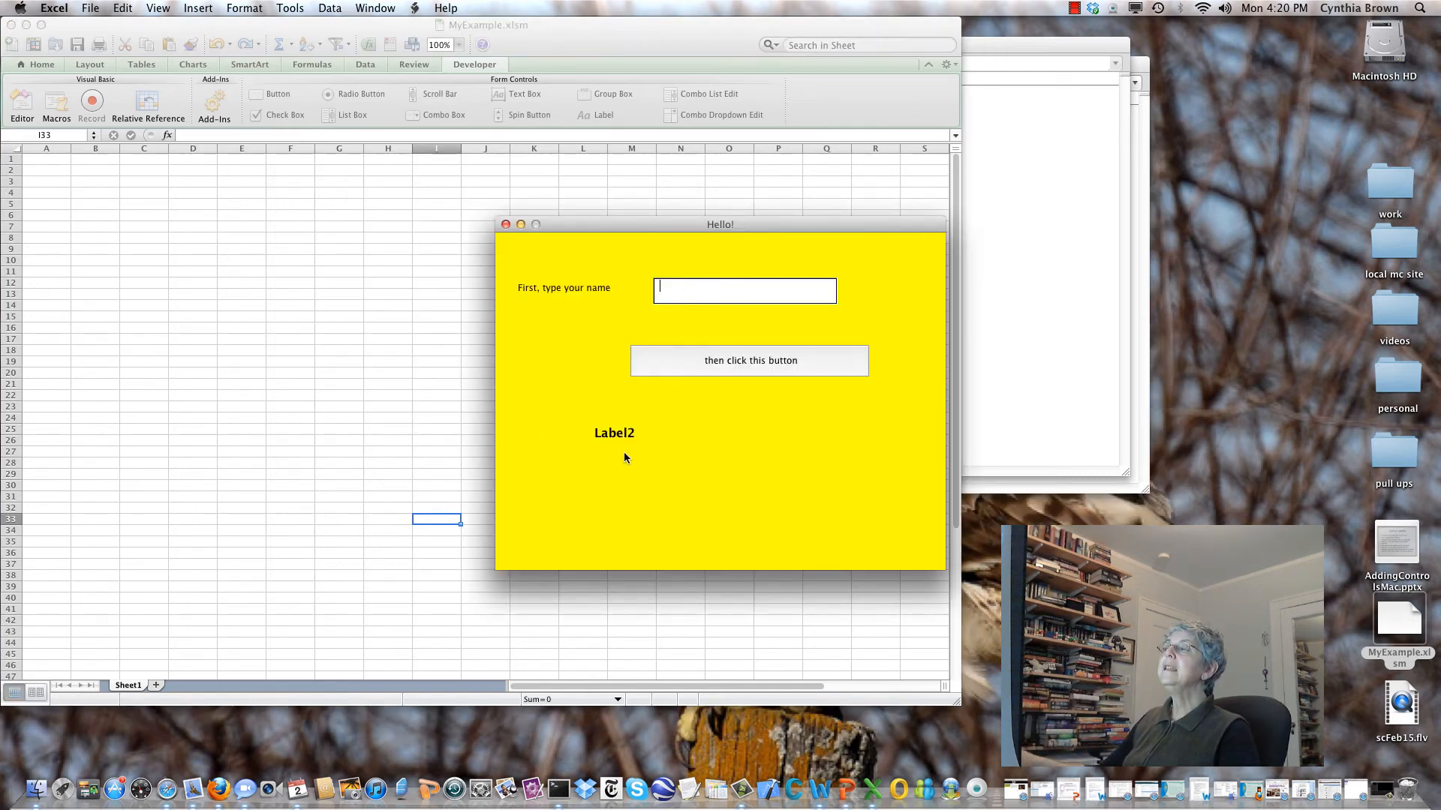
mouse_move(683, 504)
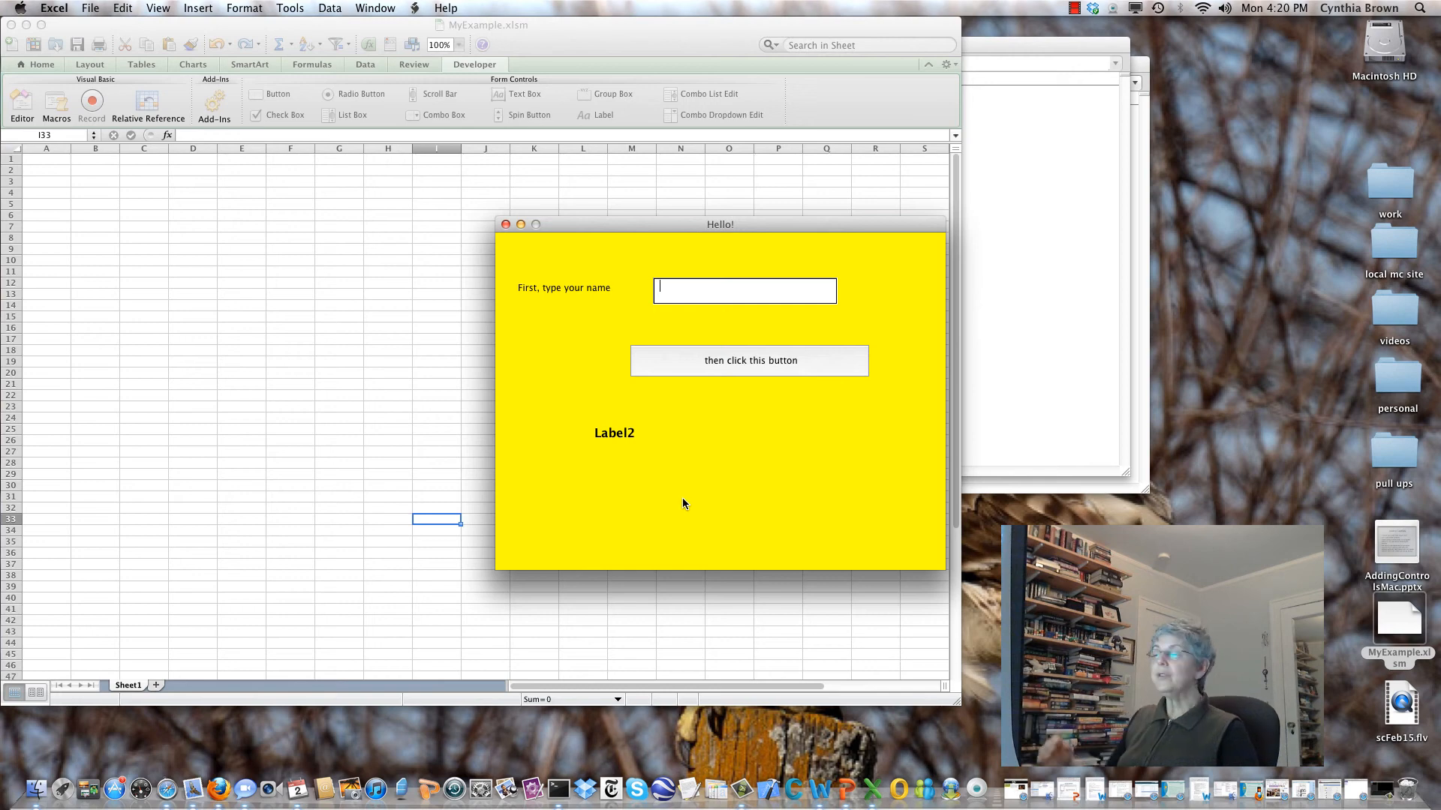
text(Cind)
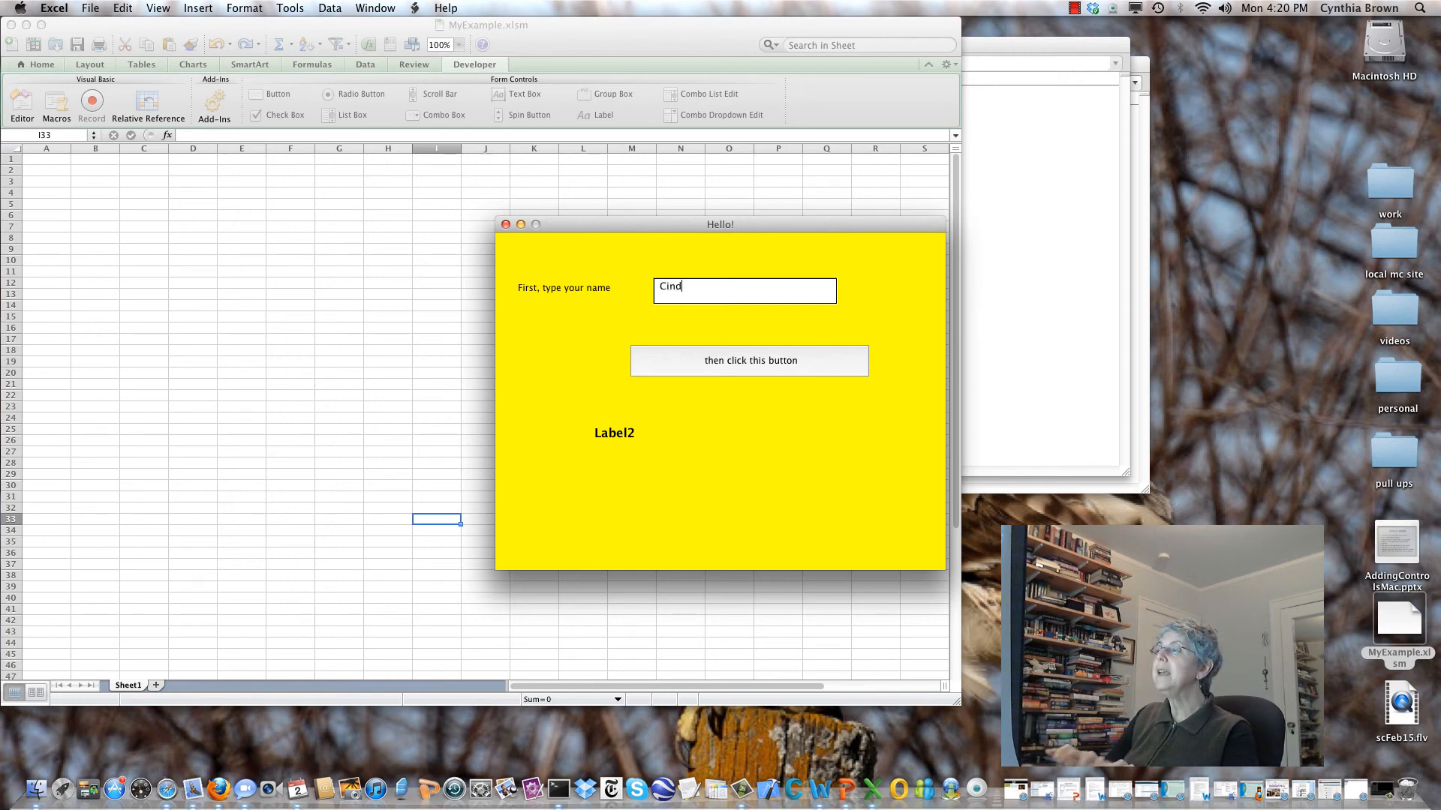
text(y)
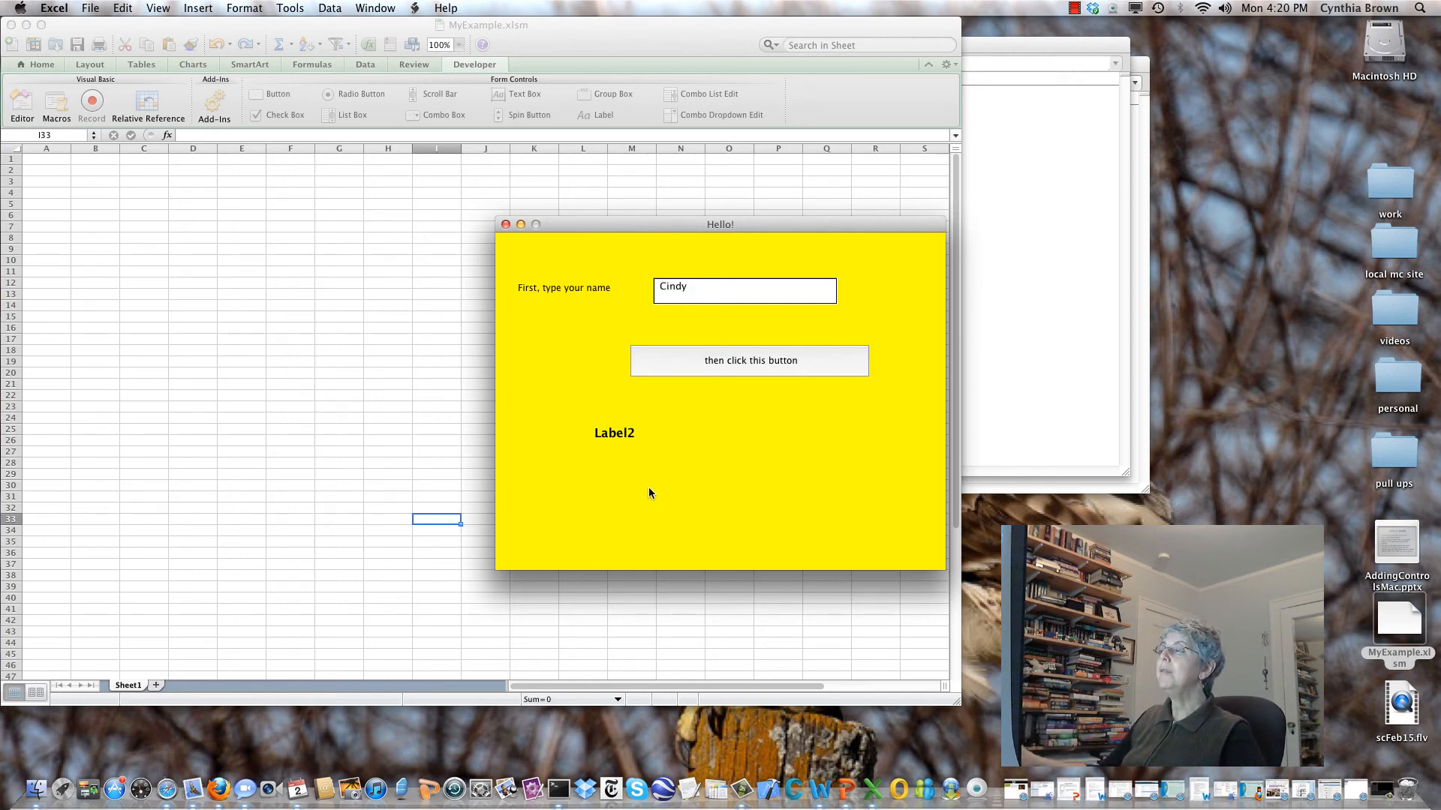
Push the button to show 'Hello, Cindy!' and close the form.
click(748, 360)
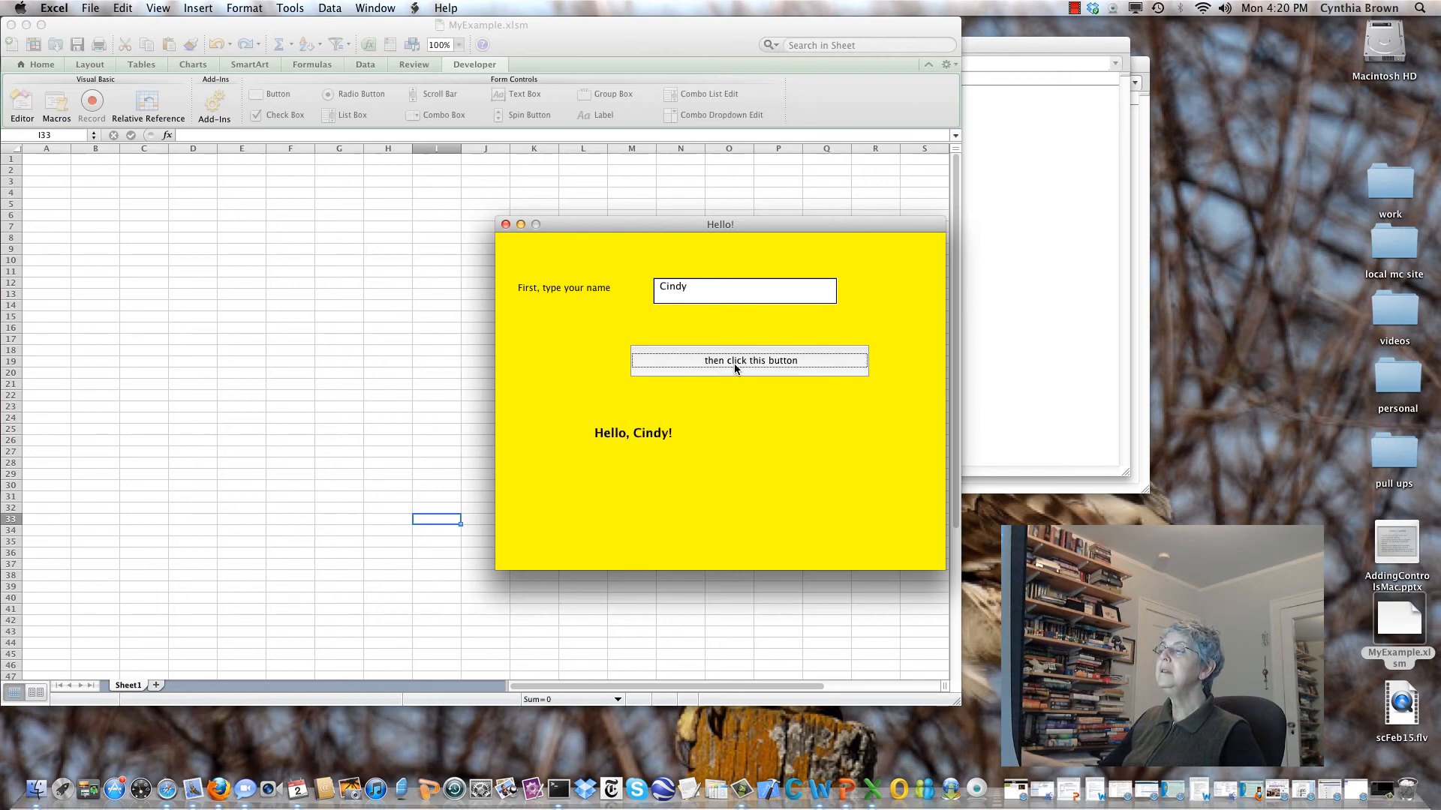
mouse_move(655, 441)
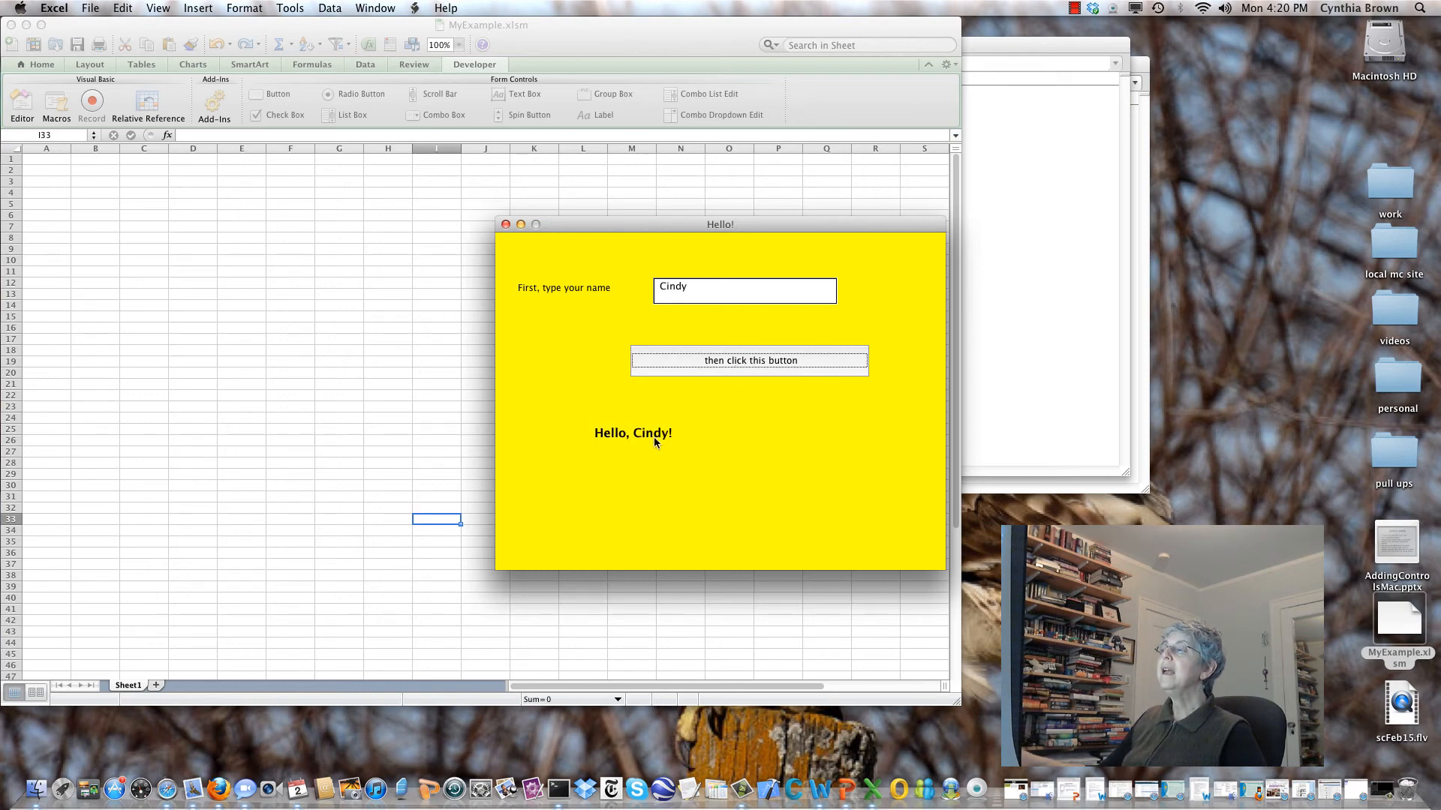
mouse_move(676, 433)
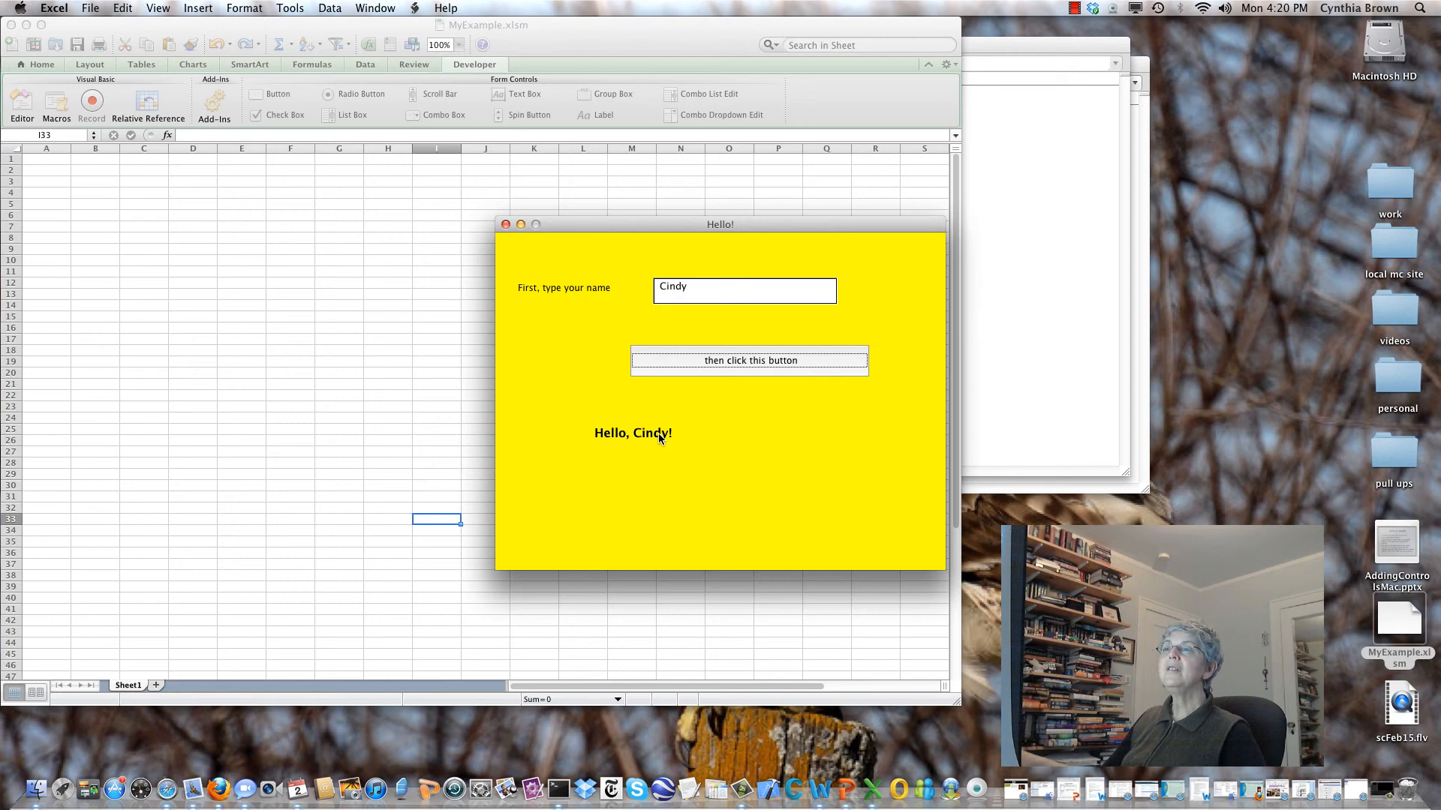
click(506, 224)
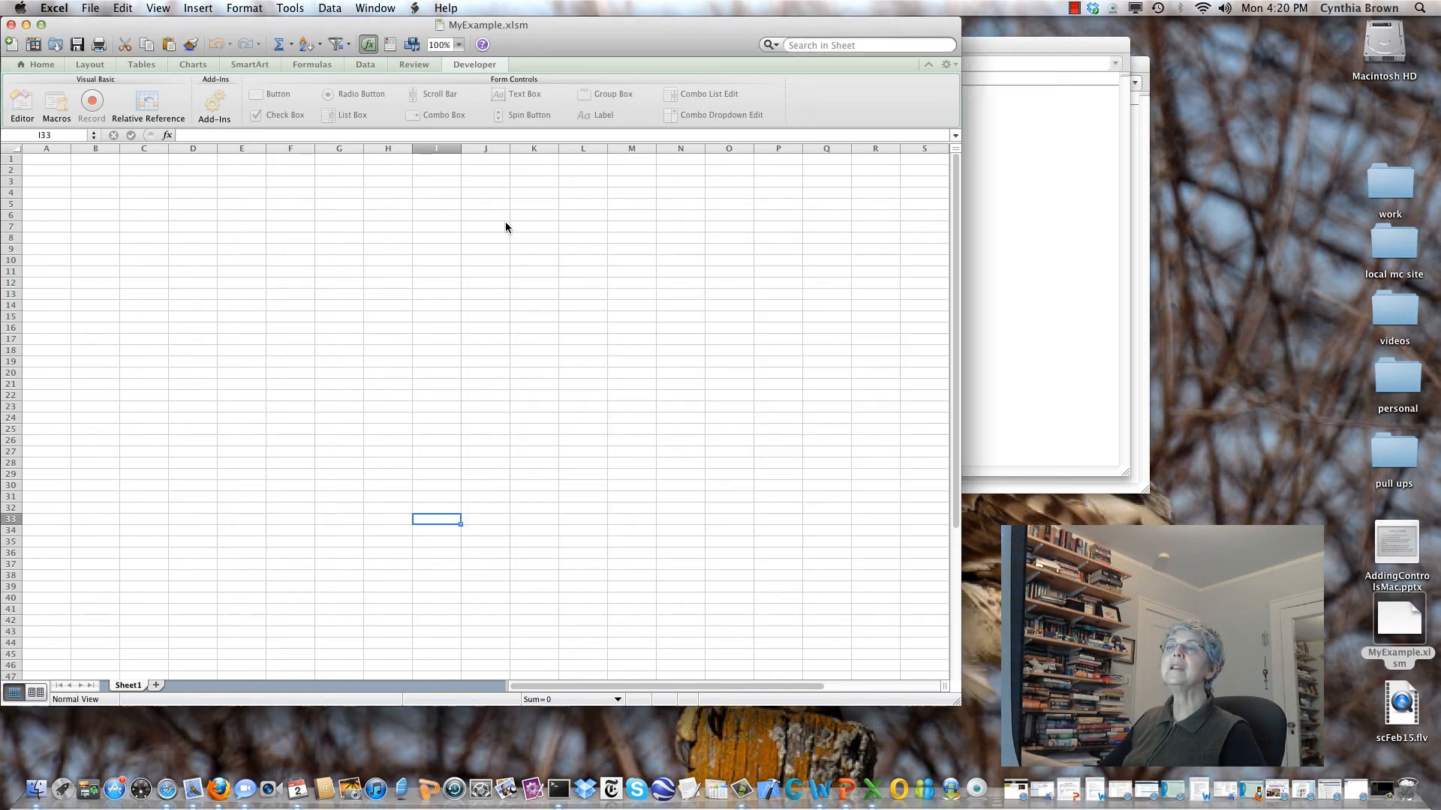
In the Visual Basic editor, select the Label2 greeting label on frmExample.
click(19, 100)
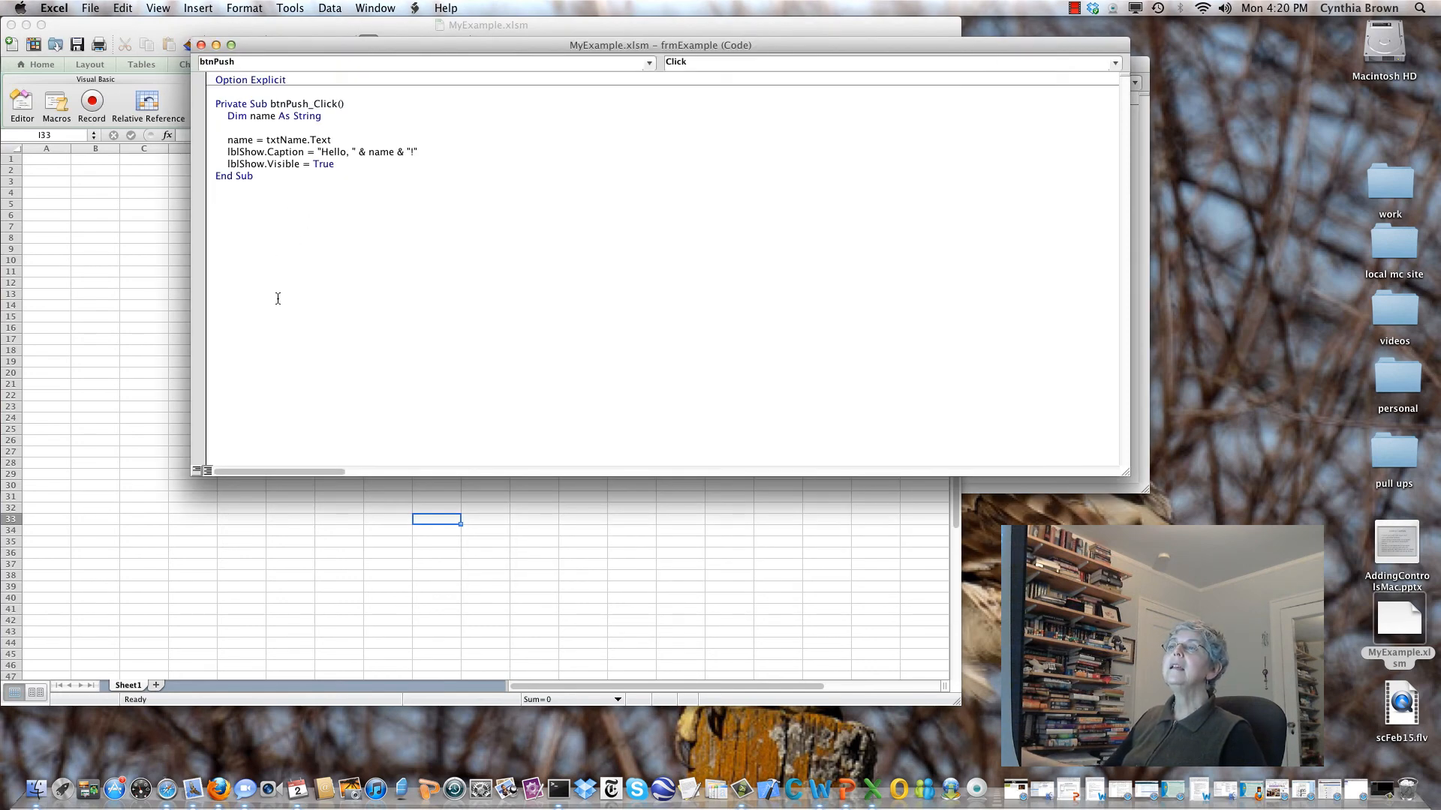
mouse_move(228, 255)
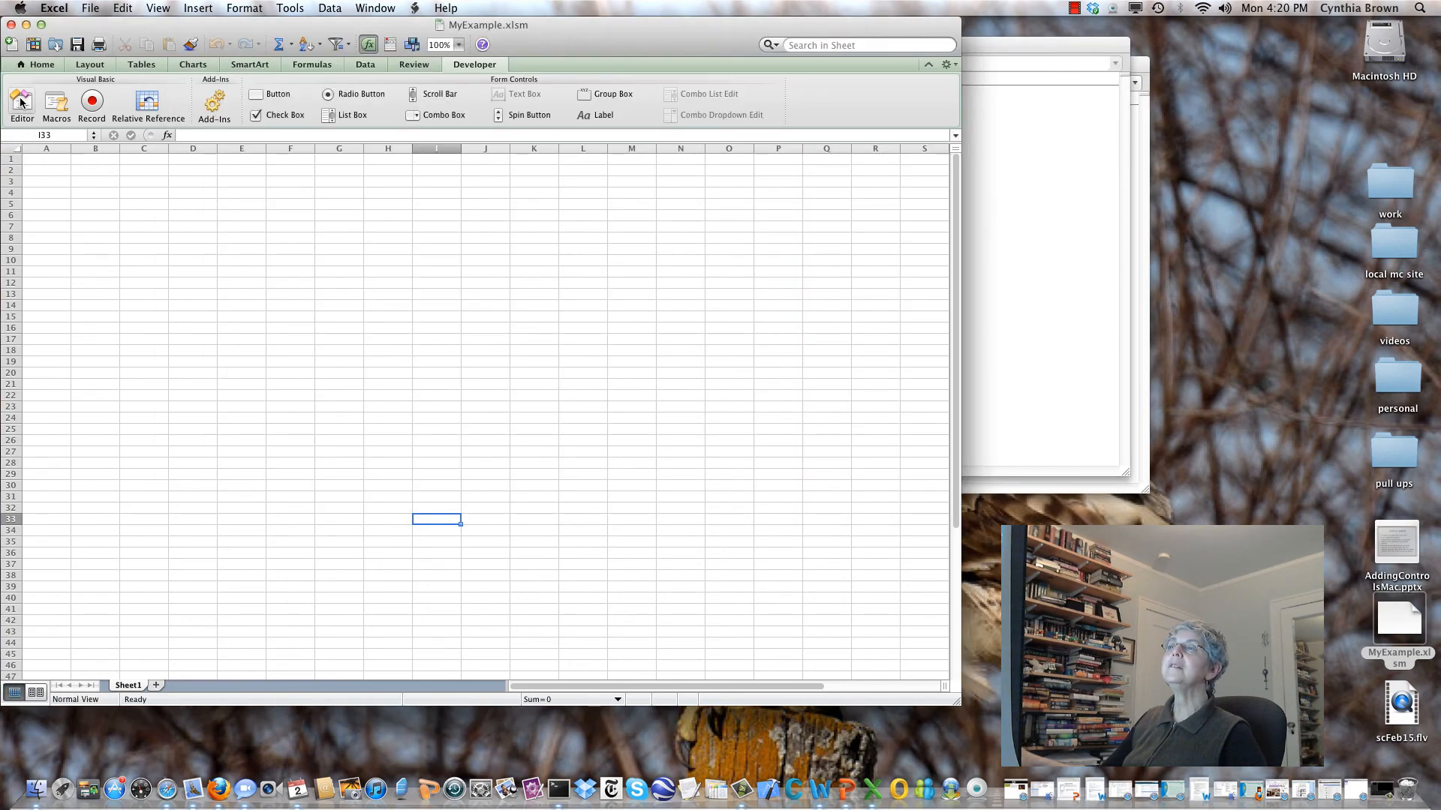
click(20, 101)
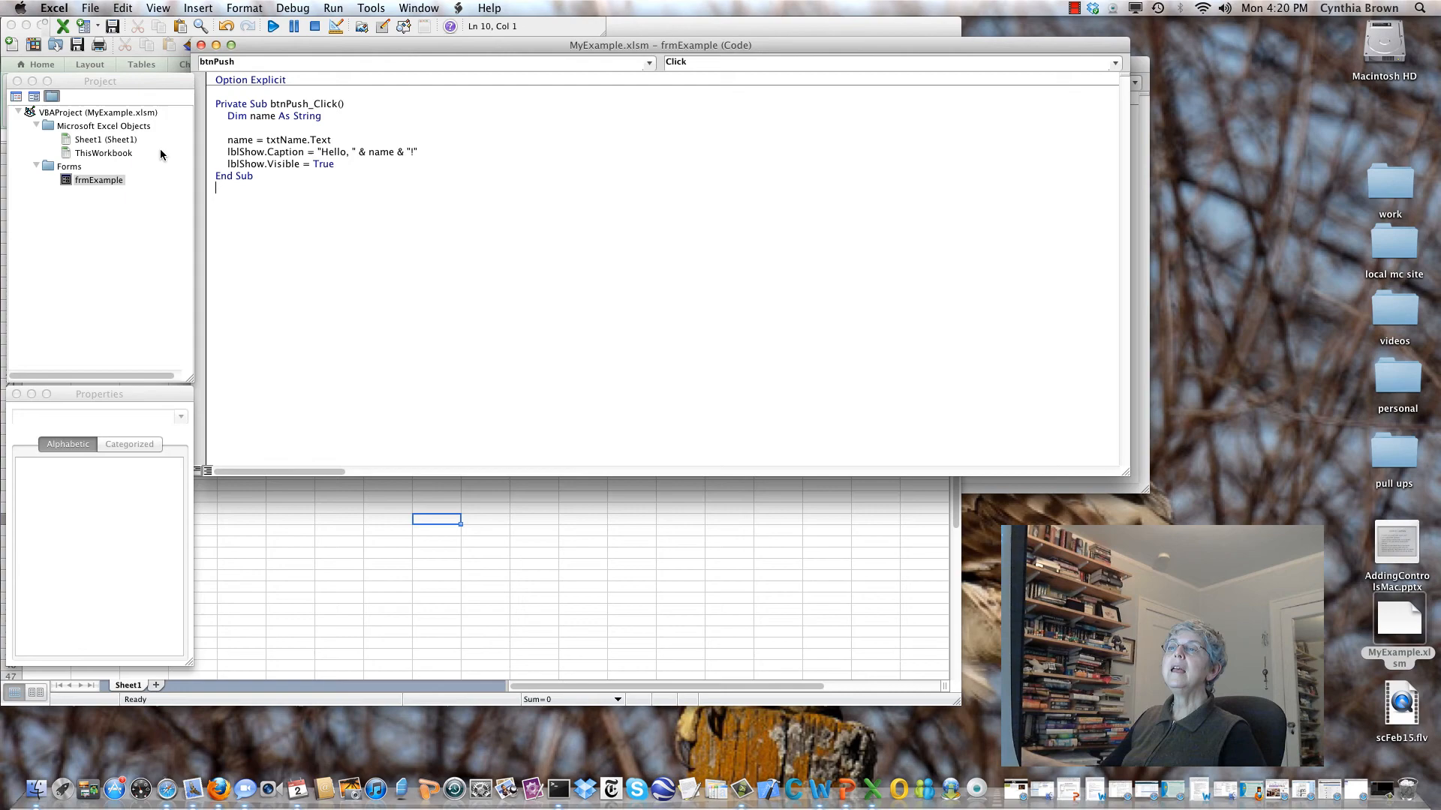
double_click(97, 179)
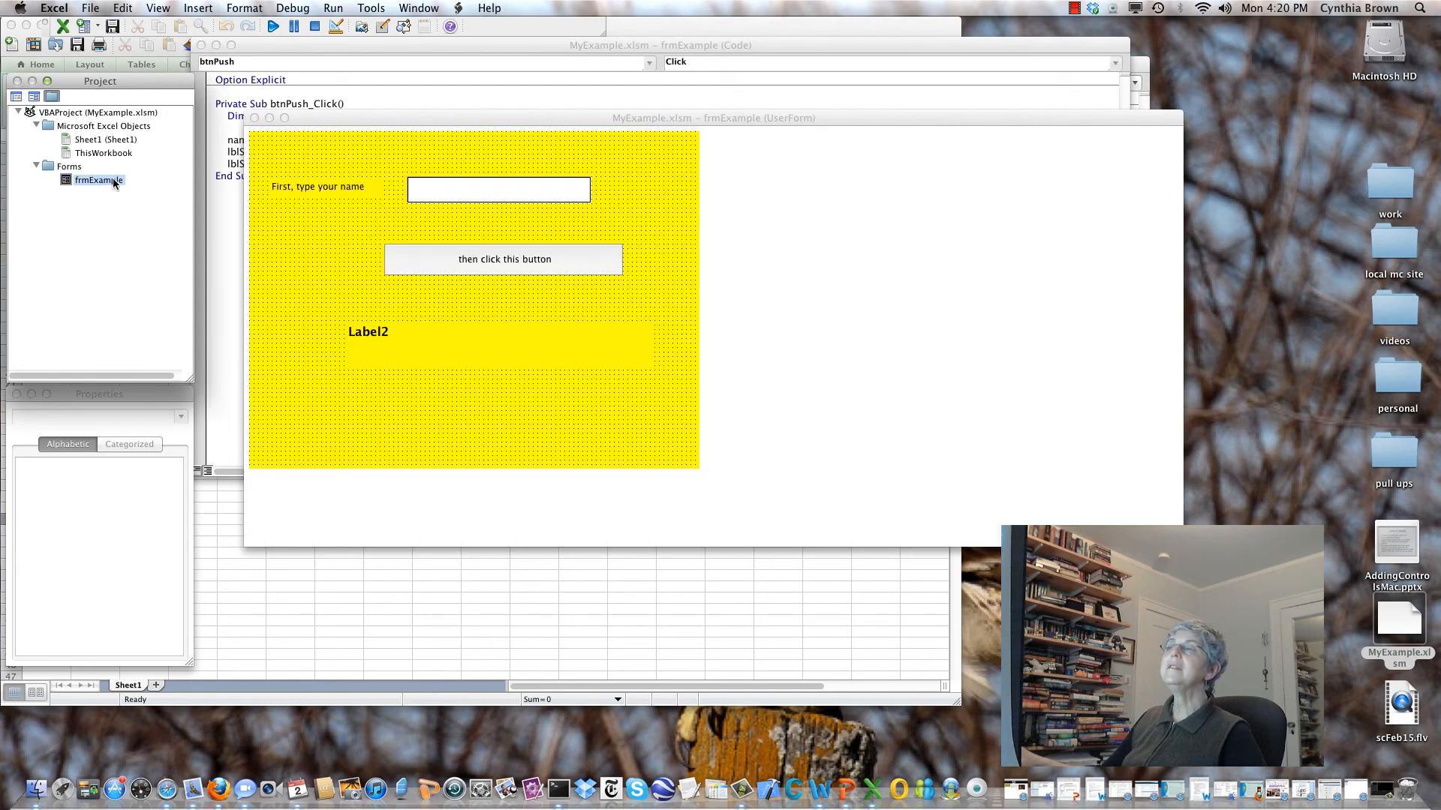
click(368, 332)
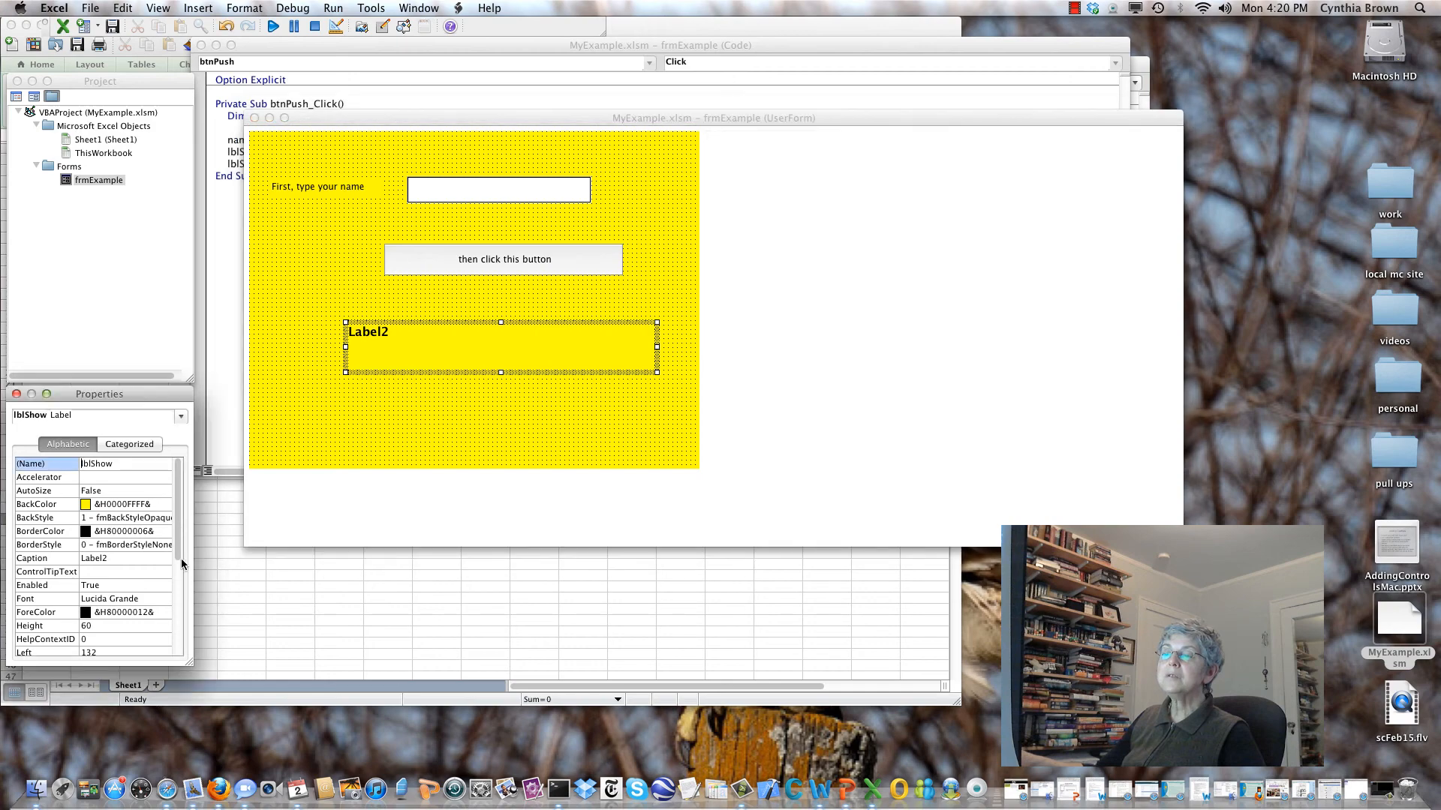
Set the label's Visible property to False and save the workbook.
scroll(down, 3)
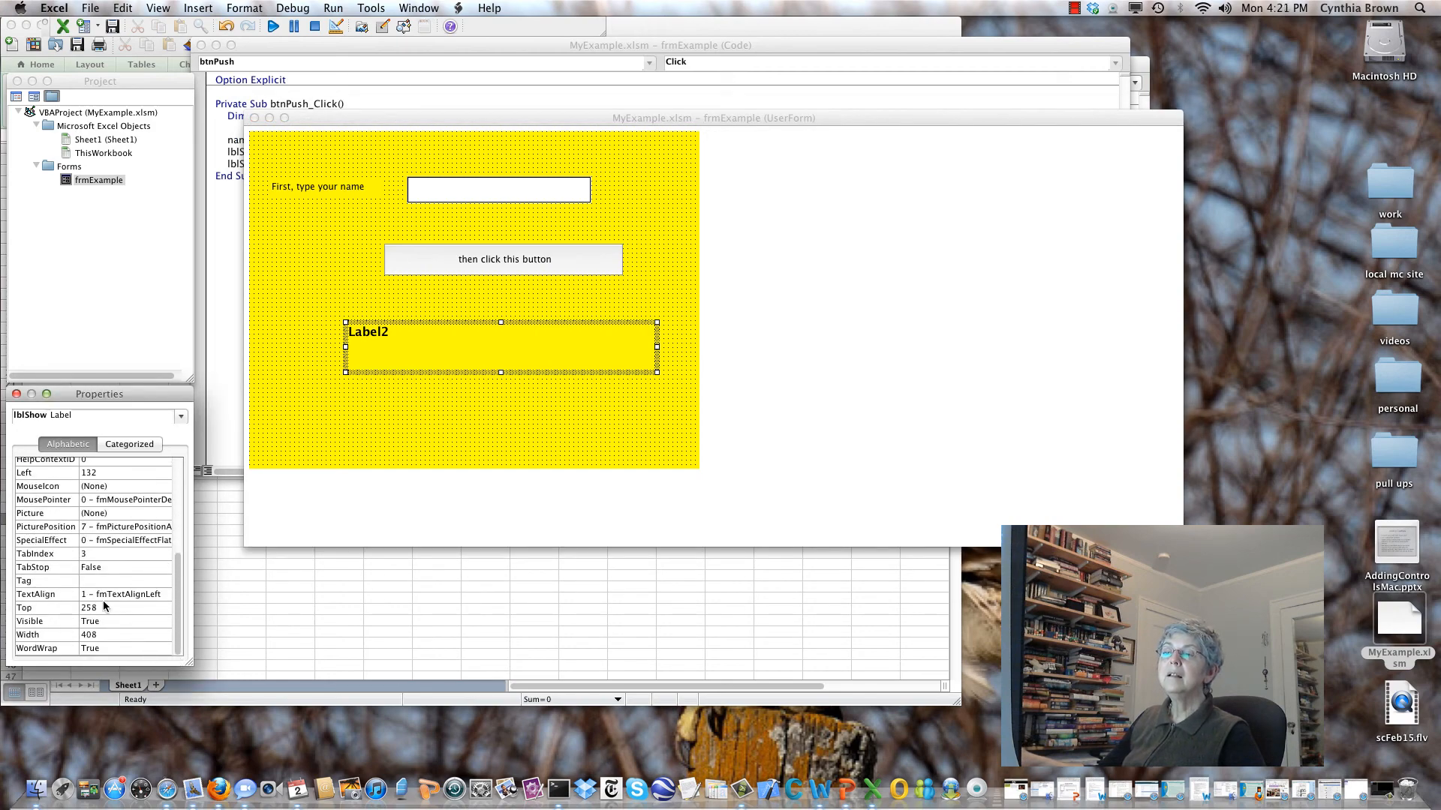
click(46, 620)
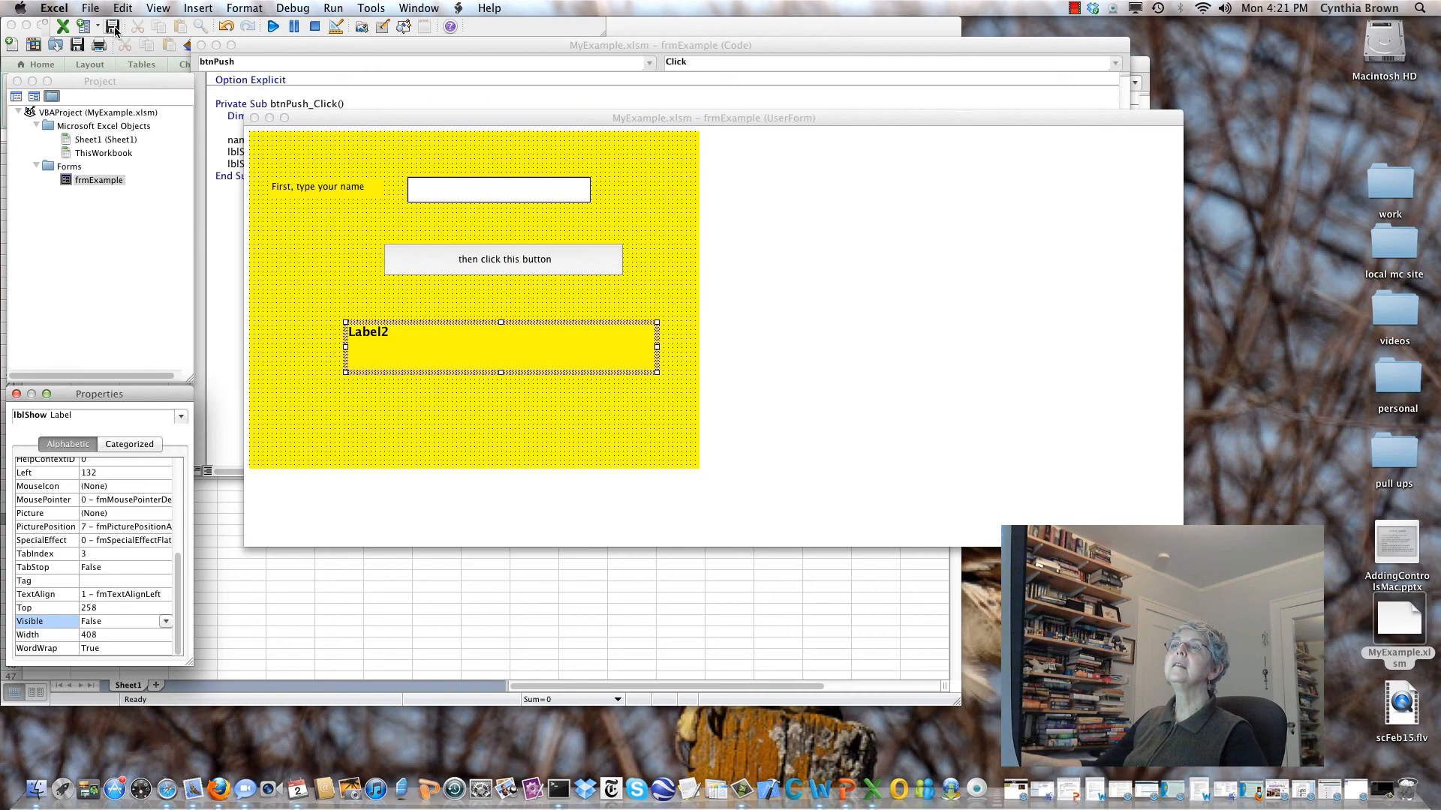
click(105, 138)
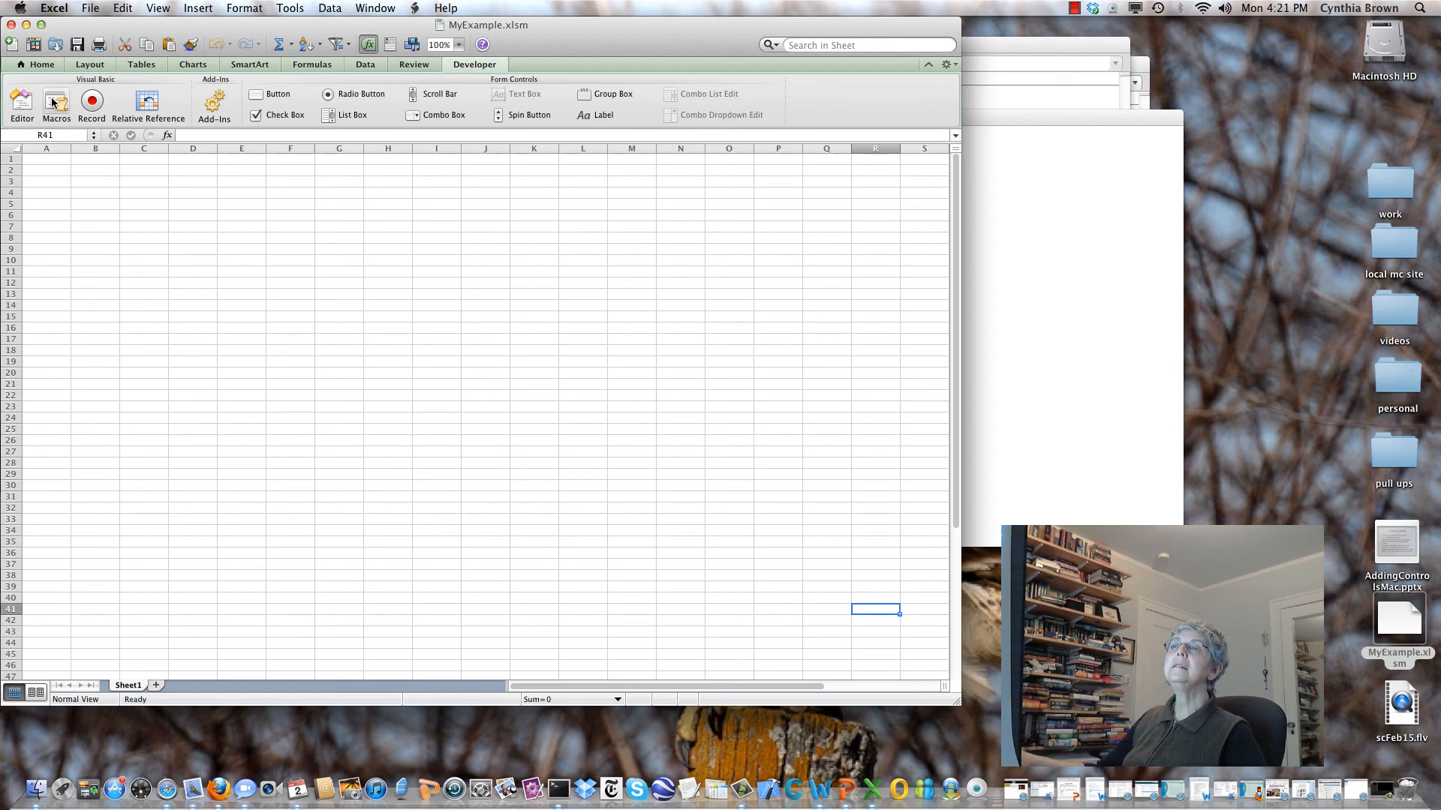
Run the form again, greeting hidden at start, and enter Cindy.
click(56, 104)
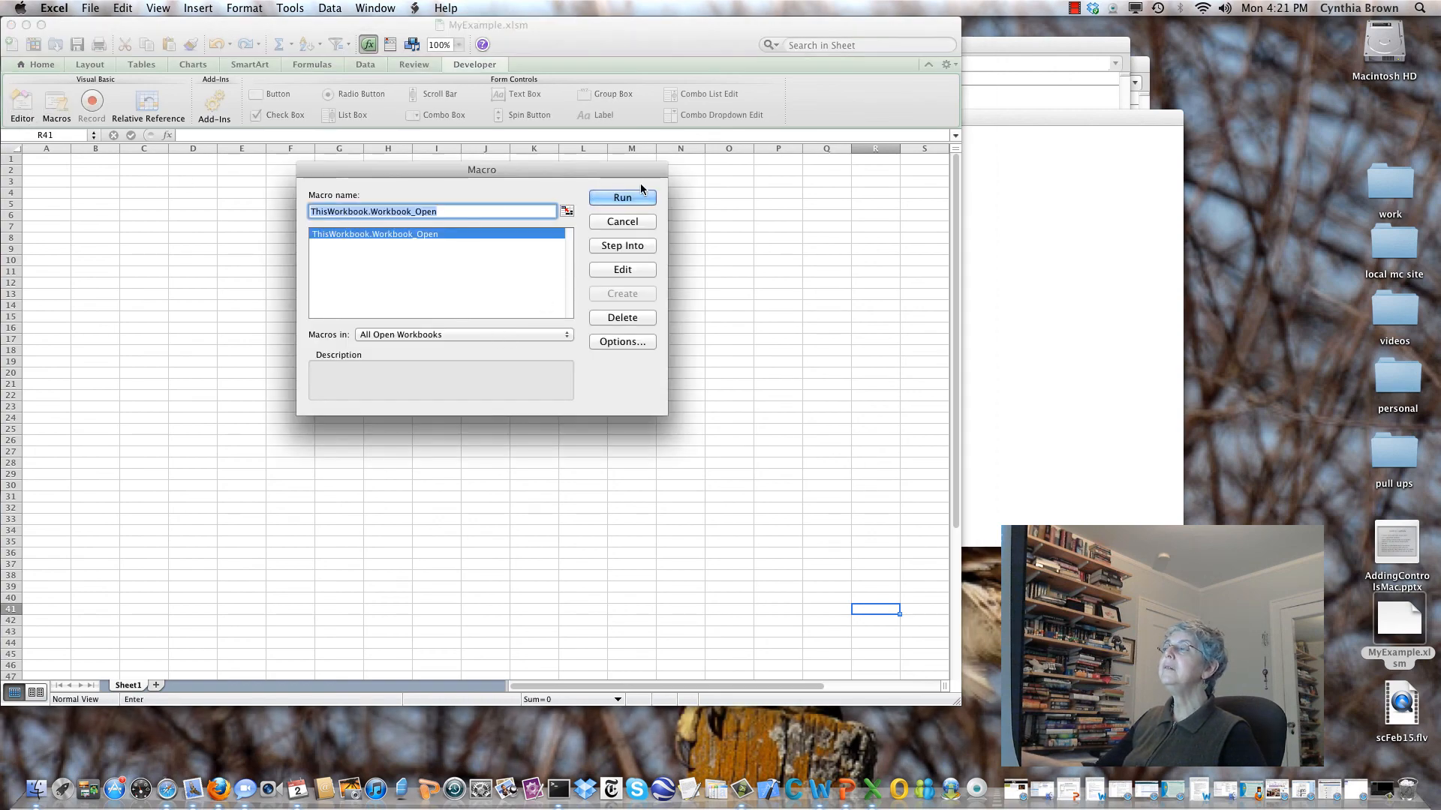
click(622, 196)
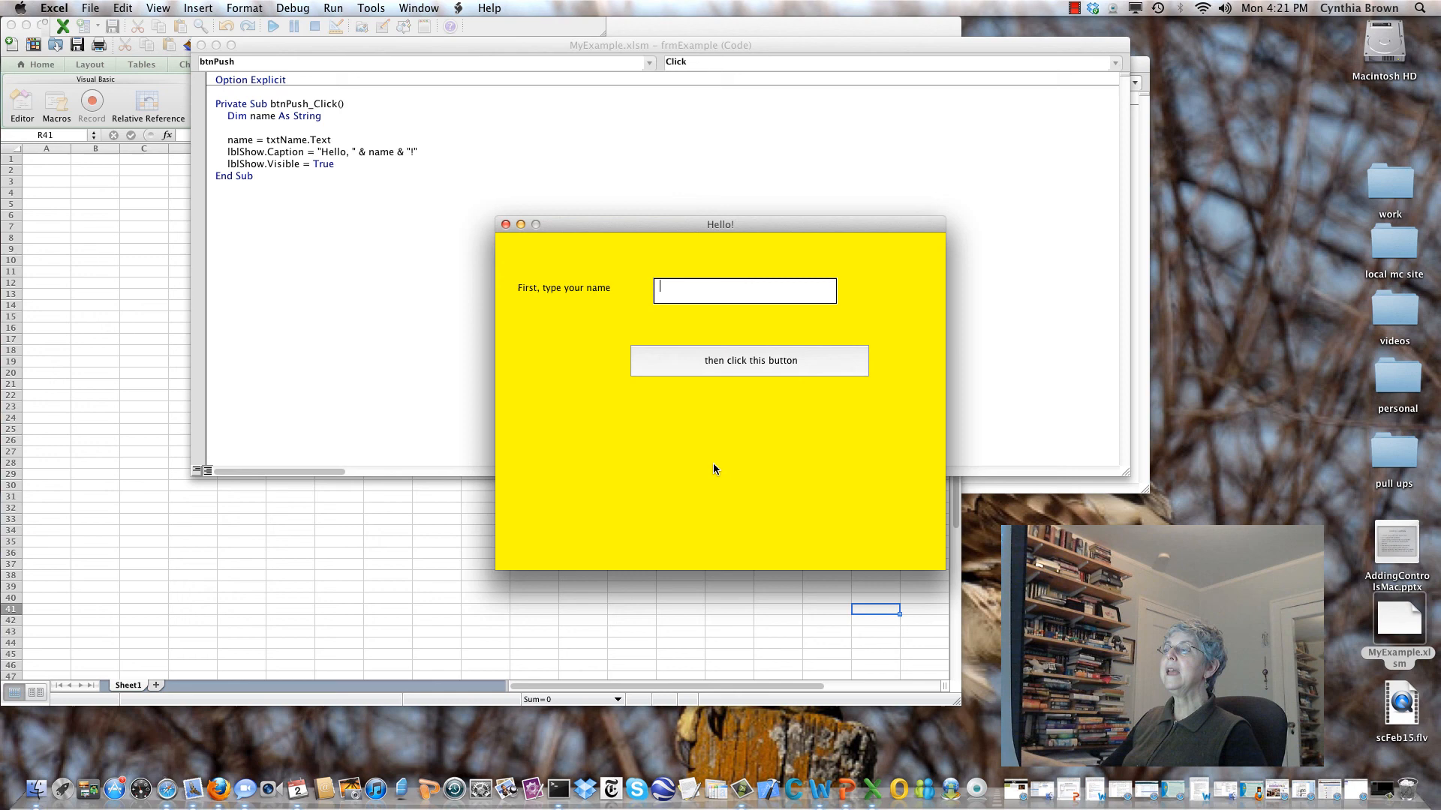
text(Cu)
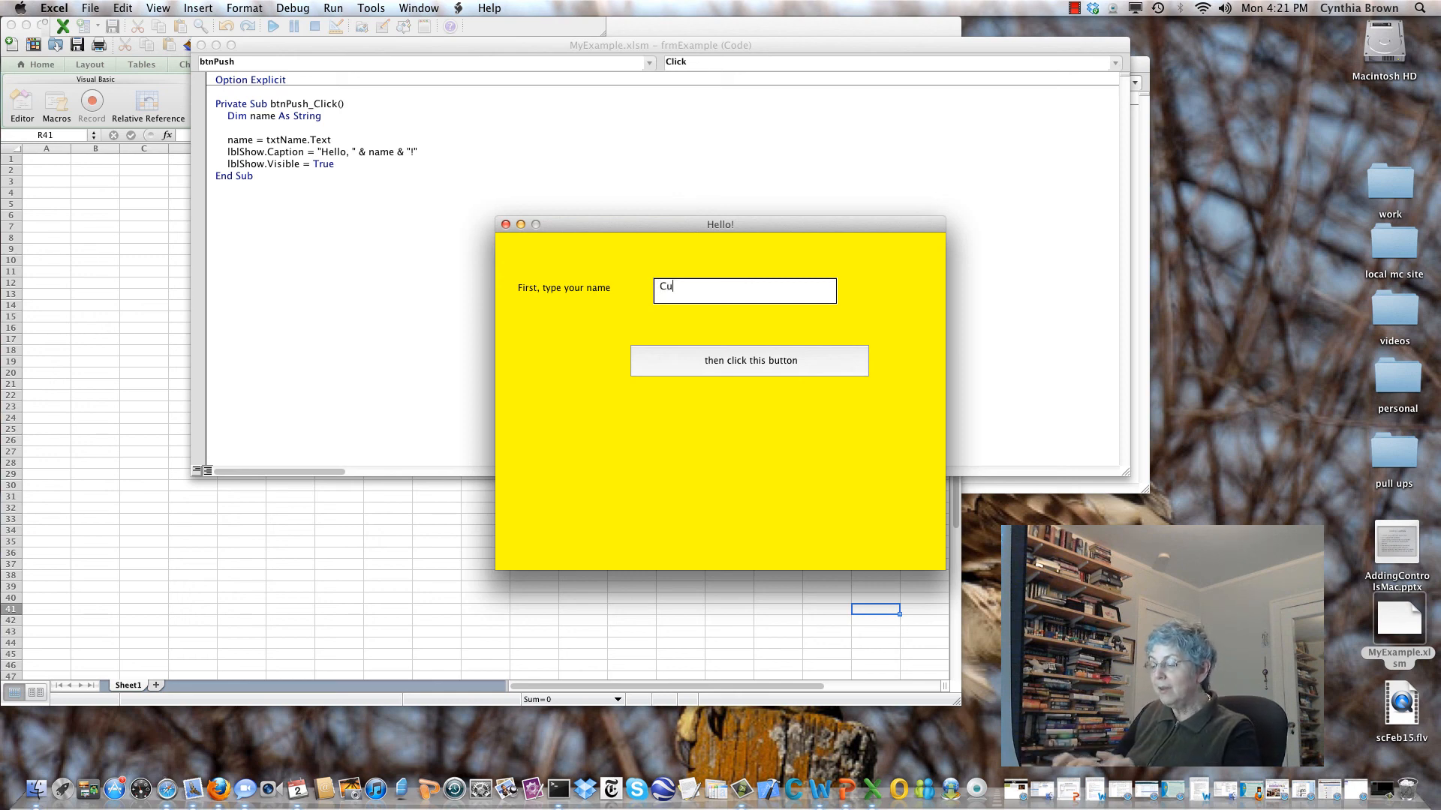
text(indy)
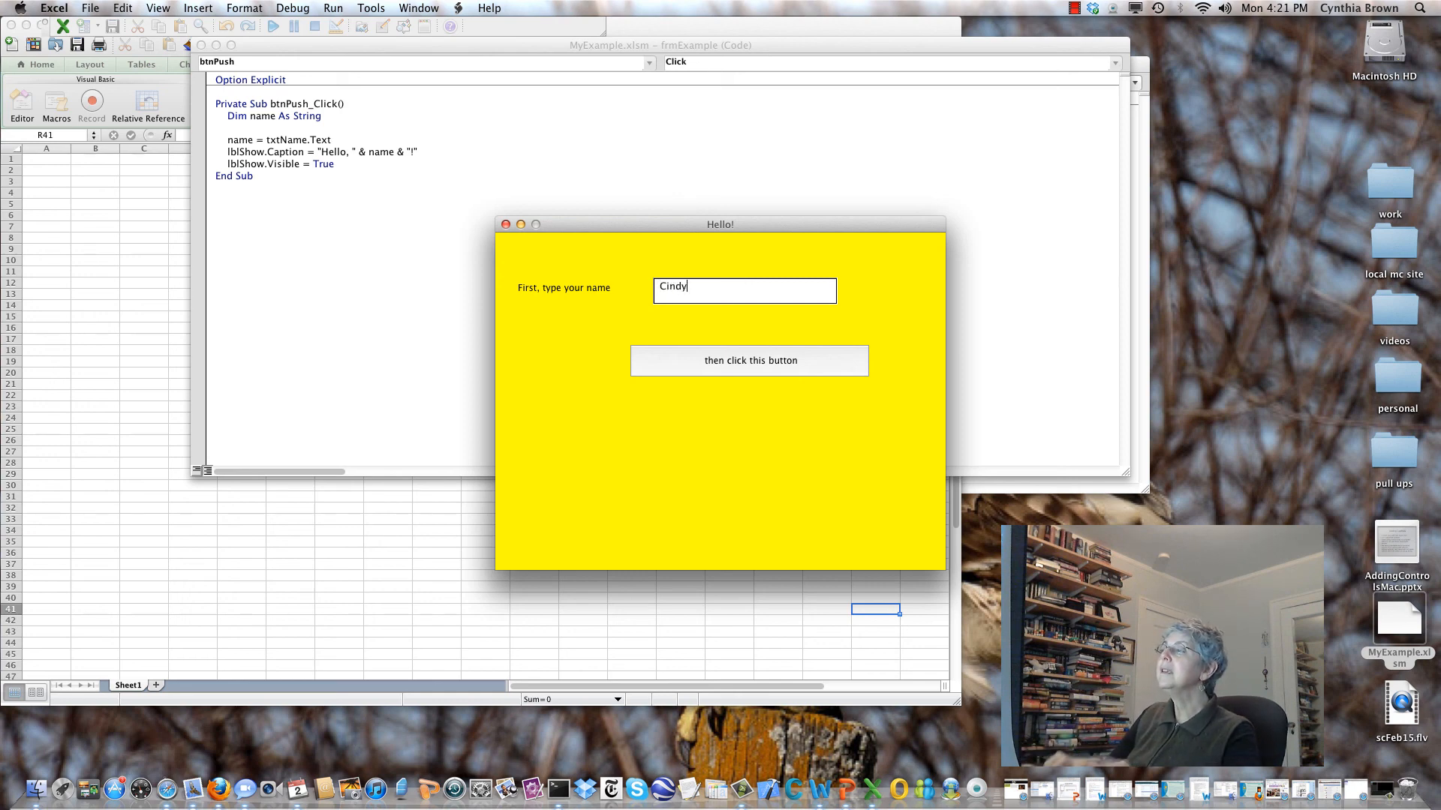
Push the button to reveal 'Hello, Cindy!'.
click(749, 360)
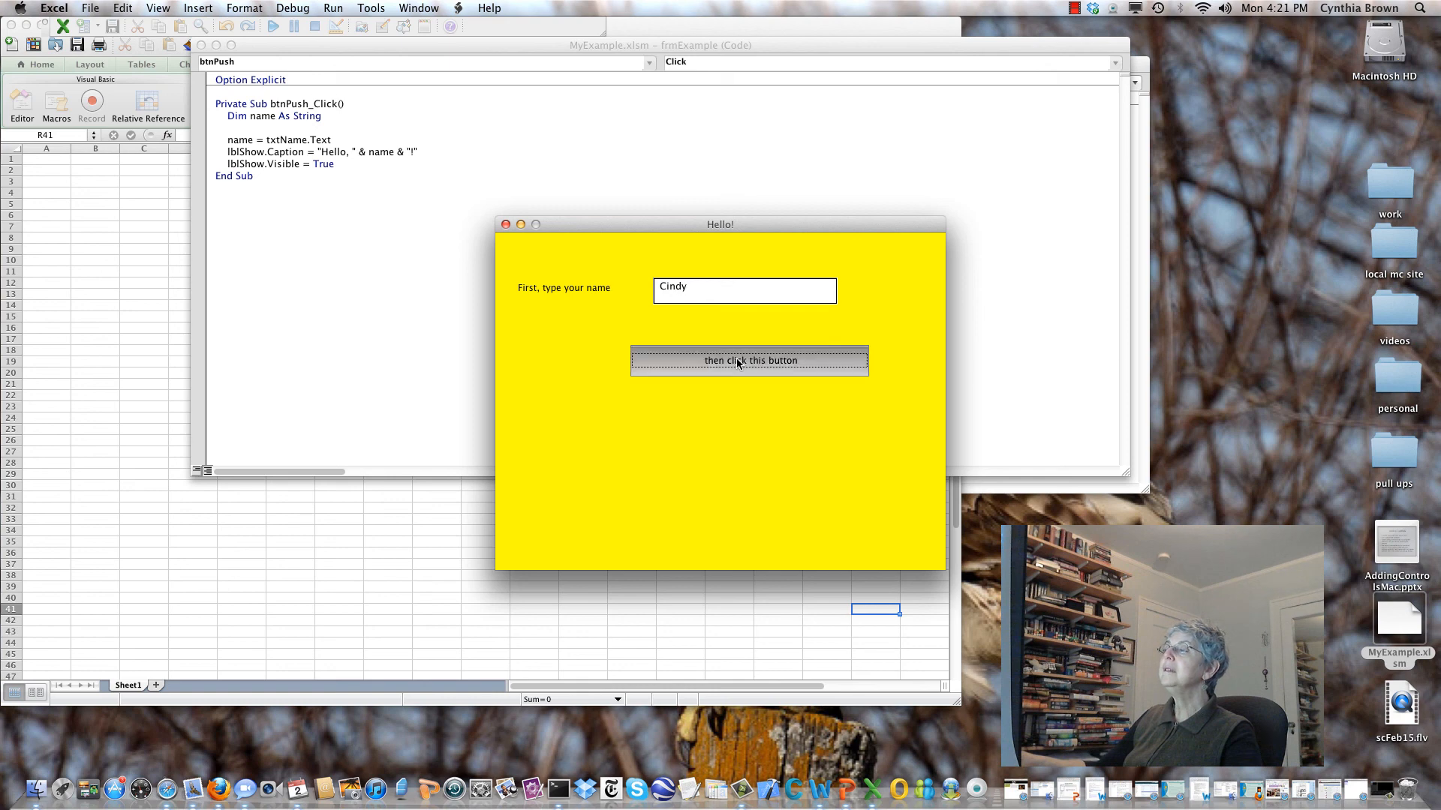
click(747, 360)
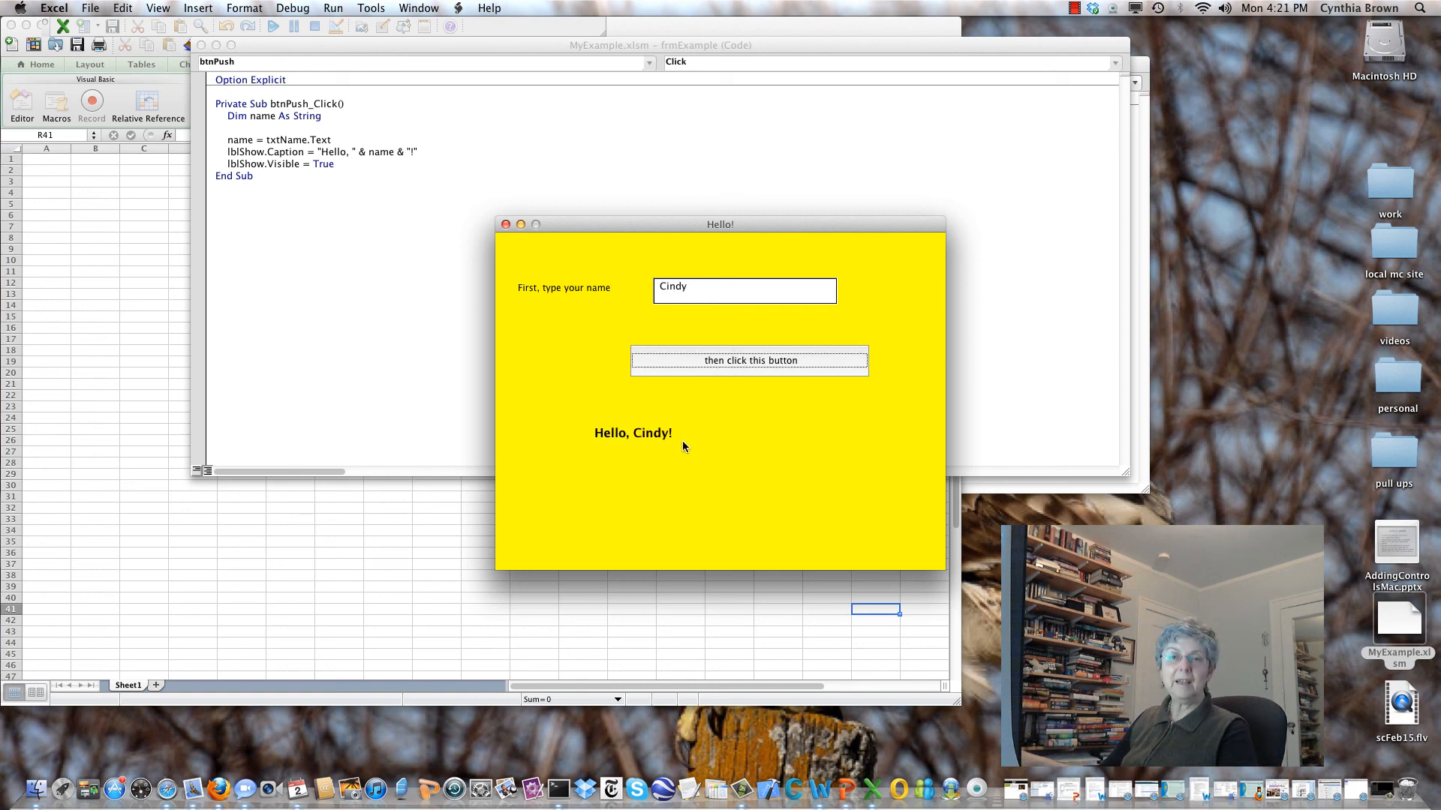